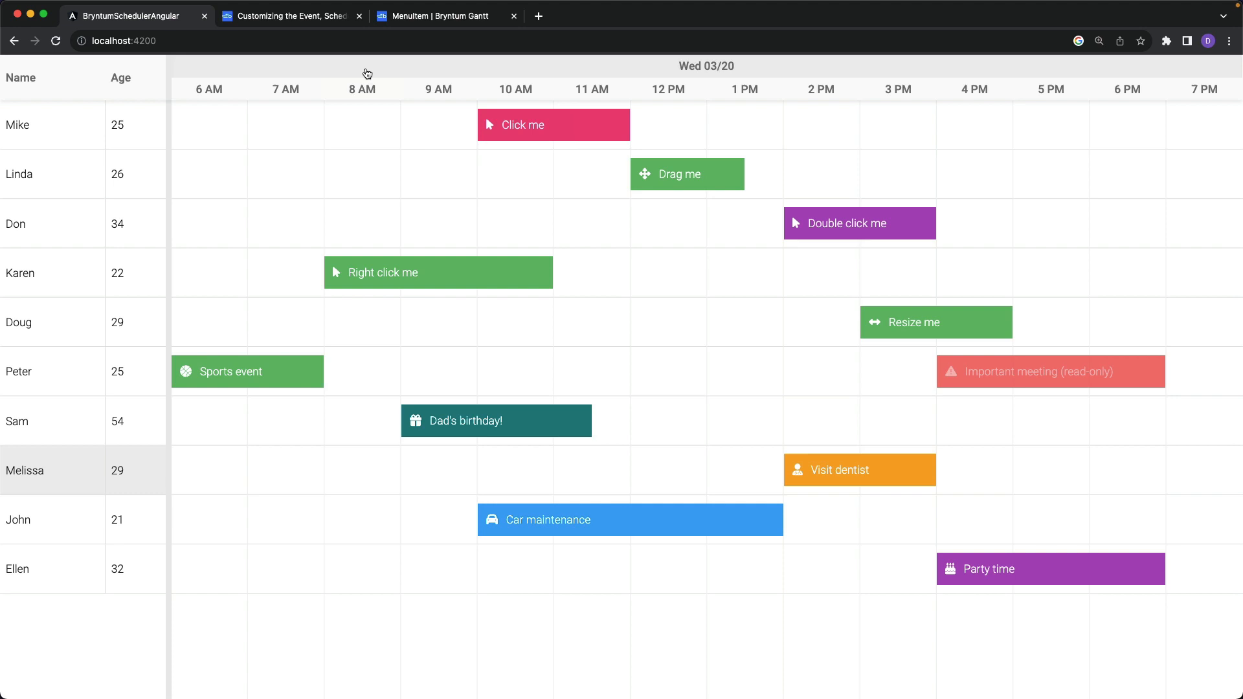
{"action": "mouse_move", "coordinate": [387, 68]}
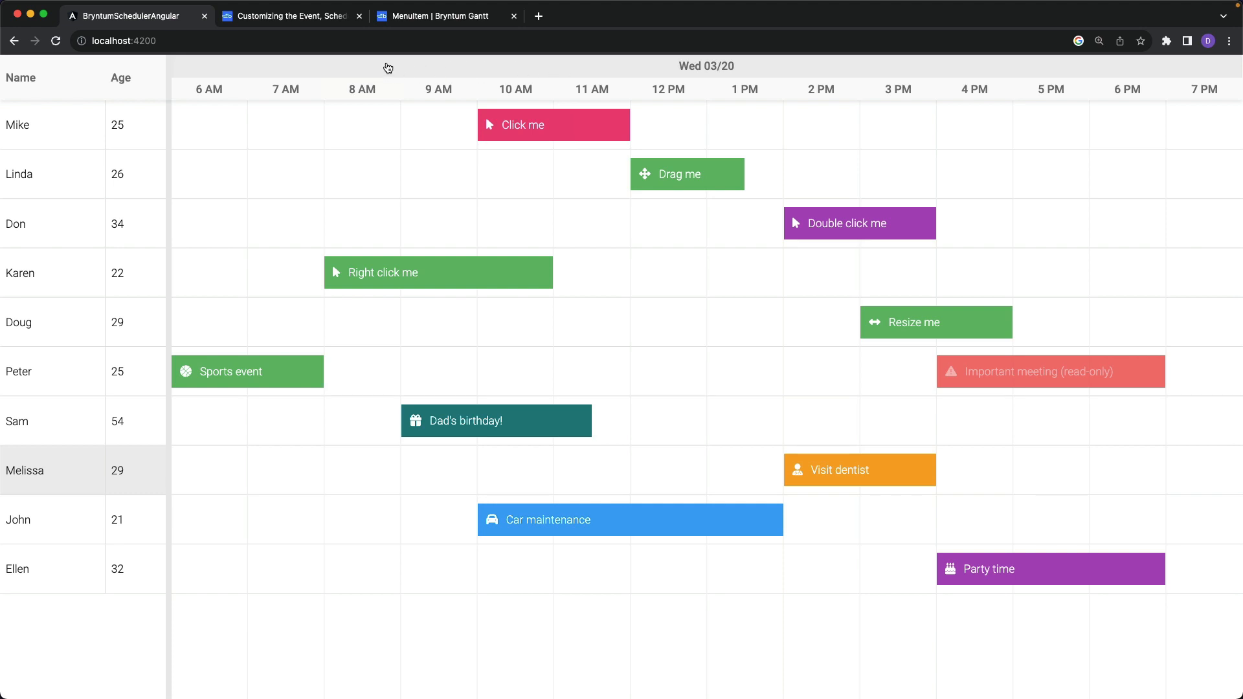
Check the default header and event menus, then add four menu-feature bindings set to false
{"action": "right_click", "coordinate": [388, 68]}
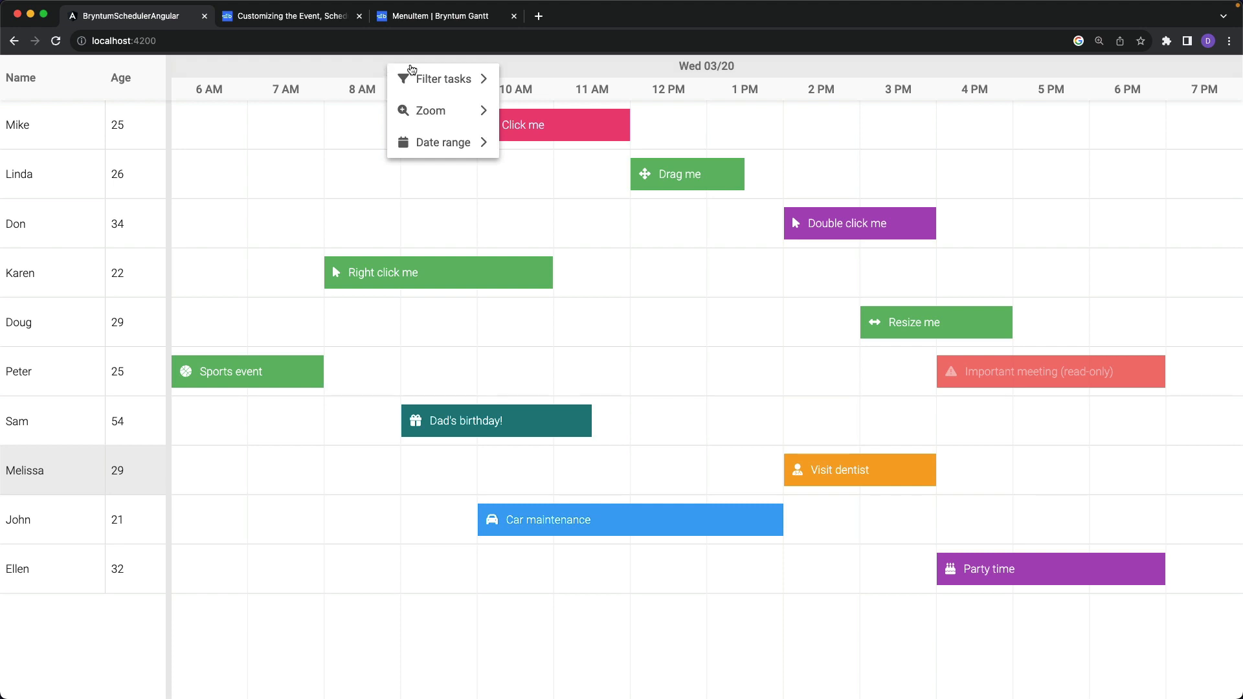
{"action": "mouse_move", "coordinate": [432, 111]}
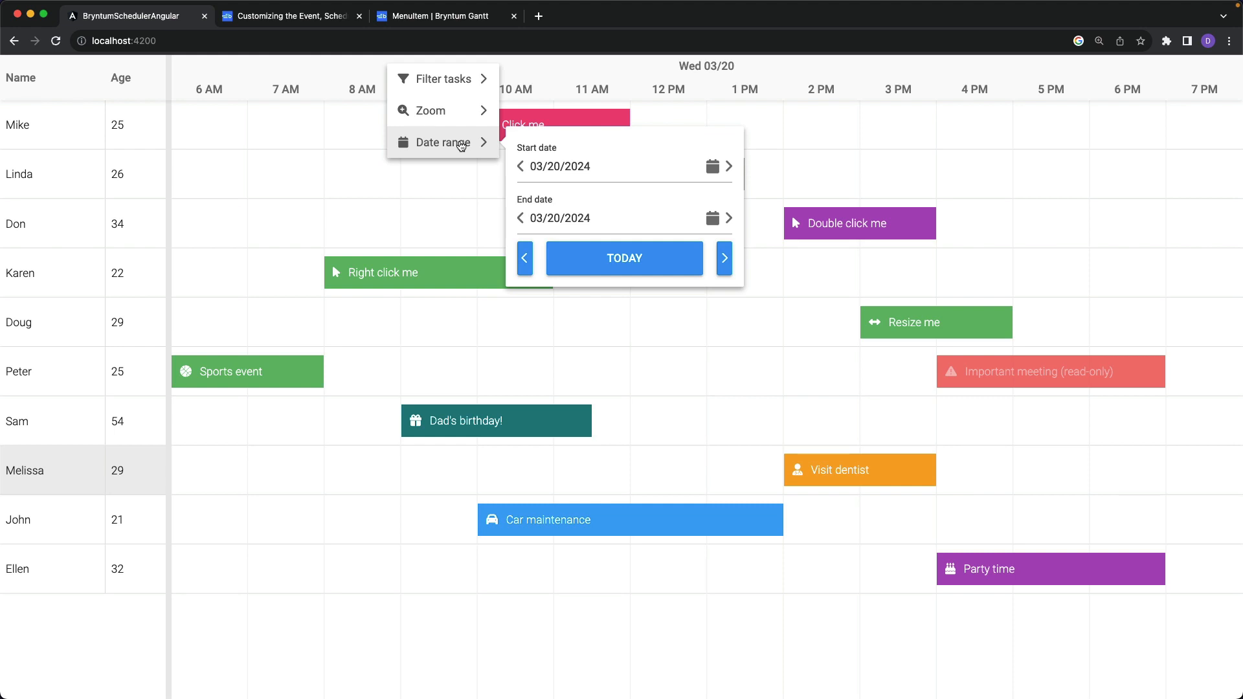
{"action": "mouse_move", "coordinate": [453, 211]}
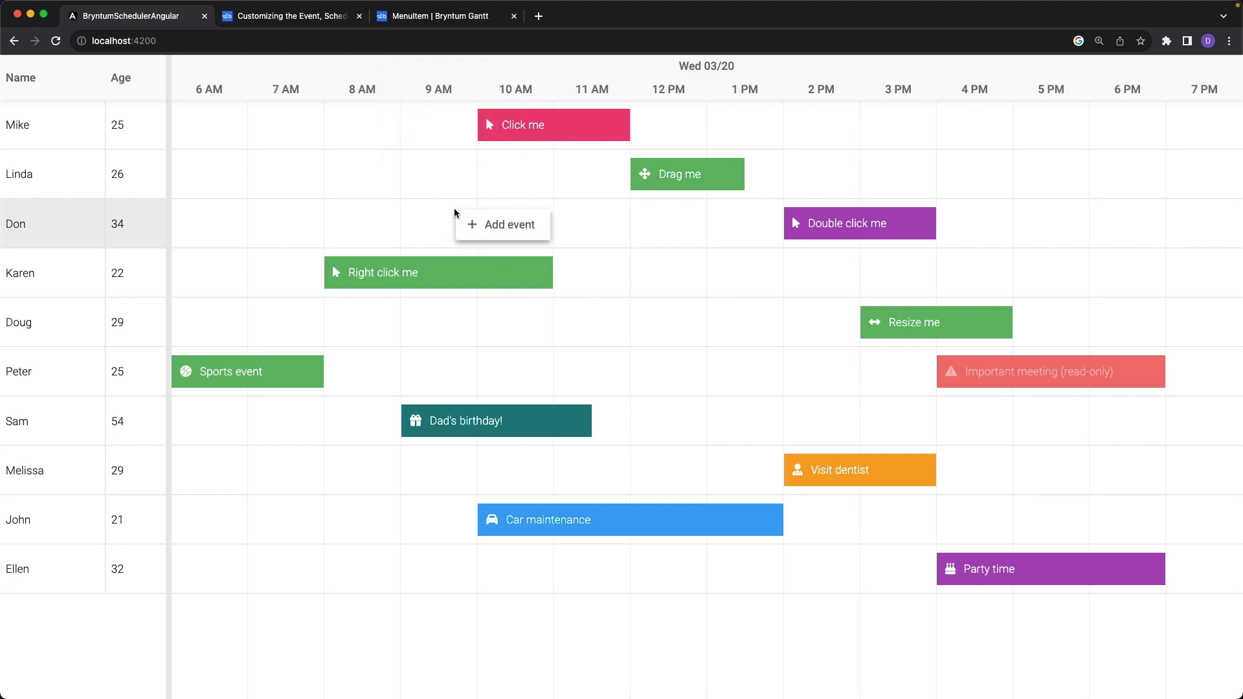
{"action": "mouse_move", "coordinate": [523, 231]}
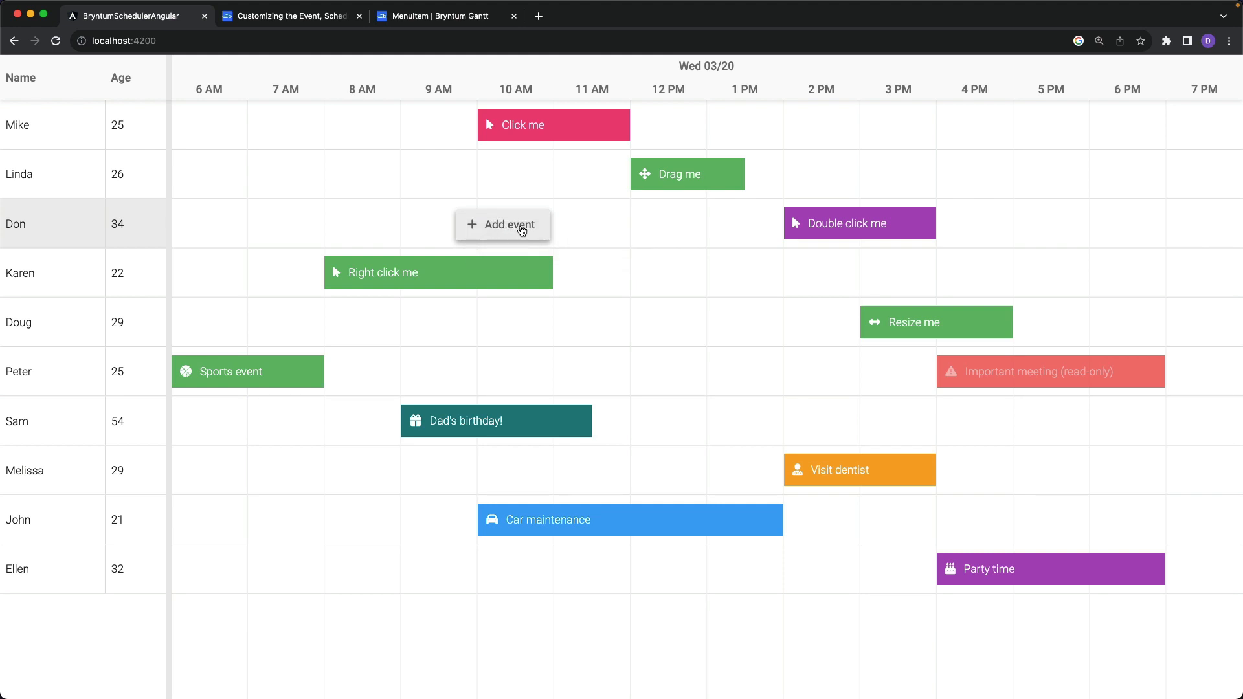
{"action": "mouse_move", "coordinate": [482, 276]}
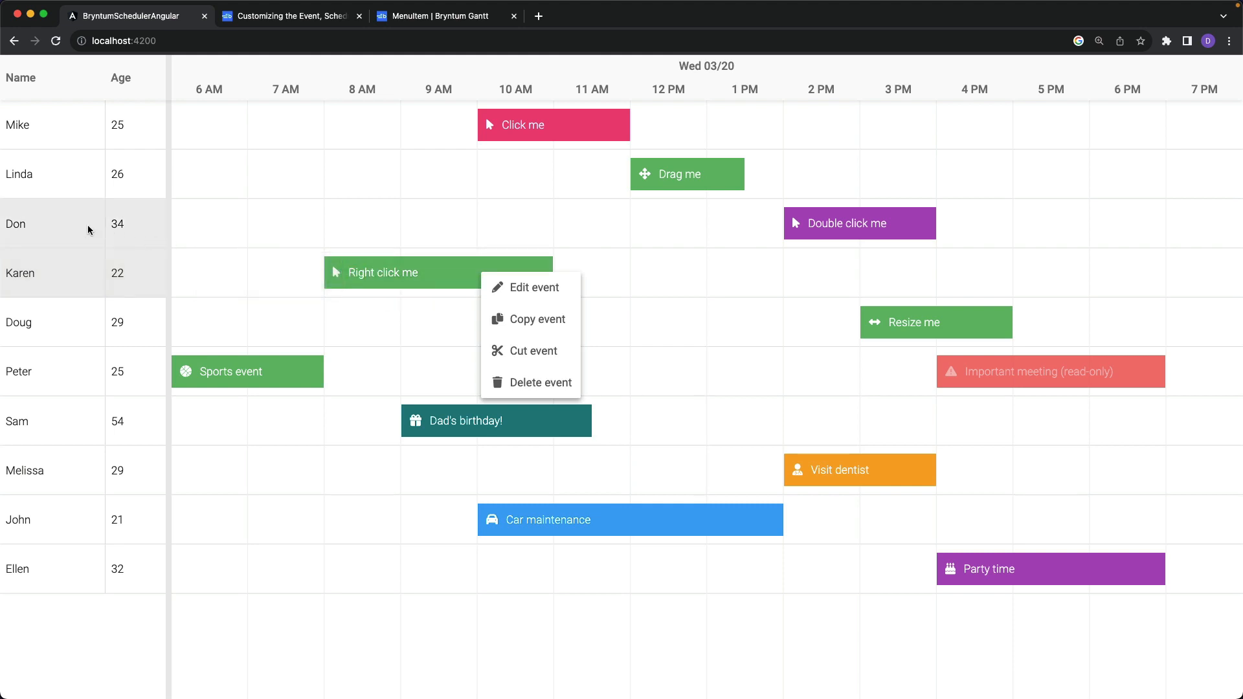
{"action": "right_click", "coordinate": [90, 228]}
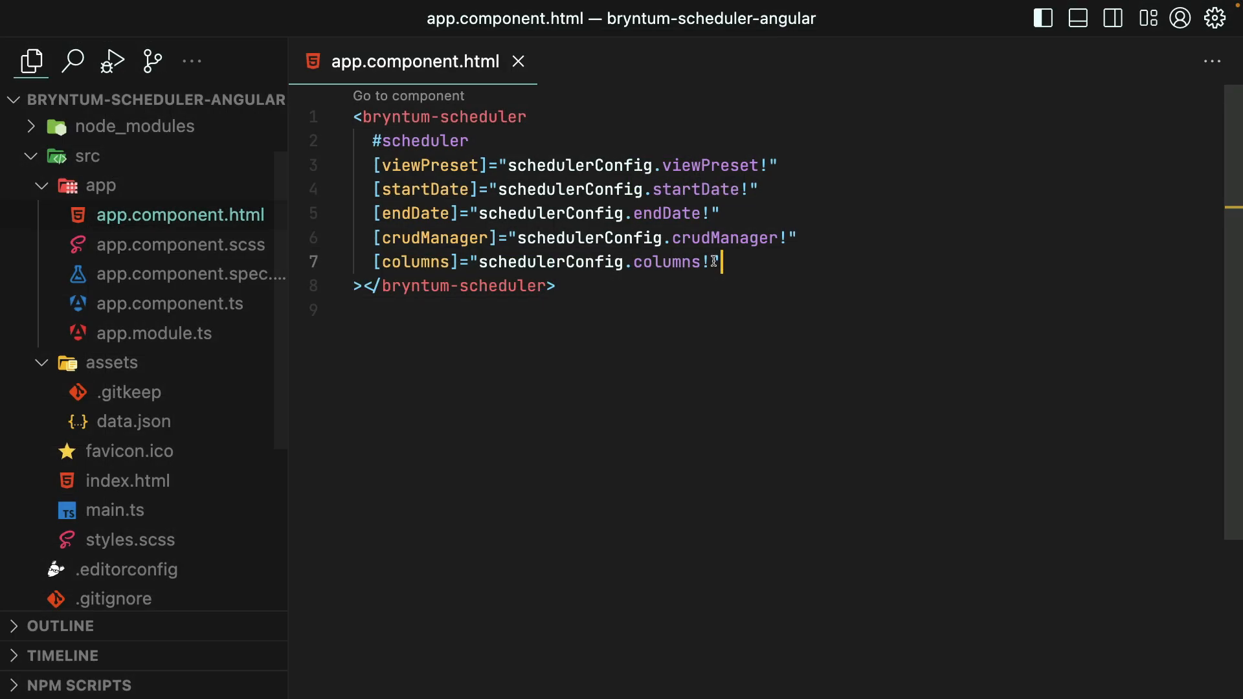
{"action": "key", "text": "Enter"}
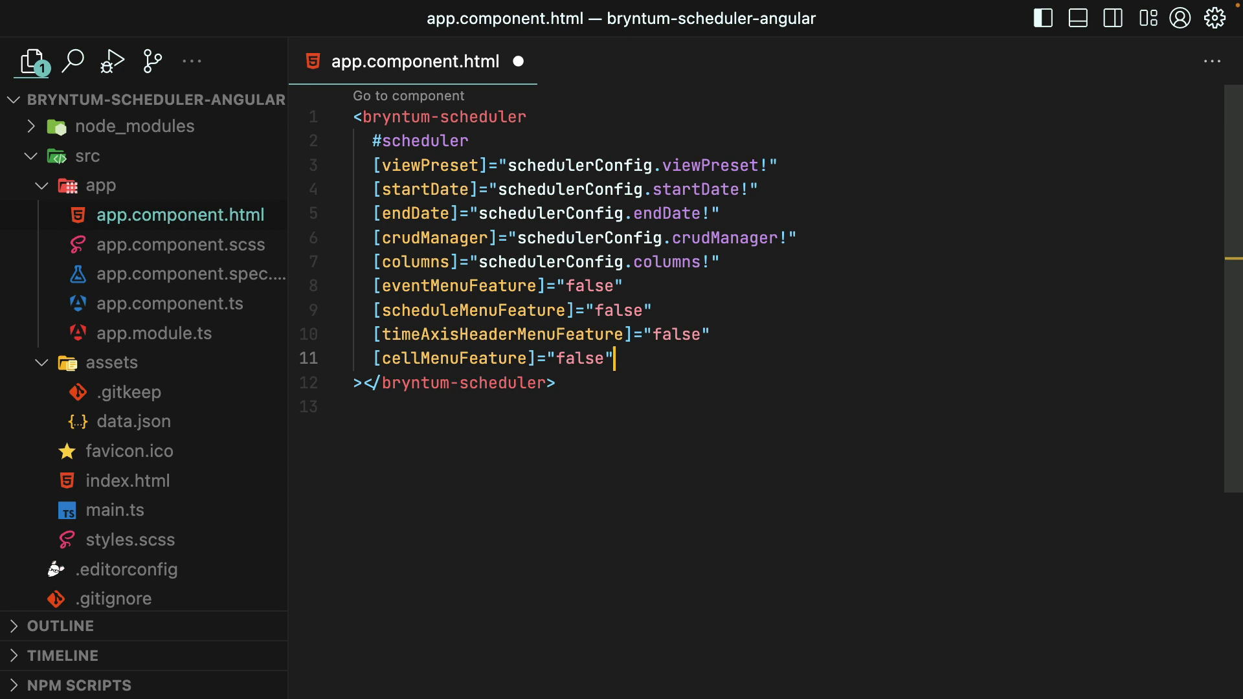
{"action": "mouse_move", "coordinate": [427, 294]}
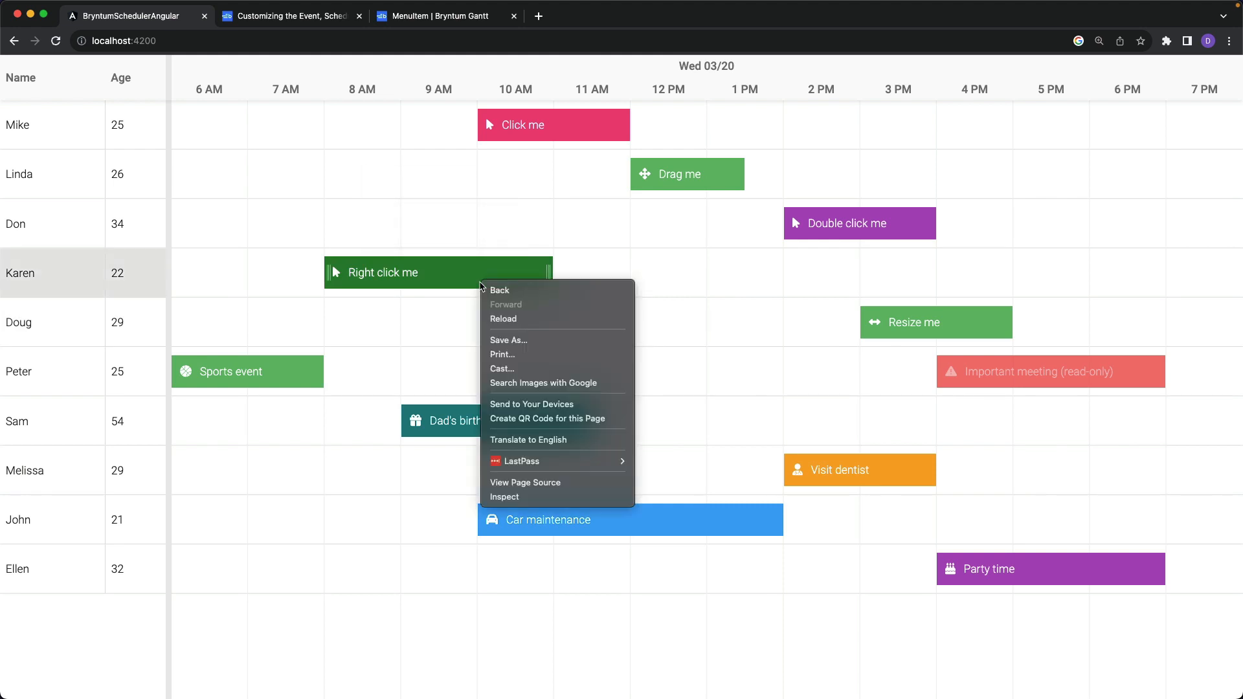
{"action": "mouse_move", "coordinate": [536, 329]}
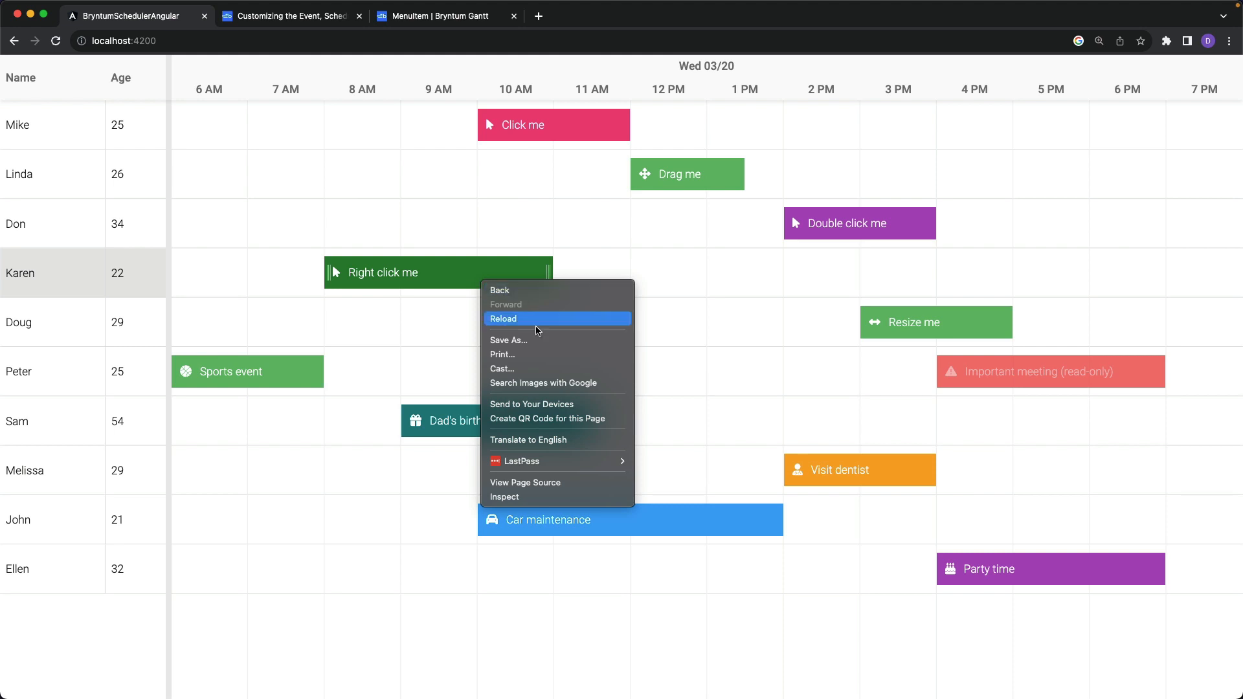
{"action": "mouse_move", "coordinate": [465, 217]}
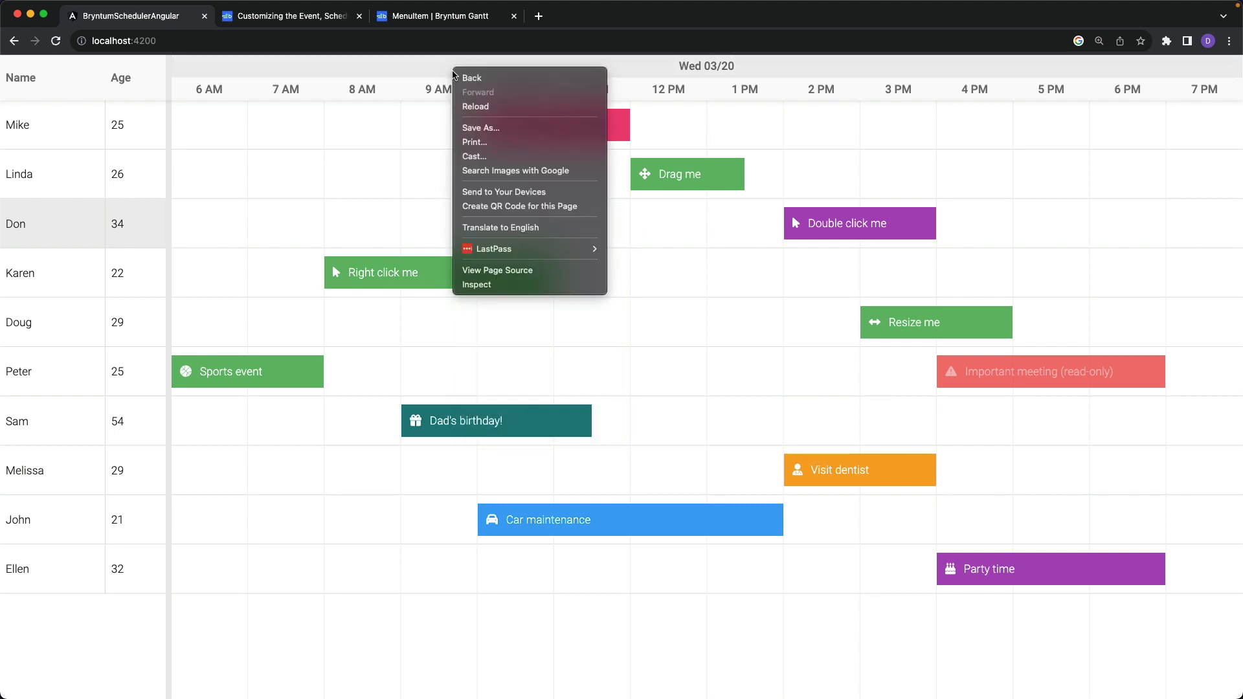
{"action": "left_click", "coordinate": [63, 176]}
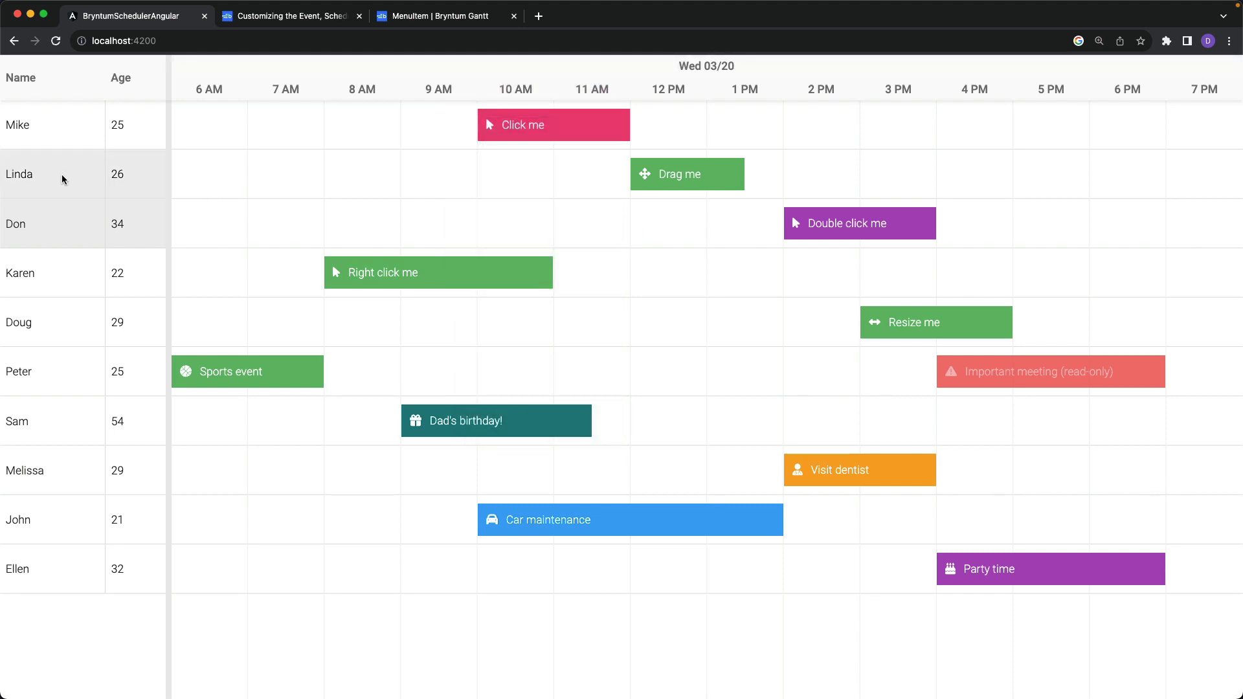
{"action": "right_click", "coordinate": [63, 177]}
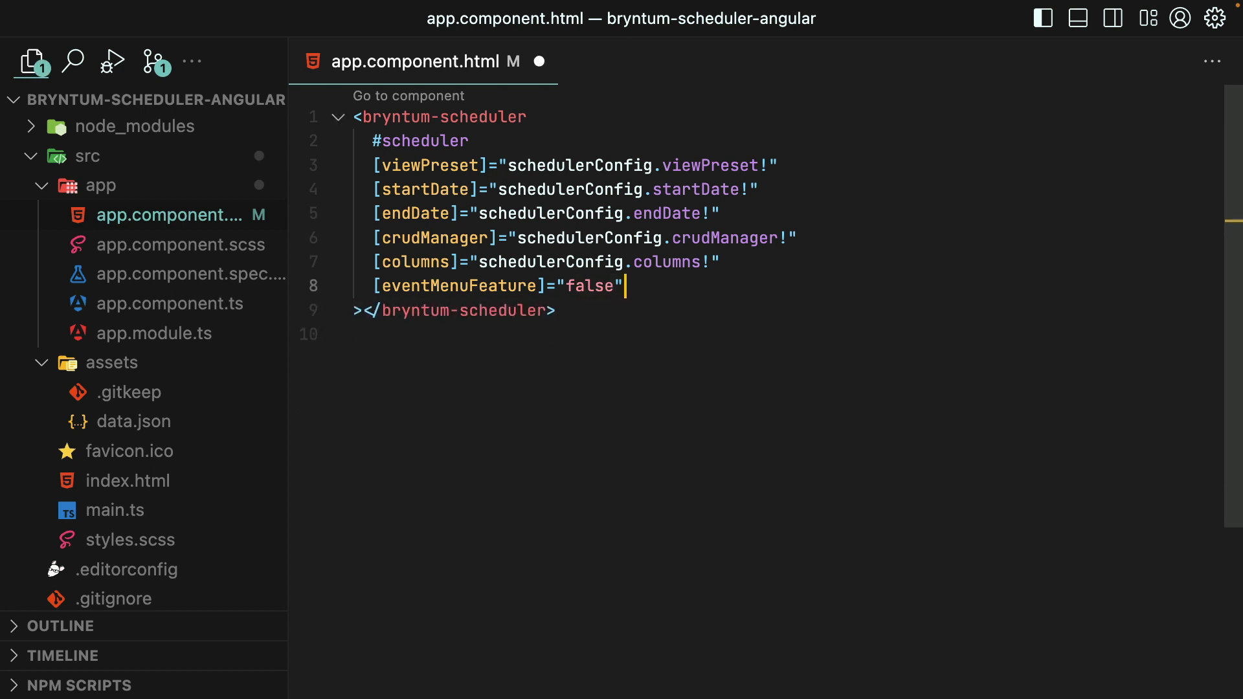
Make eventMenuFeature an object with an items block and an editEvent entry
{"action": "type", "text": "{"}
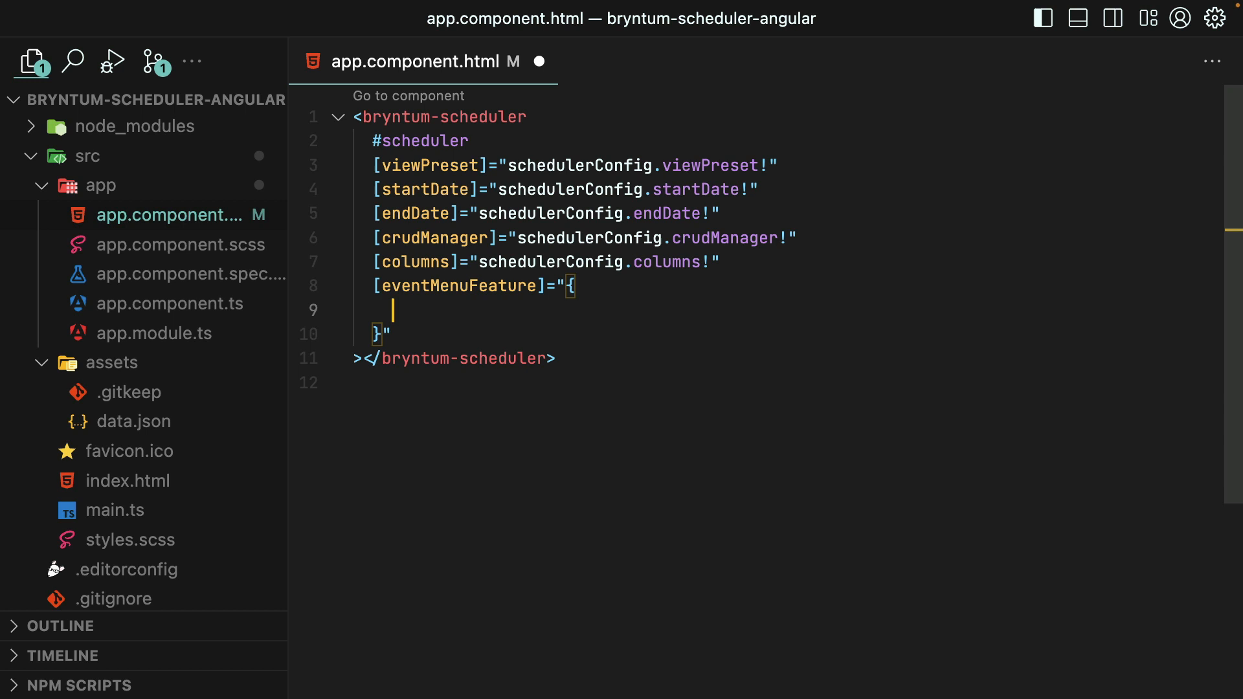
{"action": "type", "text": "items:{"}
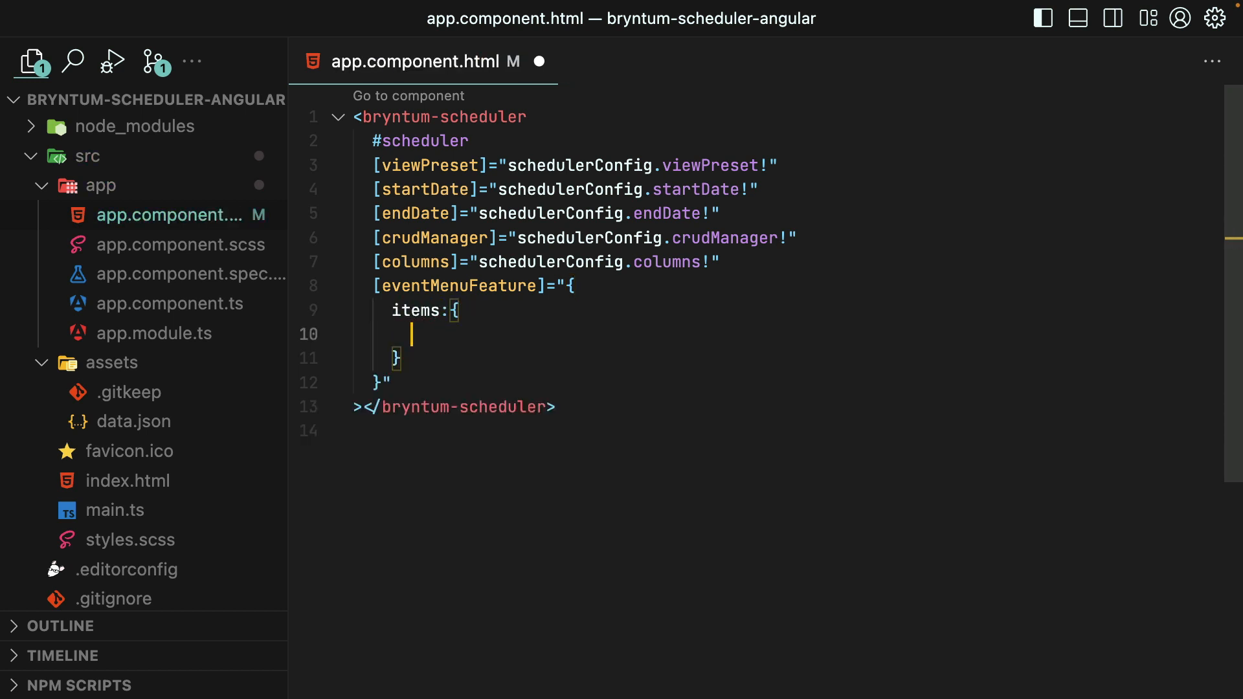
{"action": "type", "text": "editEvent: f"}
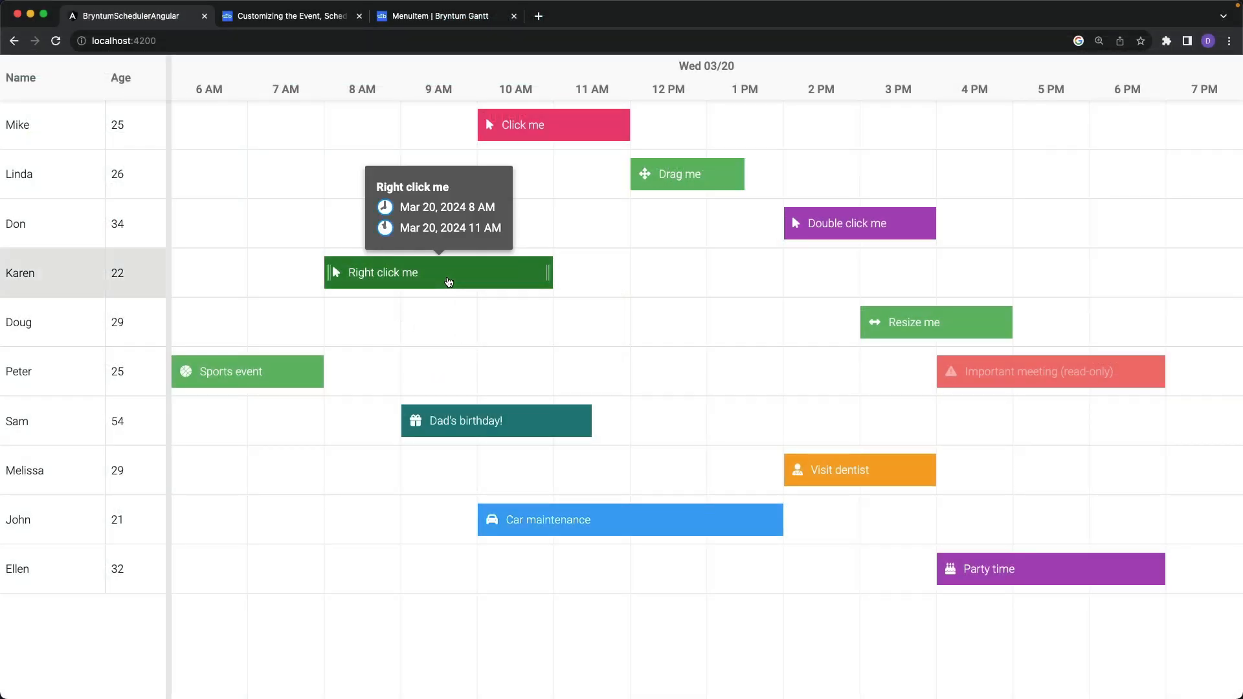
{"action": "right_click", "coordinate": [448, 273]}
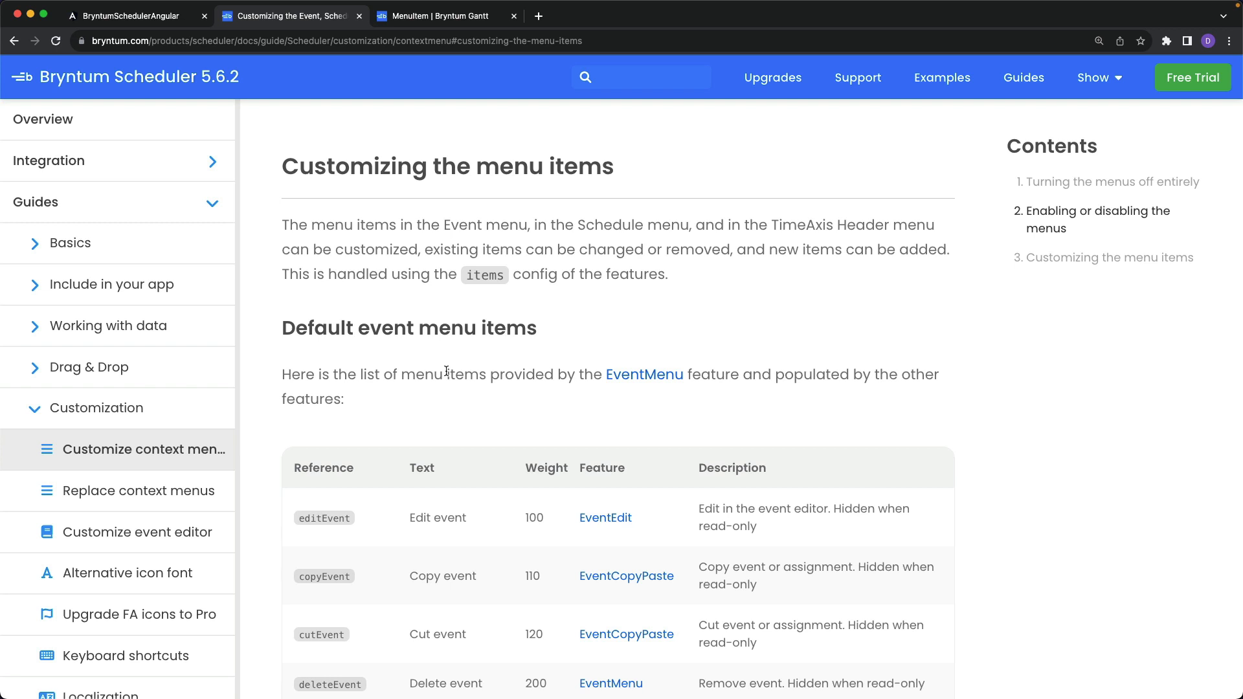
{"action": "mouse_move", "coordinate": [475, 397]}
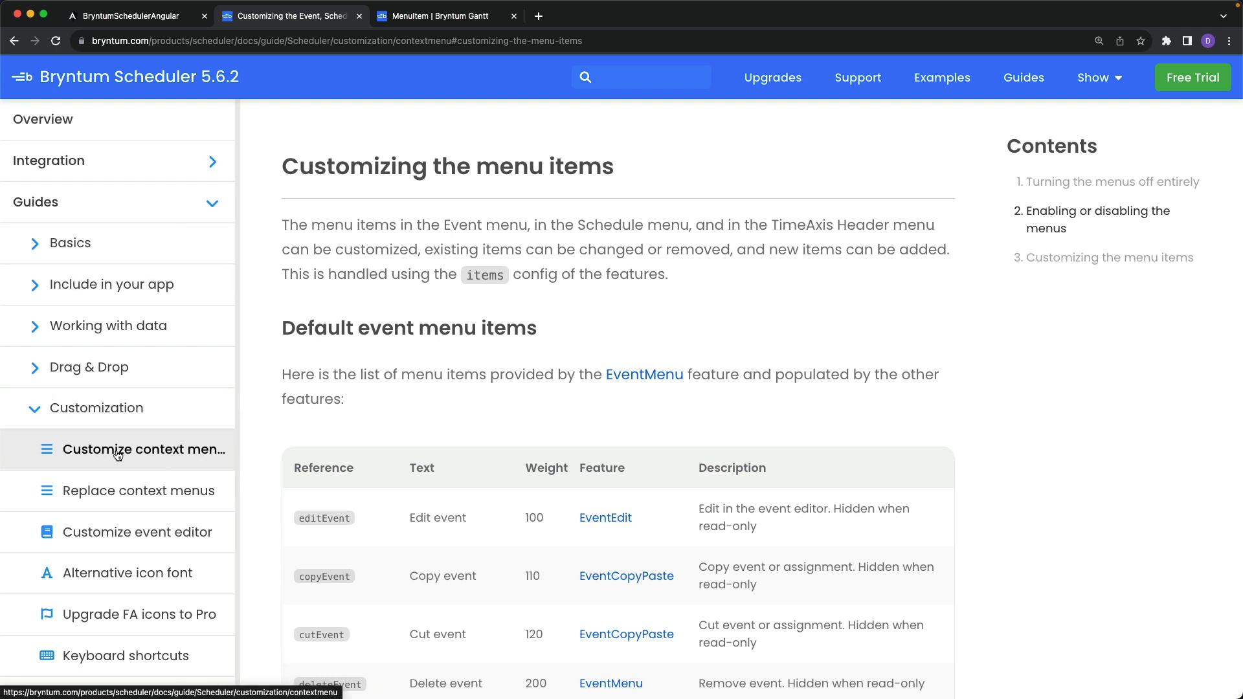
{"action": "mouse_move", "coordinate": [331, 417]}
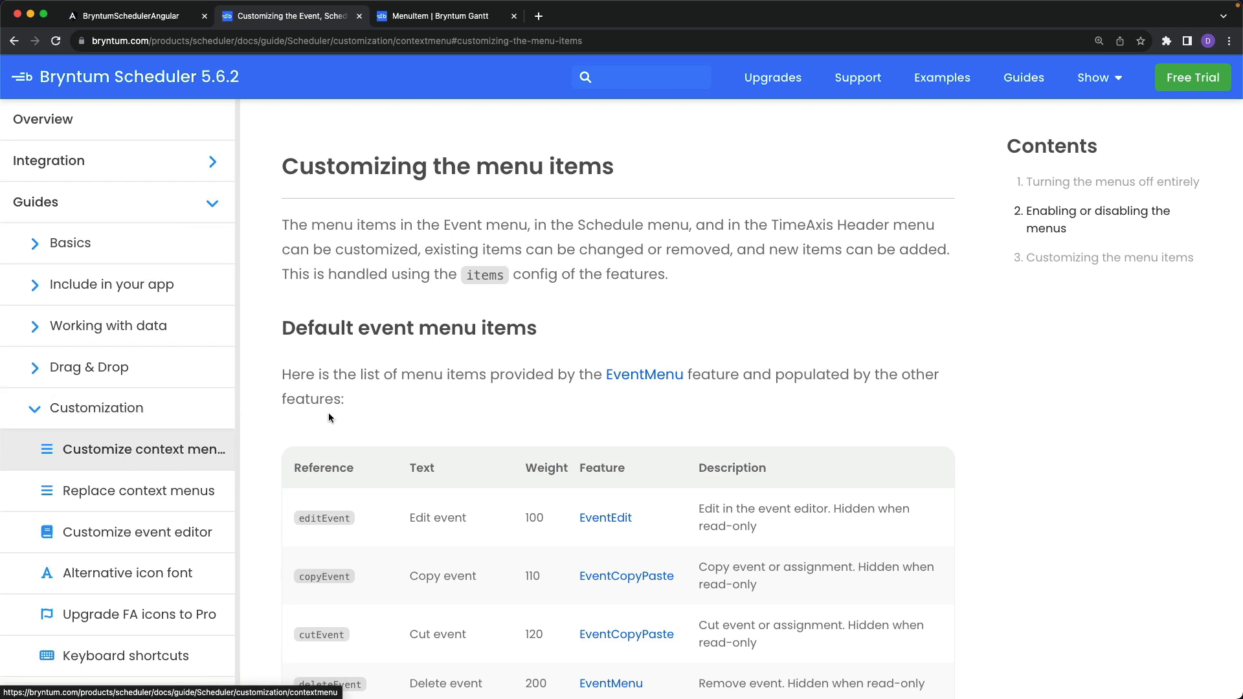
Scroll through the Default event menu items table in the Bryntum customization guide
{"action": "scroll", "scroll_direction": "down", "scroll_amount": 3}
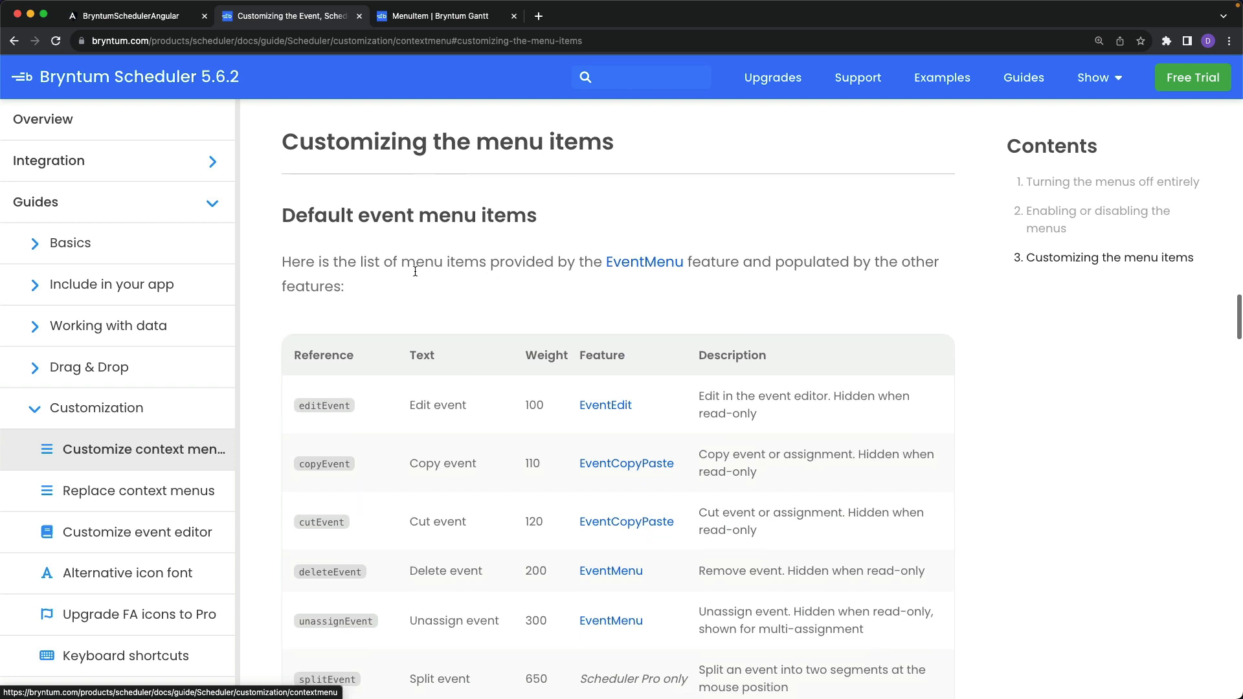
{"action": "scroll", "scroll_direction": "down", "scroll_amount": 3}
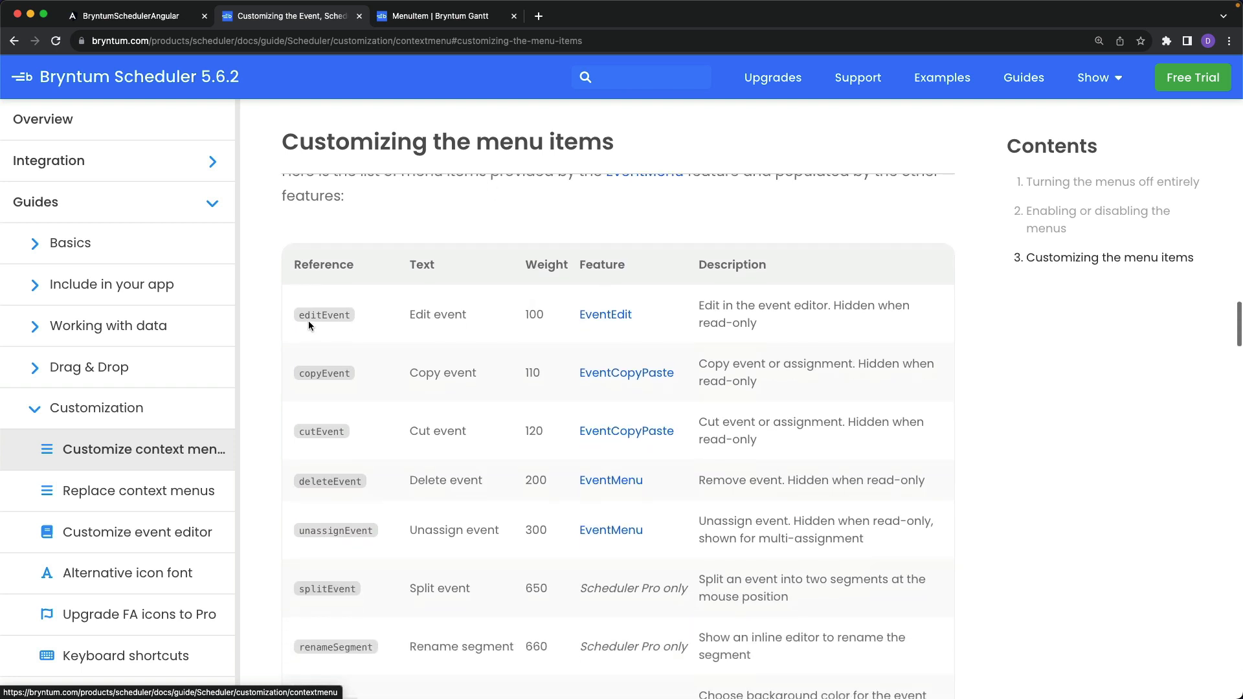
{"action": "mouse_move", "coordinate": [358, 323]}
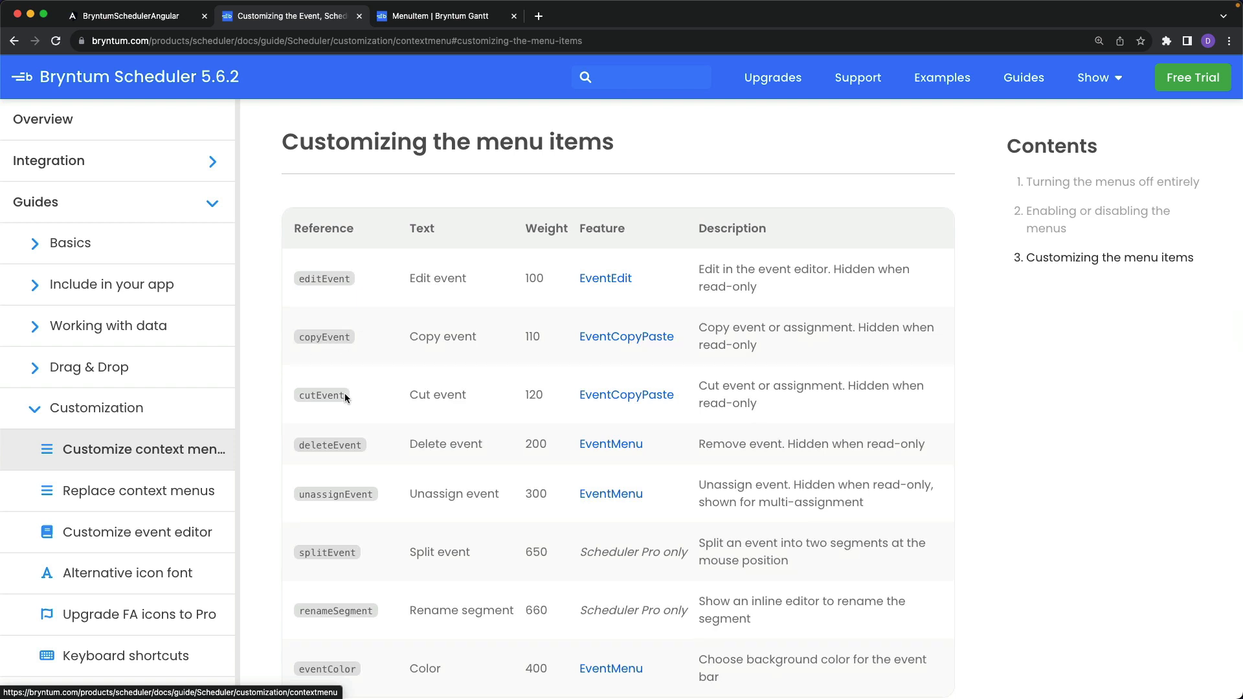
{"action": "mouse_move", "coordinate": [322, 636]}
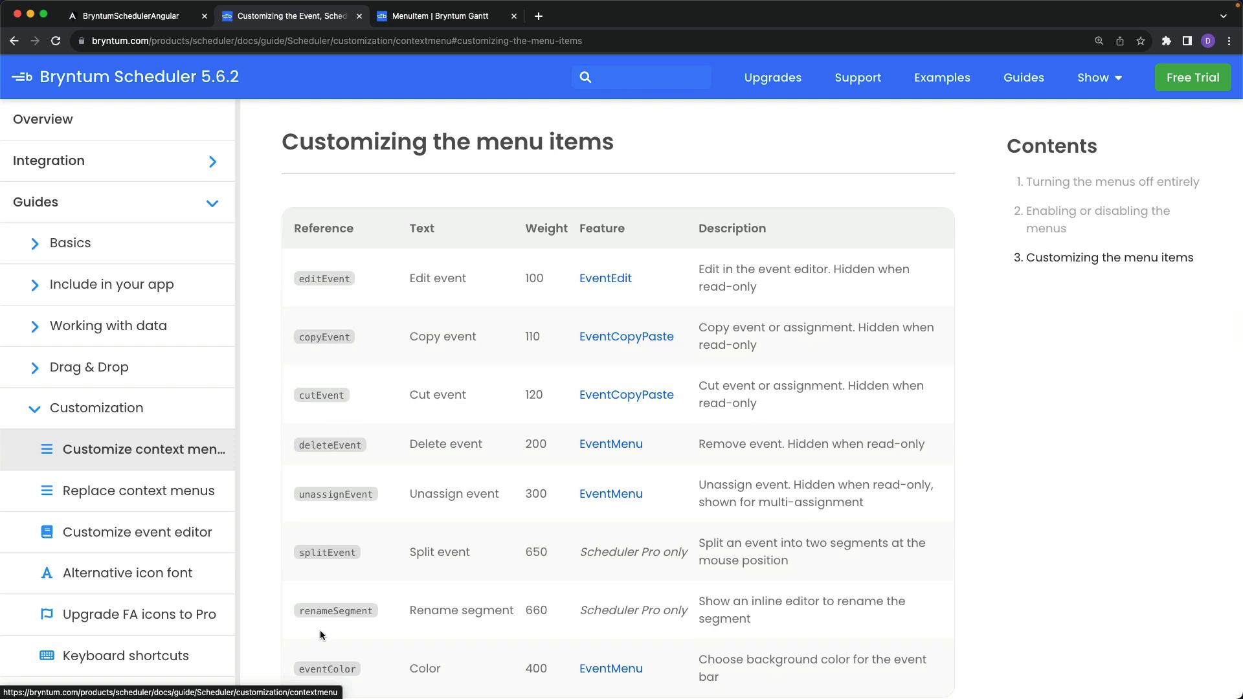
{"action": "scroll", "scroll_direction": "down", "scroll_amount": 3}
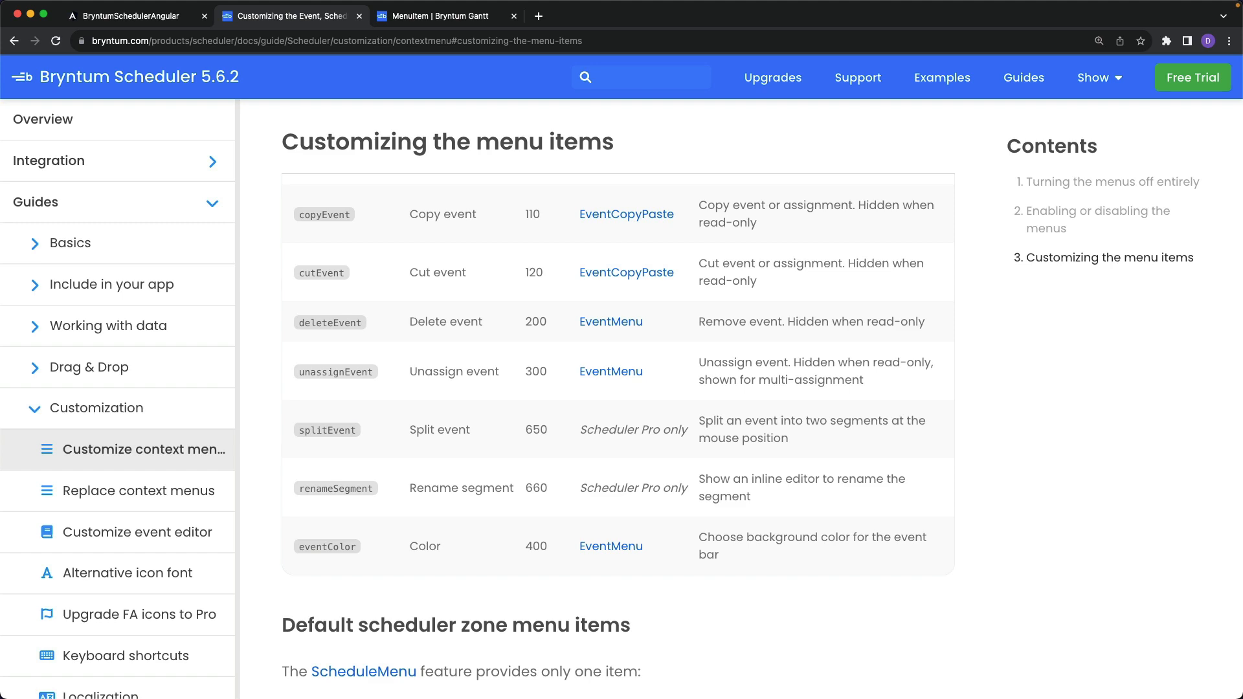
{"action": "left_click", "coordinate": [442, 16]}
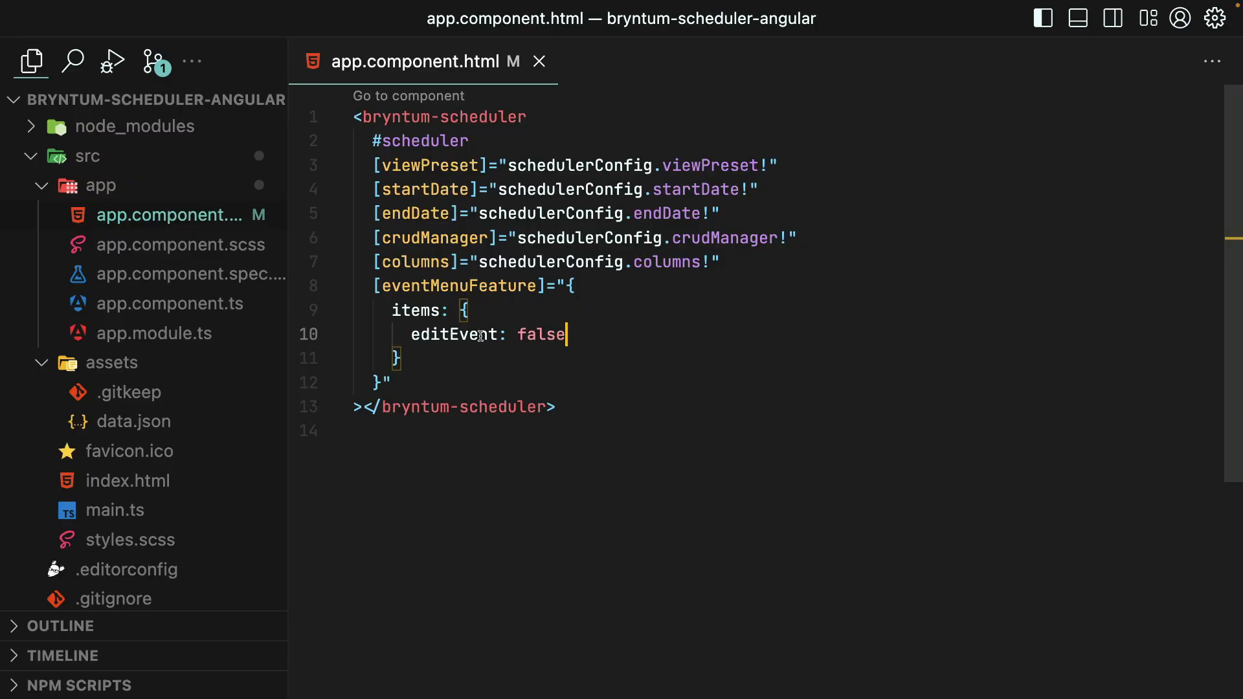
{"action": "mouse_move", "coordinate": [590, 335]}
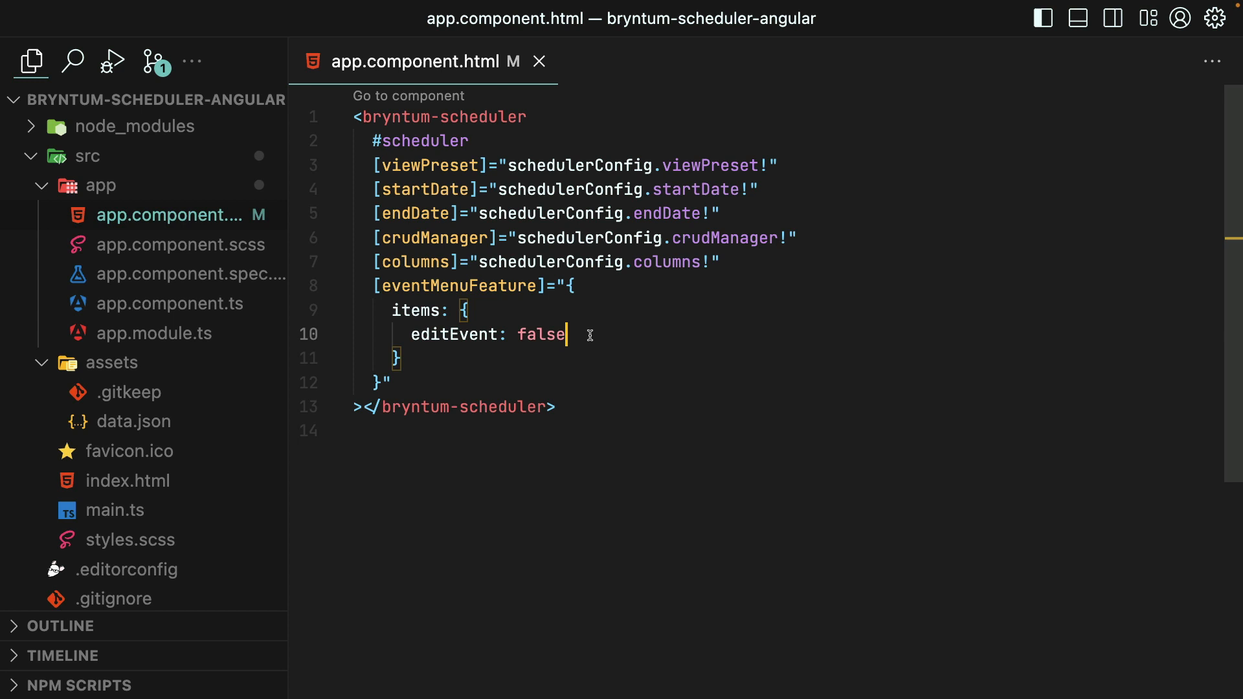
Redefine editEvent with text 'Update Event', weight 900 and a blue background style
{"action": "key", "text": "Backspace"}
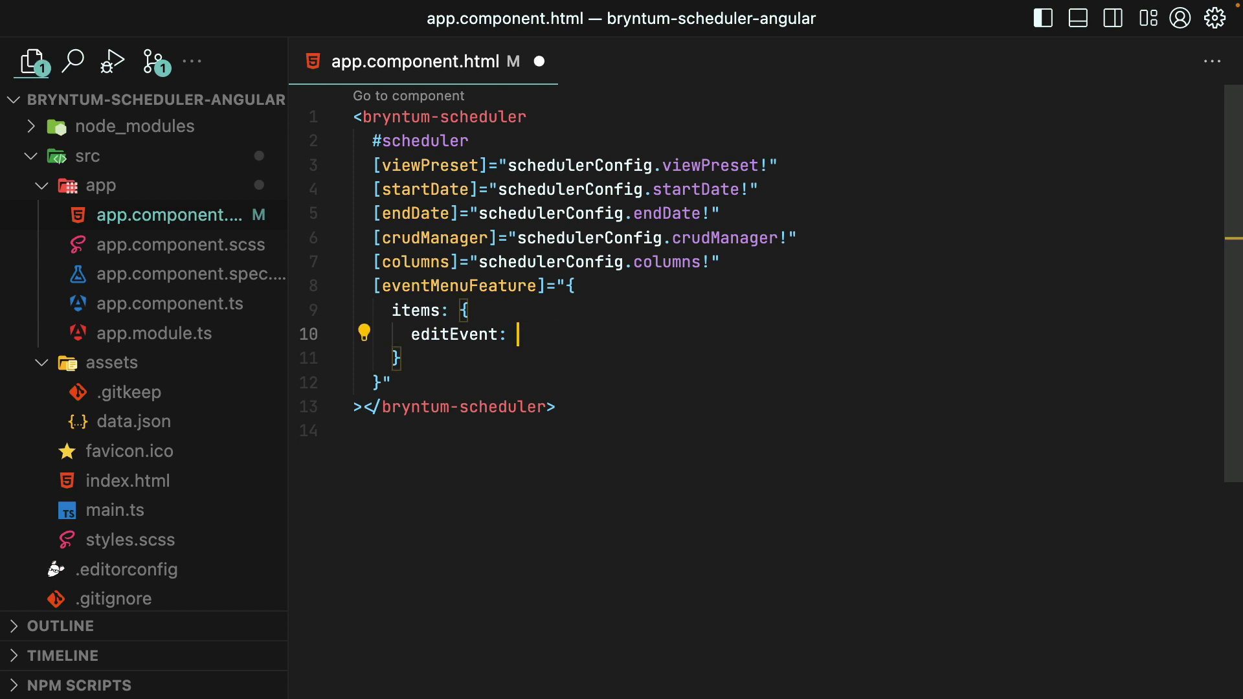
{"action": "type", "text": "{"}
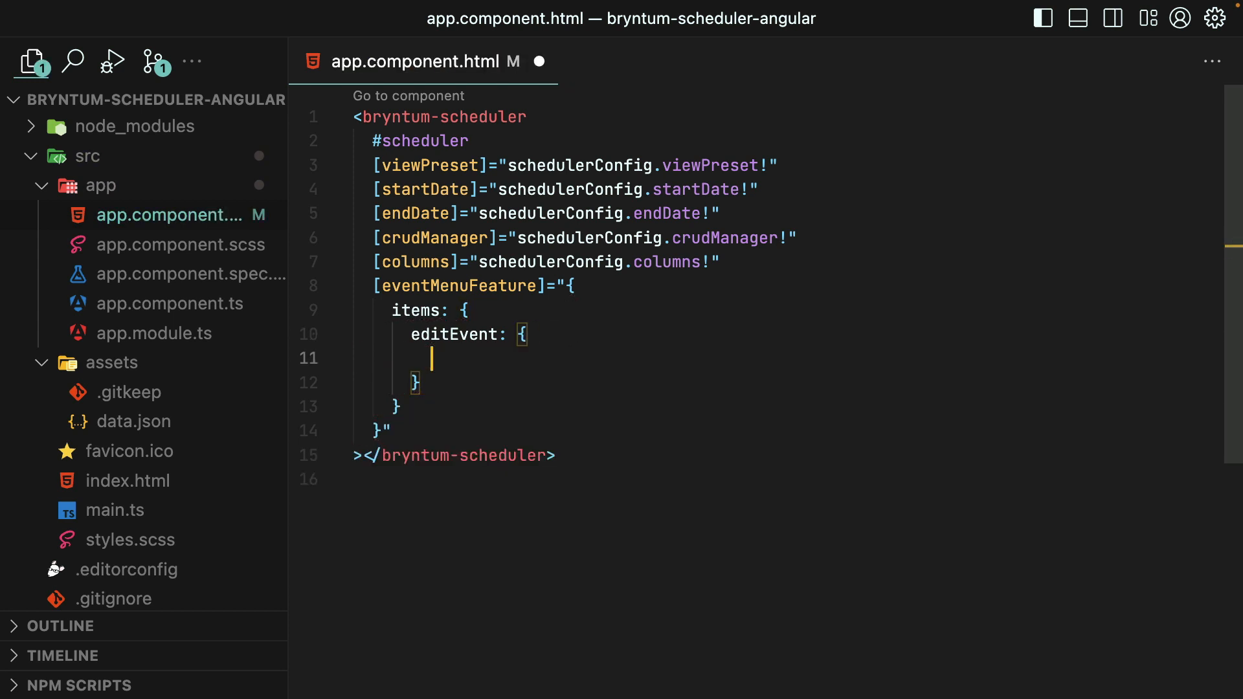
{"action": "type", "text": "text: '"}
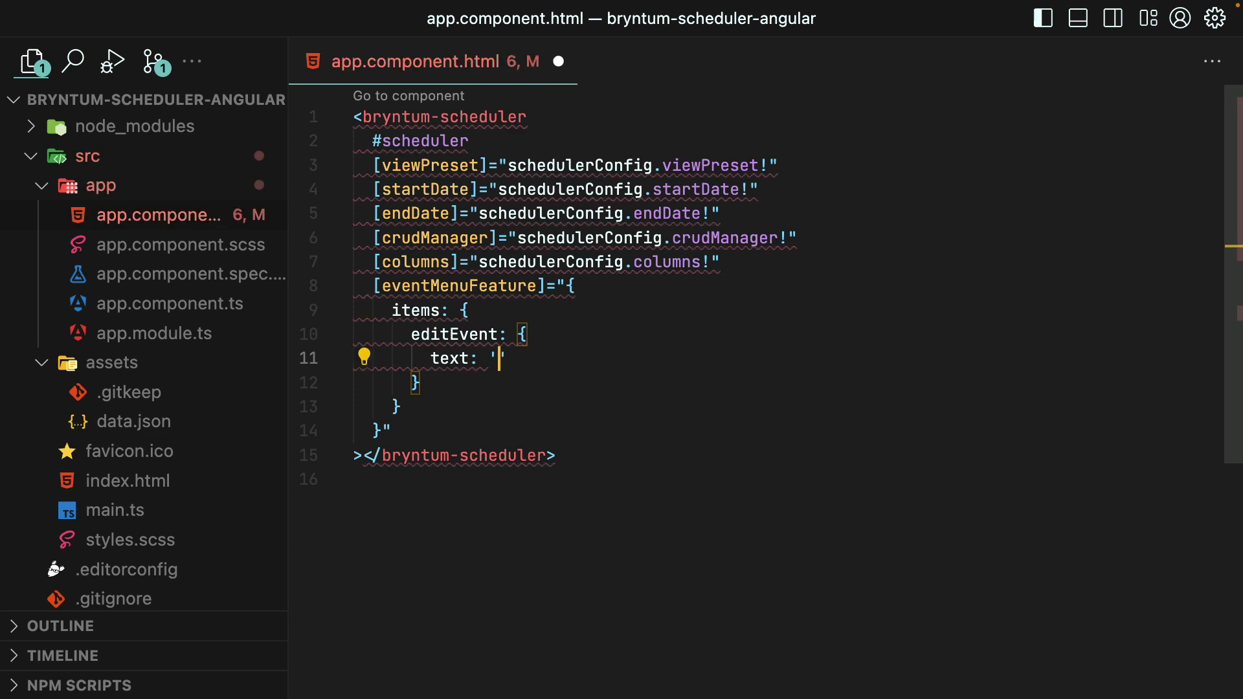
{"action": "type", "text": "Update Event"}
{"action": "type", "text": "weight"}
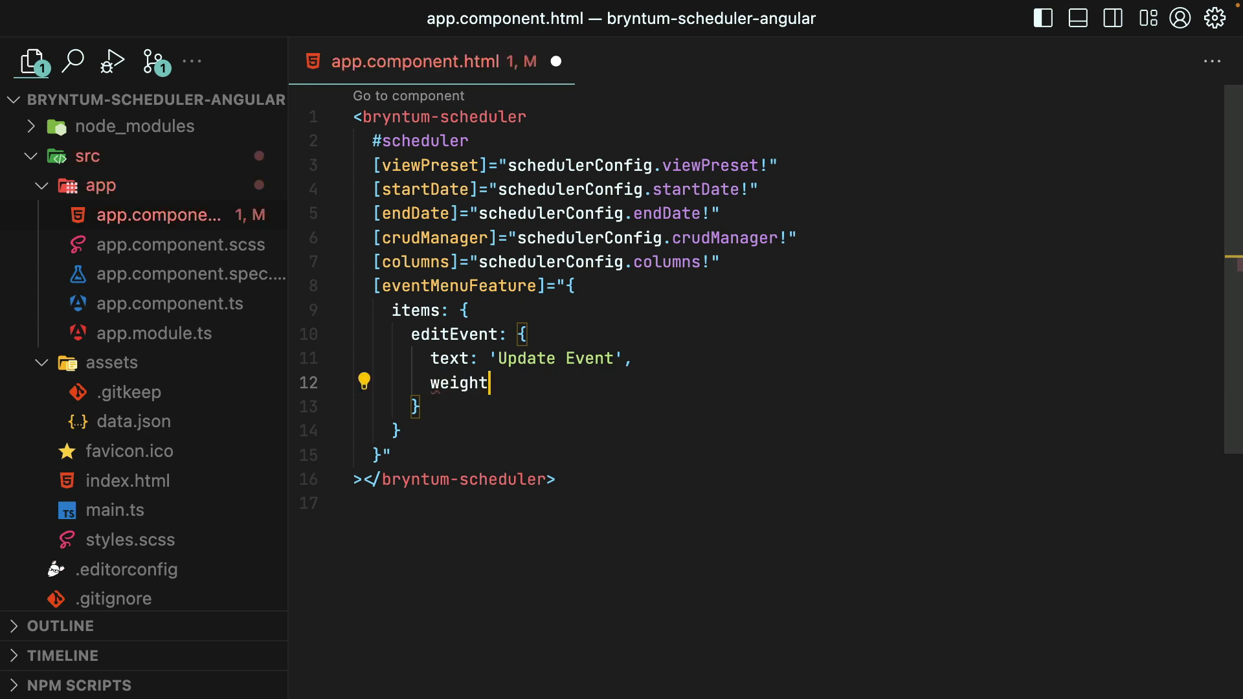
{"action": "type", "text": ": 900"}
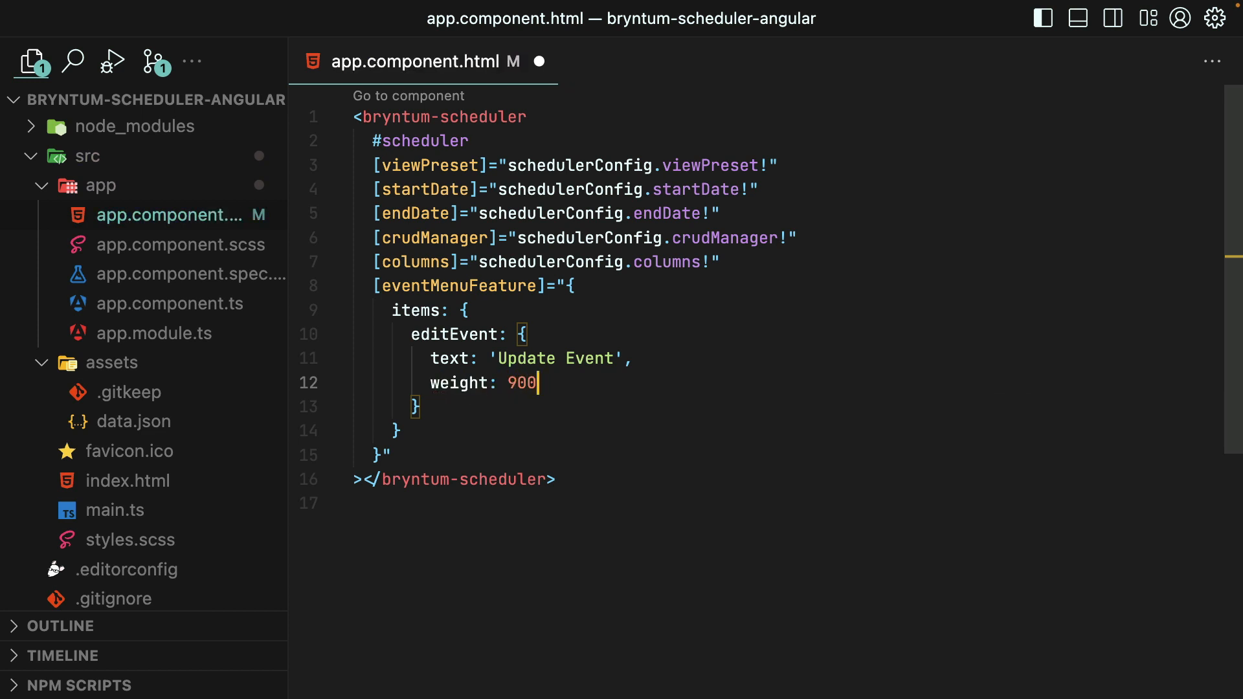
{"action": "type", "text": ","}
{"action": "type", "text": "backgrou"}
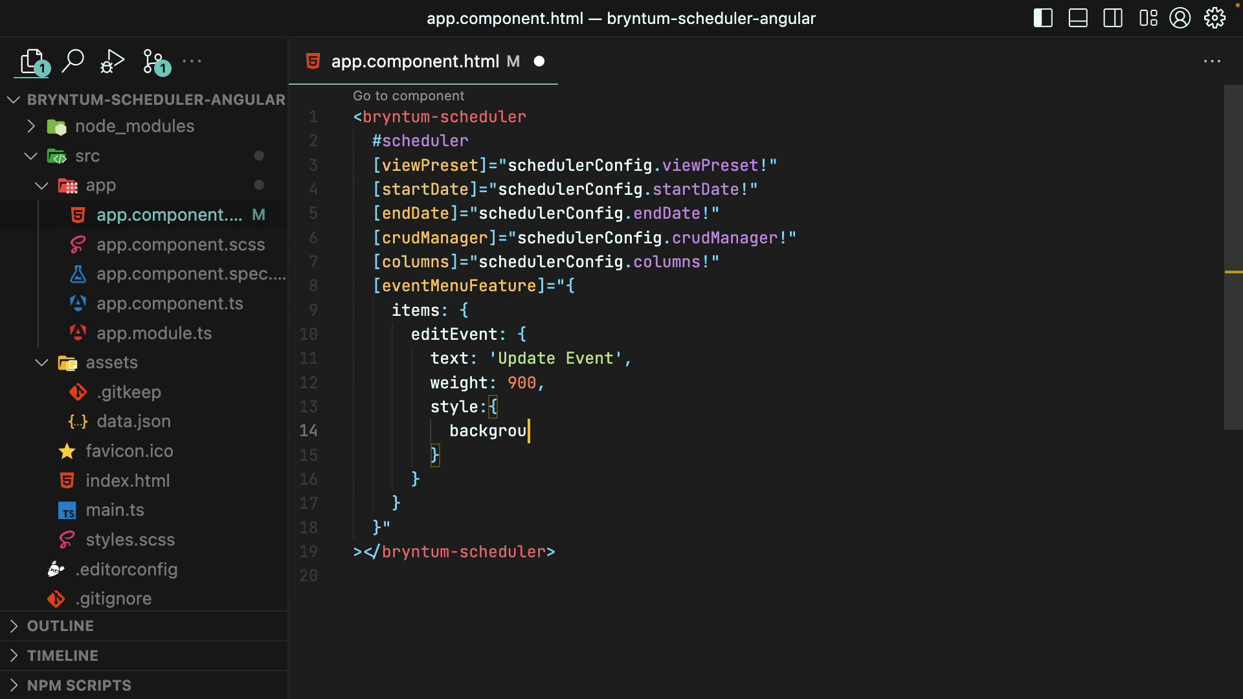
{"action": "type", "text": "nd: 'blue'"}
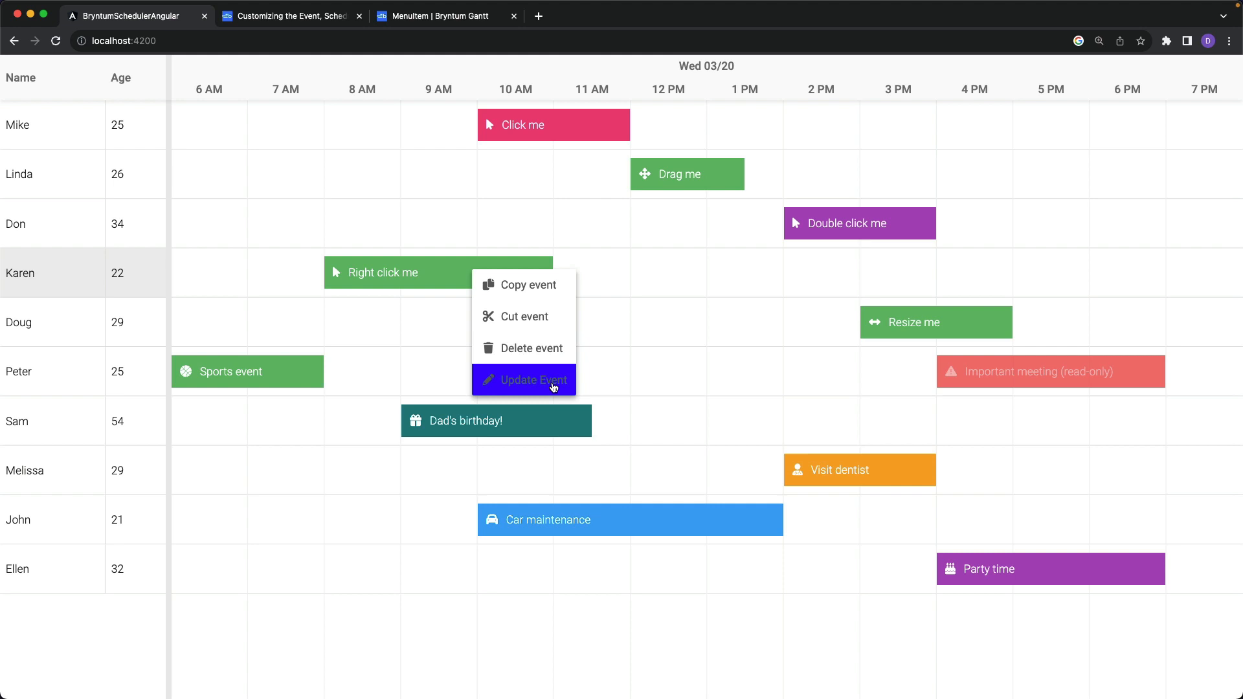
{"action": "mouse_move", "coordinate": [540, 387]}
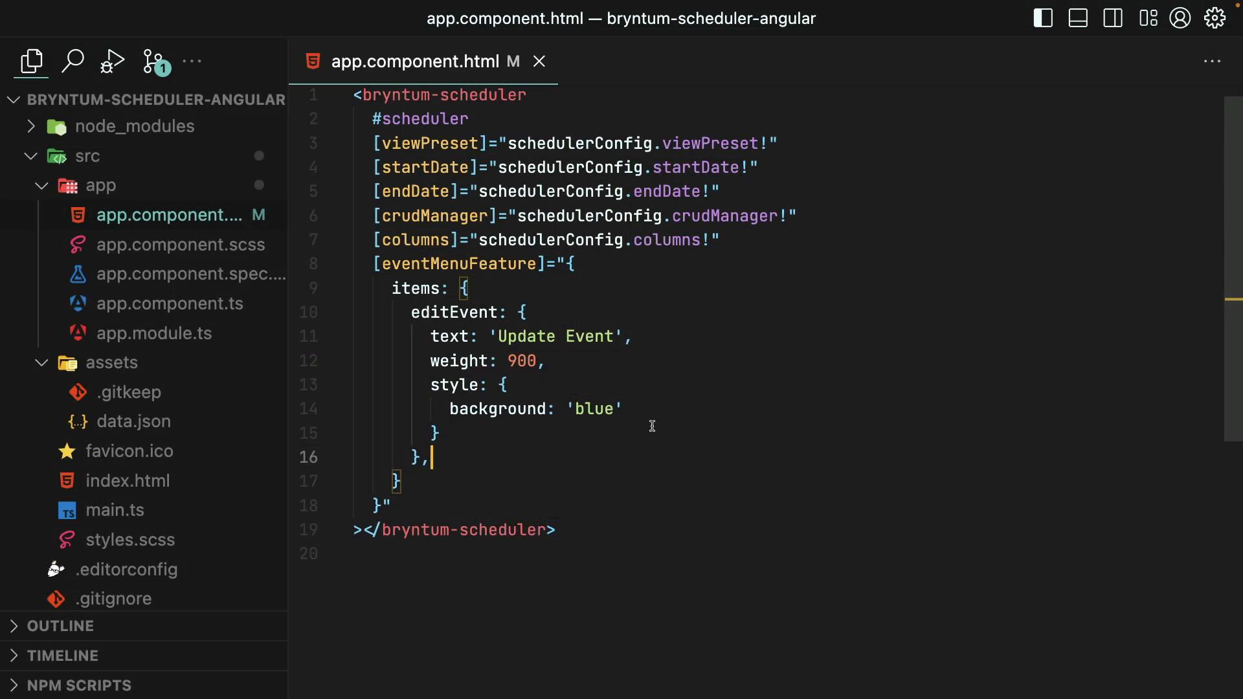
Add a moveForward menu item with onItem moveForward1Hour, then search for app.component
{"action": "key", "text": "Enter"}
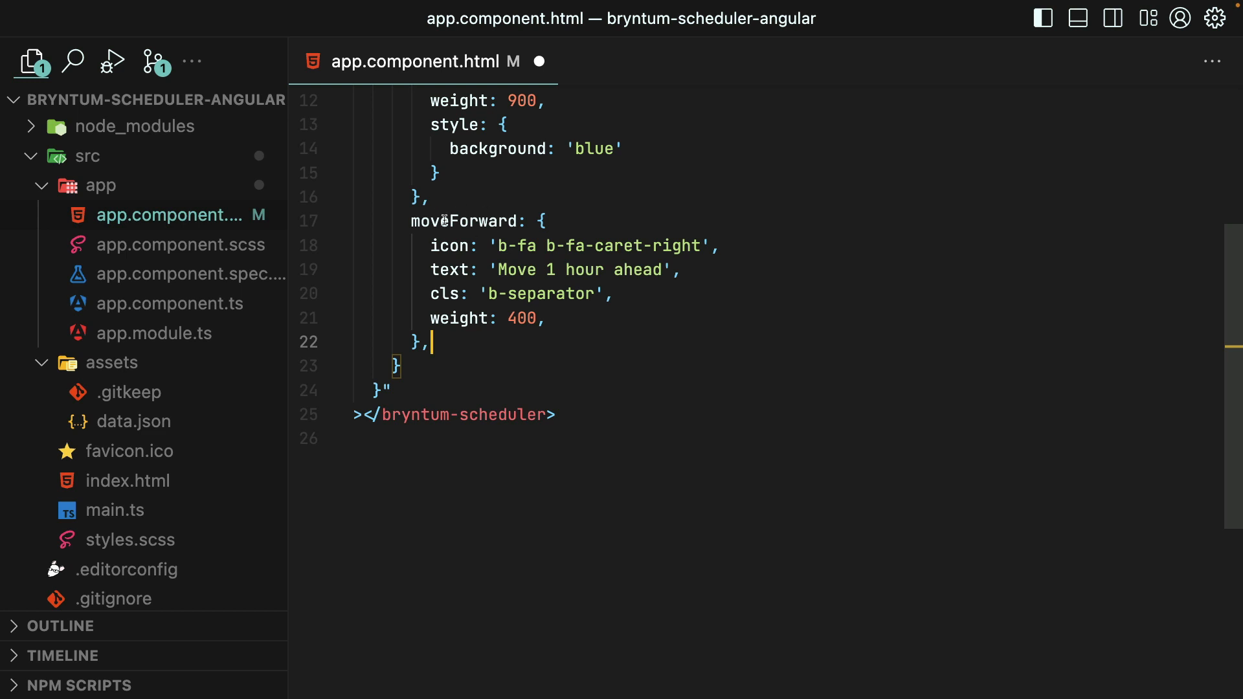
{"action": "mouse_move", "coordinate": [770, 240]}
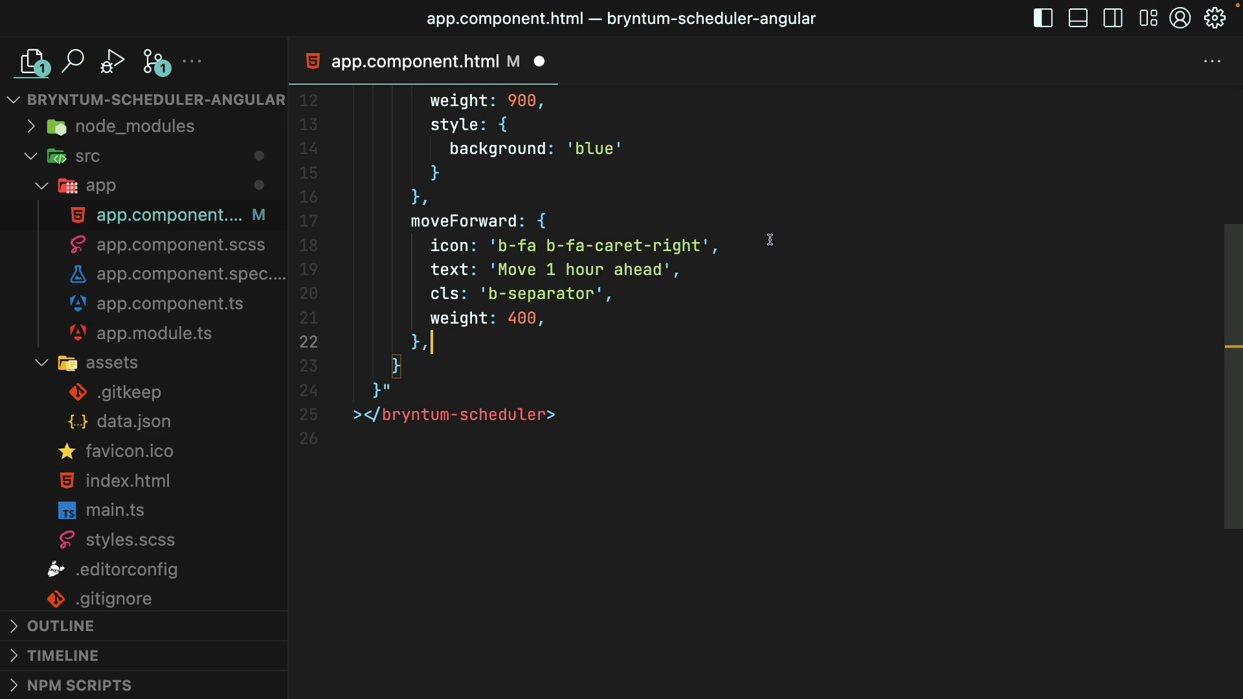
{"action": "mouse_move", "coordinate": [491, 258]}
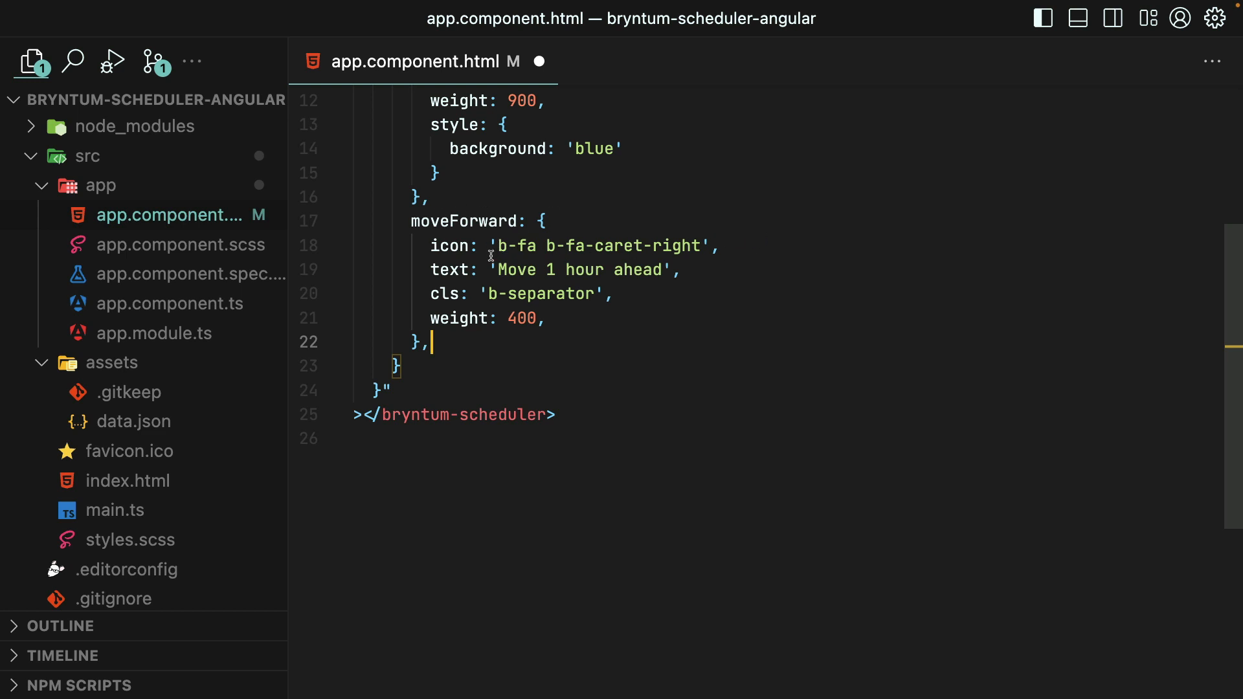
{"action": "mouse_move", "coordinate": [663, 246]}
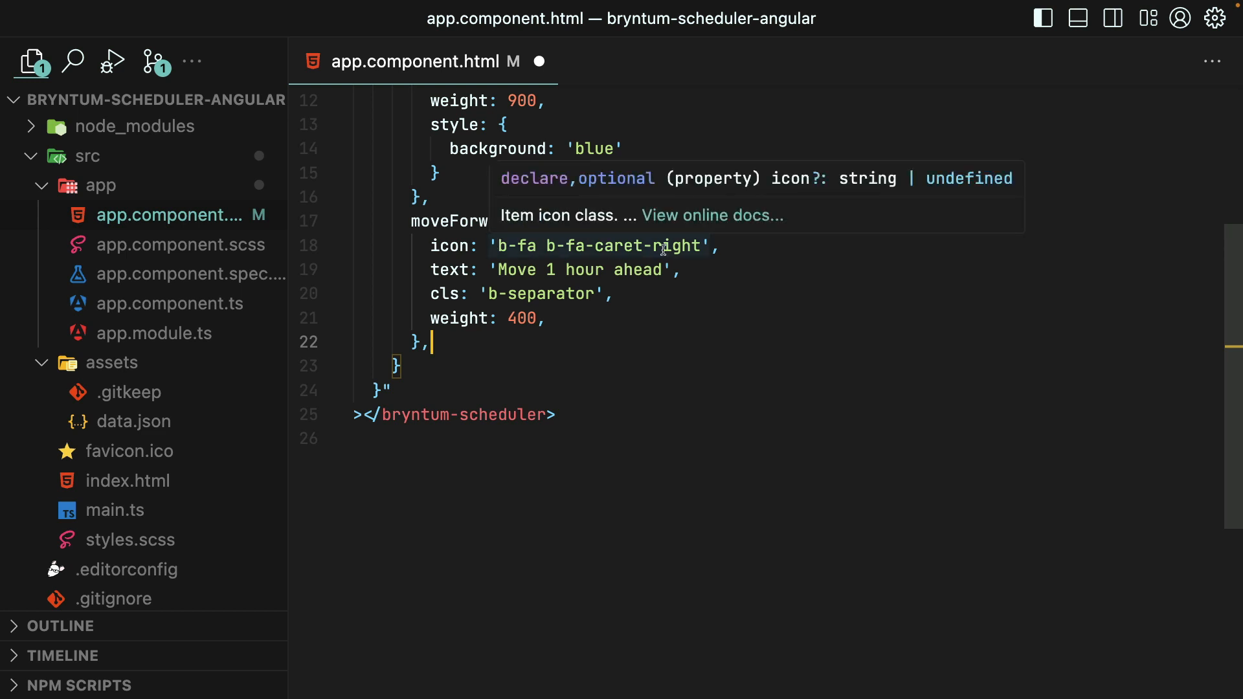
{"action": "mouse_move", "coordinate": [746, 243]}
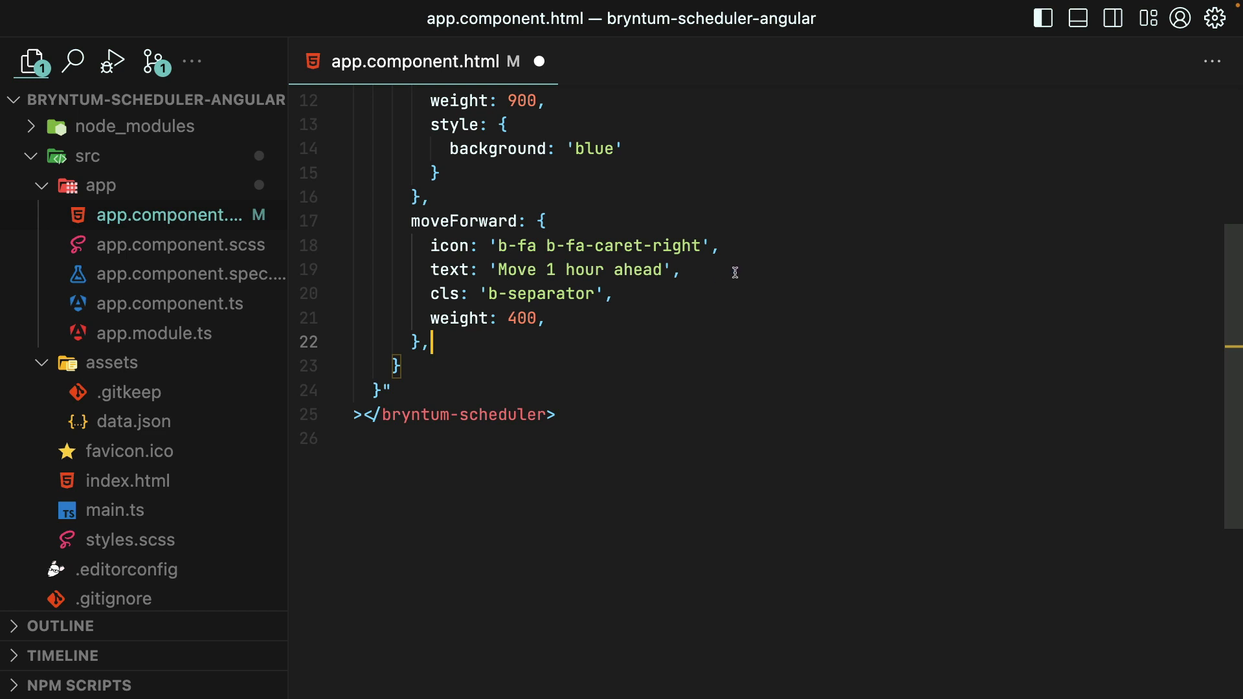
{"action": "mouse_move", "coordinate": [651, 295]}
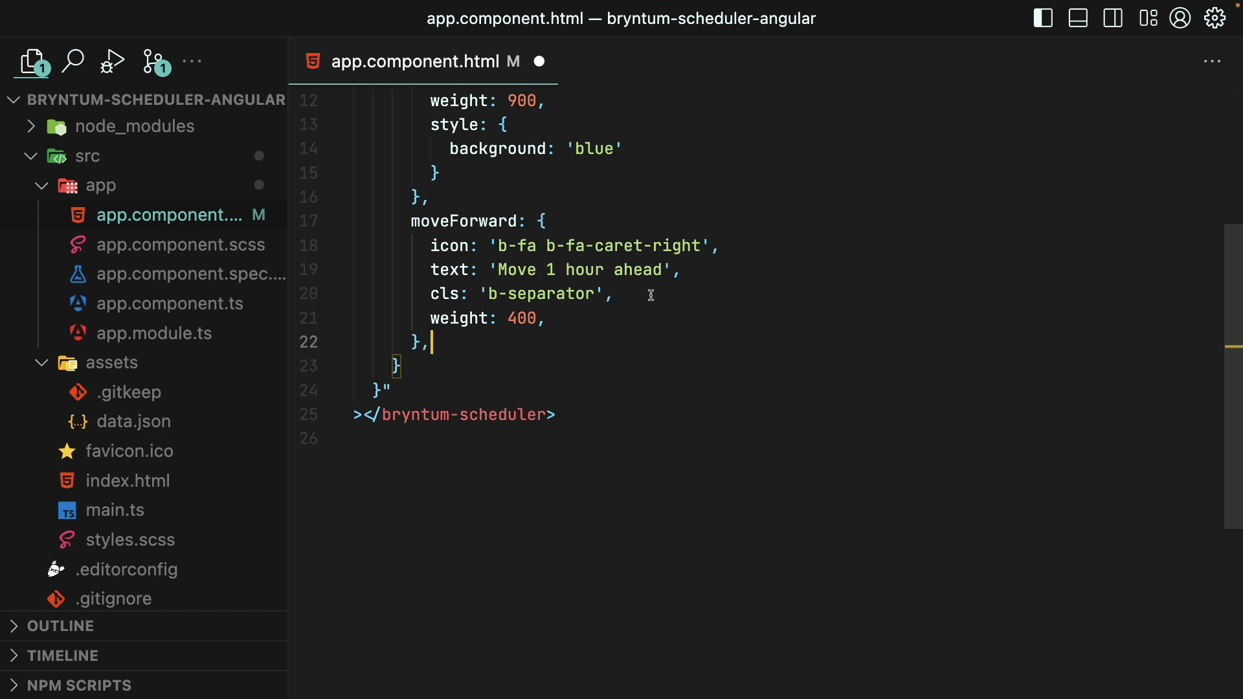
{"action": "mouse_move", "coordinate": [565, 317]}
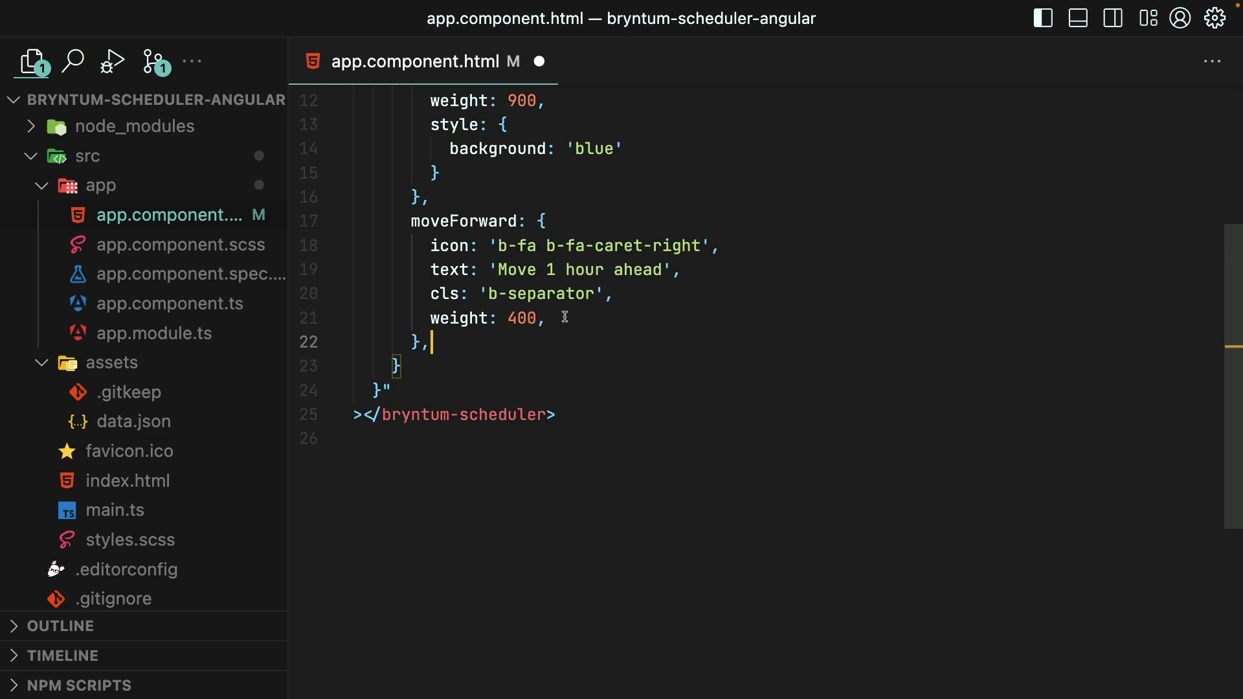
{"action": "type", "text": "on"}
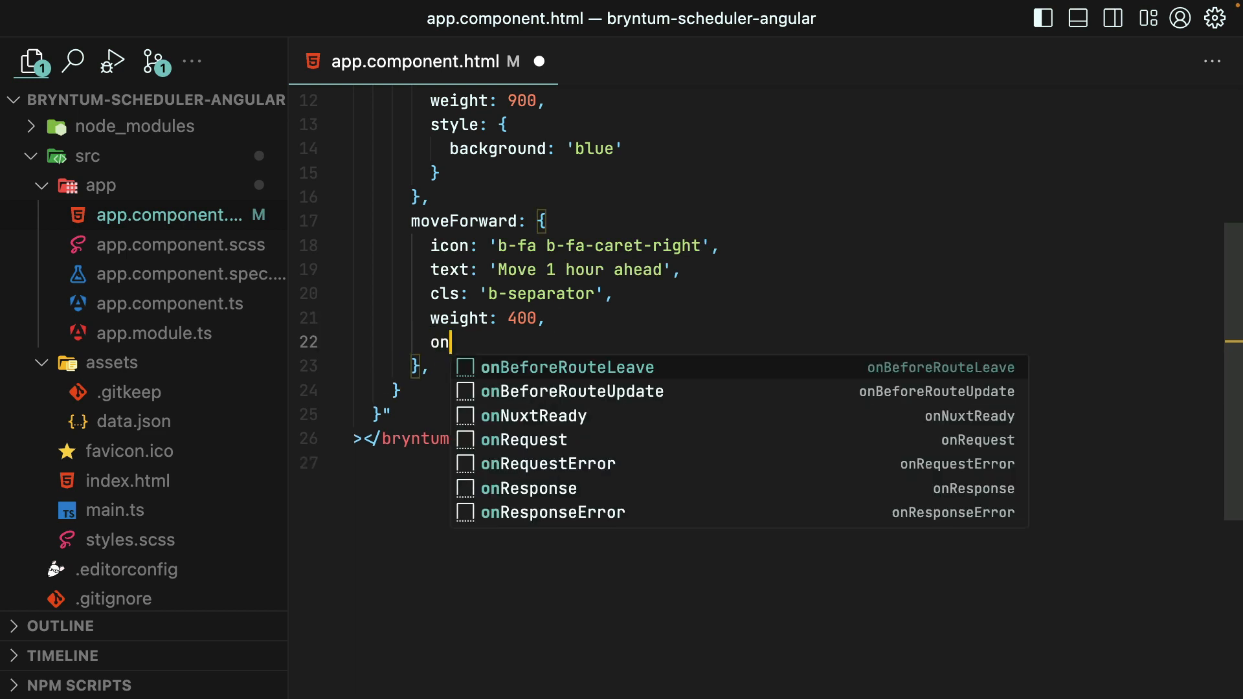
{"action": "type", "text": "Item:"}
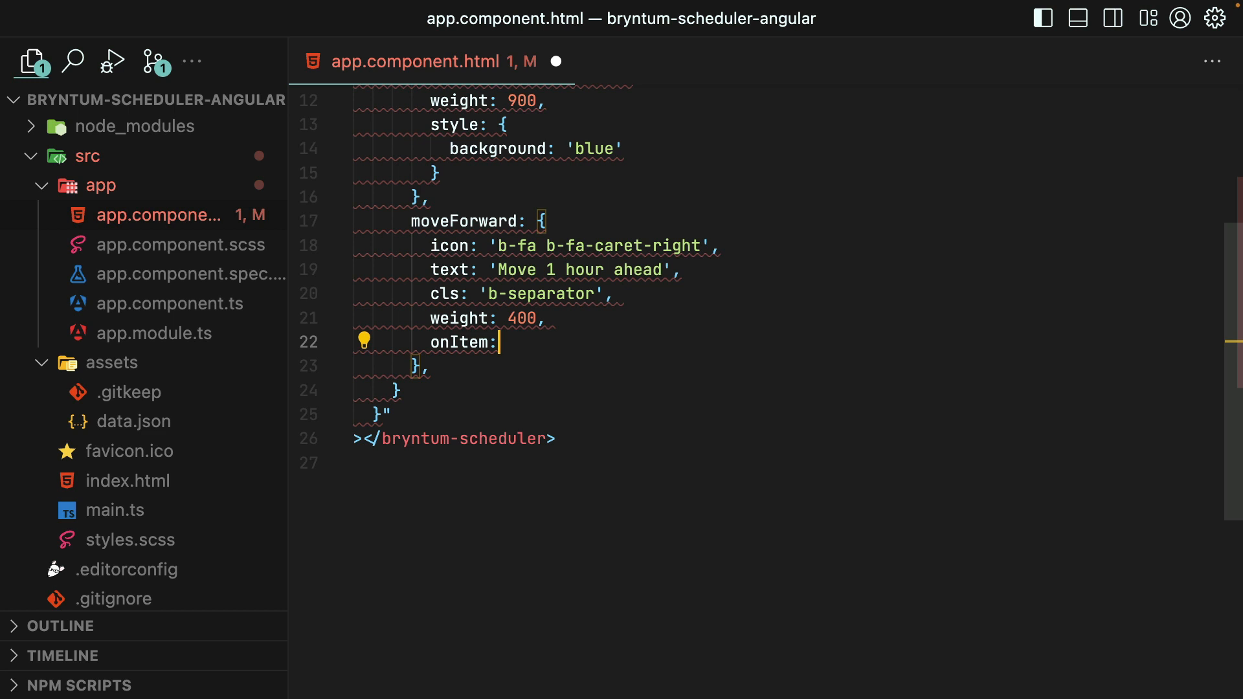
{"action": "type", "text": "moveFowar"}
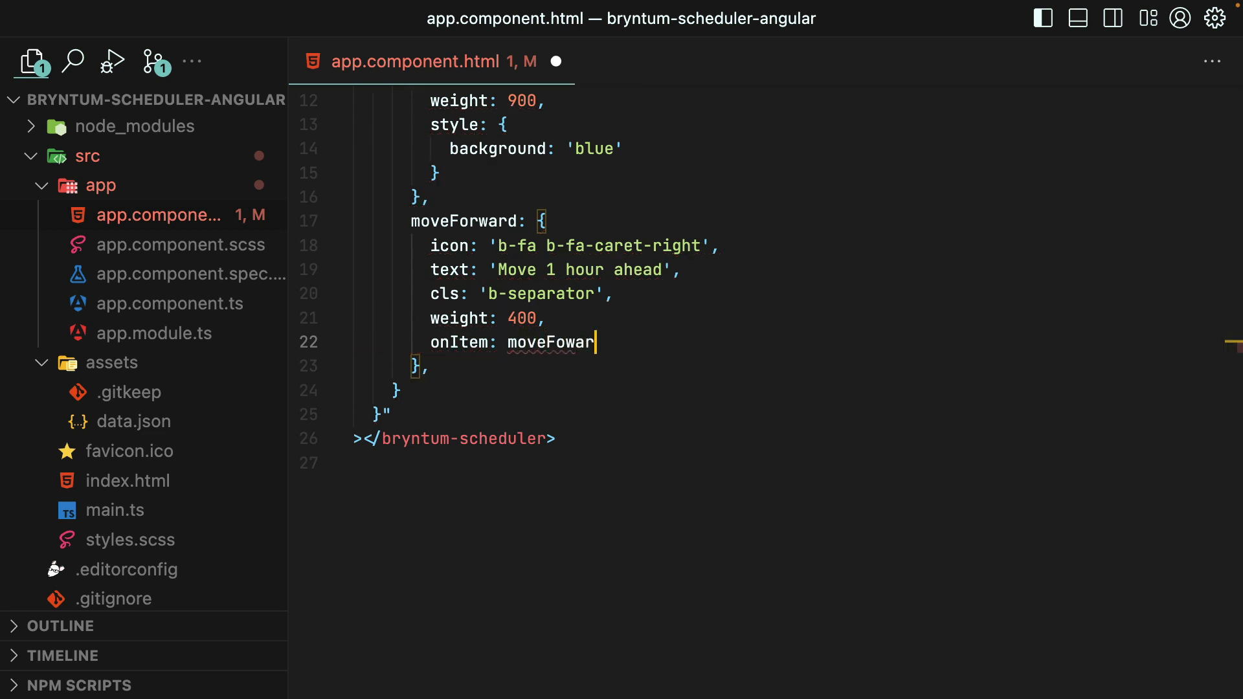
{"action": "type", "text": "moveForward1"}
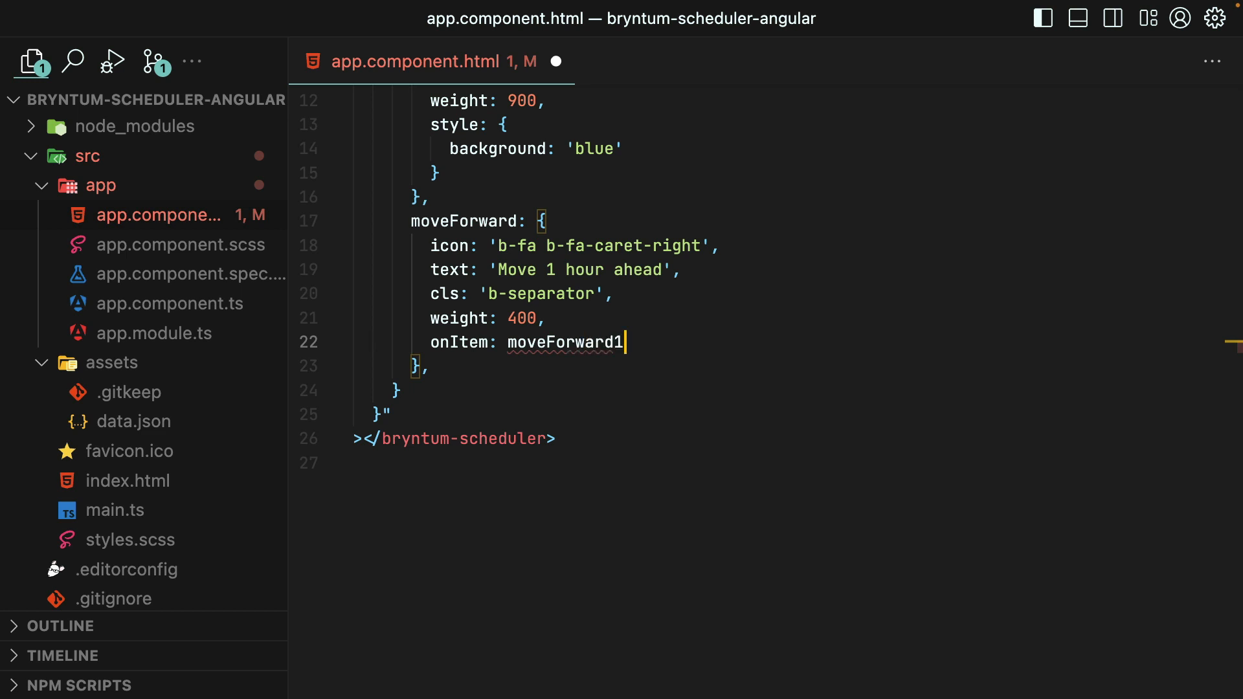
{"action": "type", "text": "Hour"}
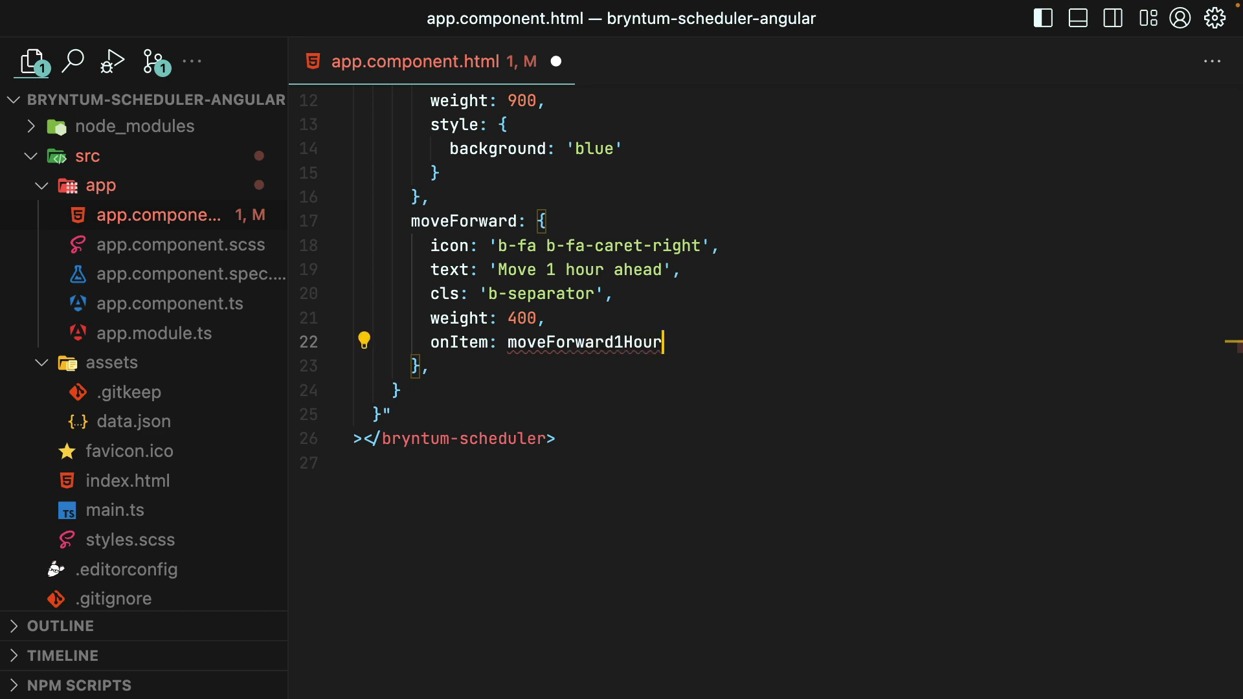
{"action": "type", "text": "app.com"}
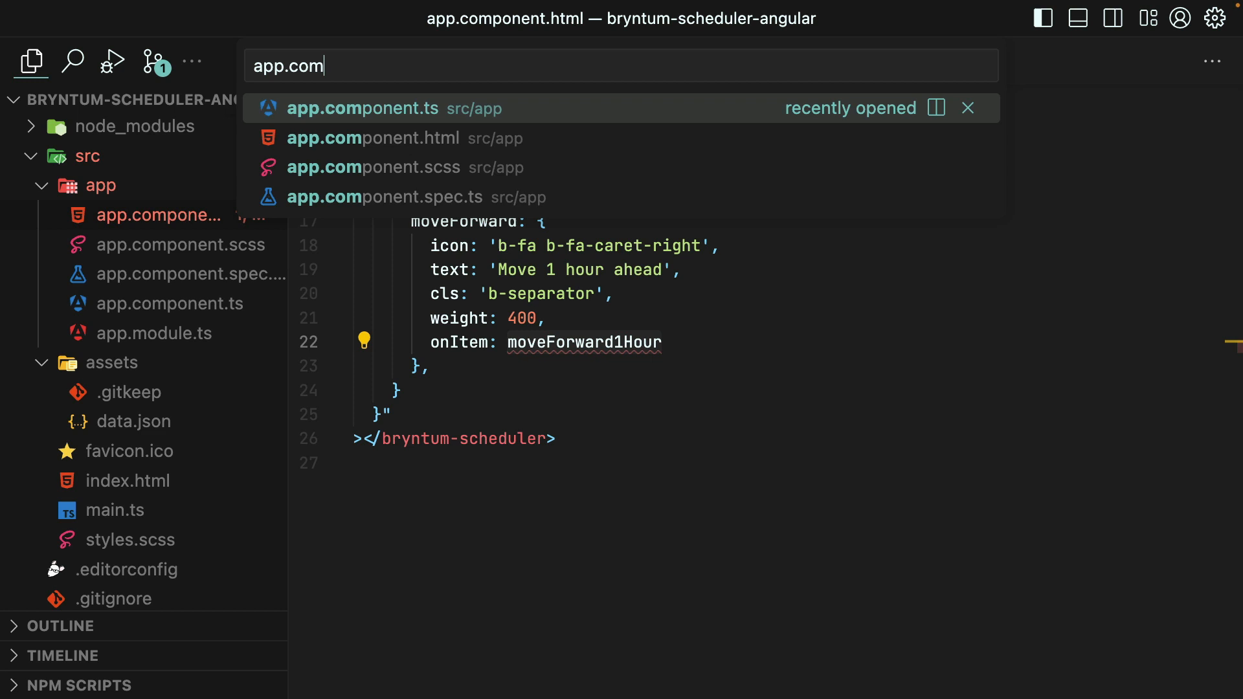
In app.component.ts, declare moveForward1Hour taking options with an optional eventRecord EventModel
{"action": "left_click", "coordinate": [362, 109]}
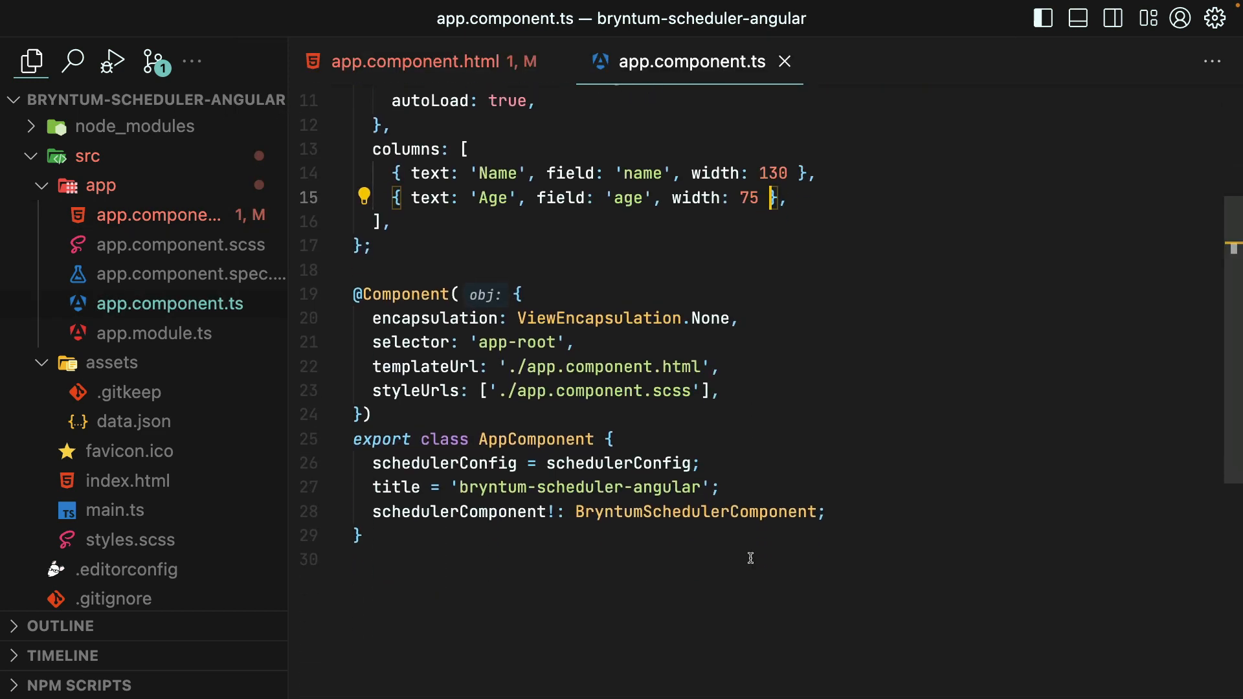
{"action": "scroll", "scroll_direction": "down", "scroll_amount": 3}
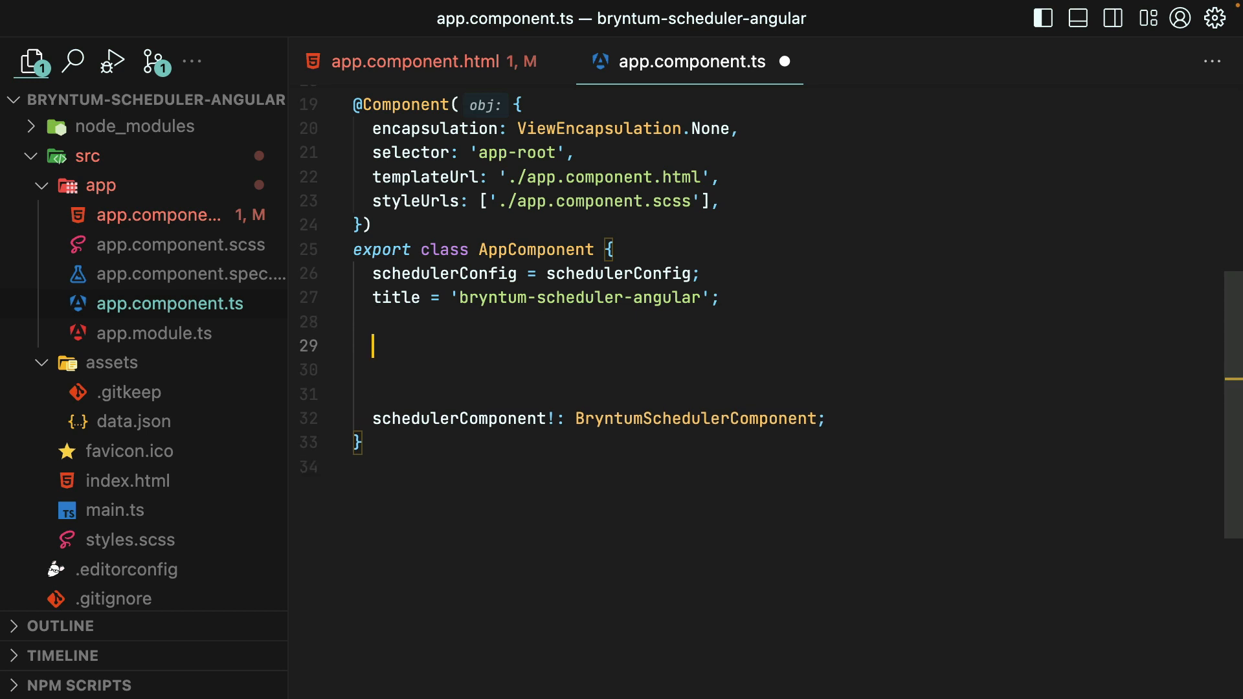
{"action": "type", "text": "moveForward1Hour(op"}
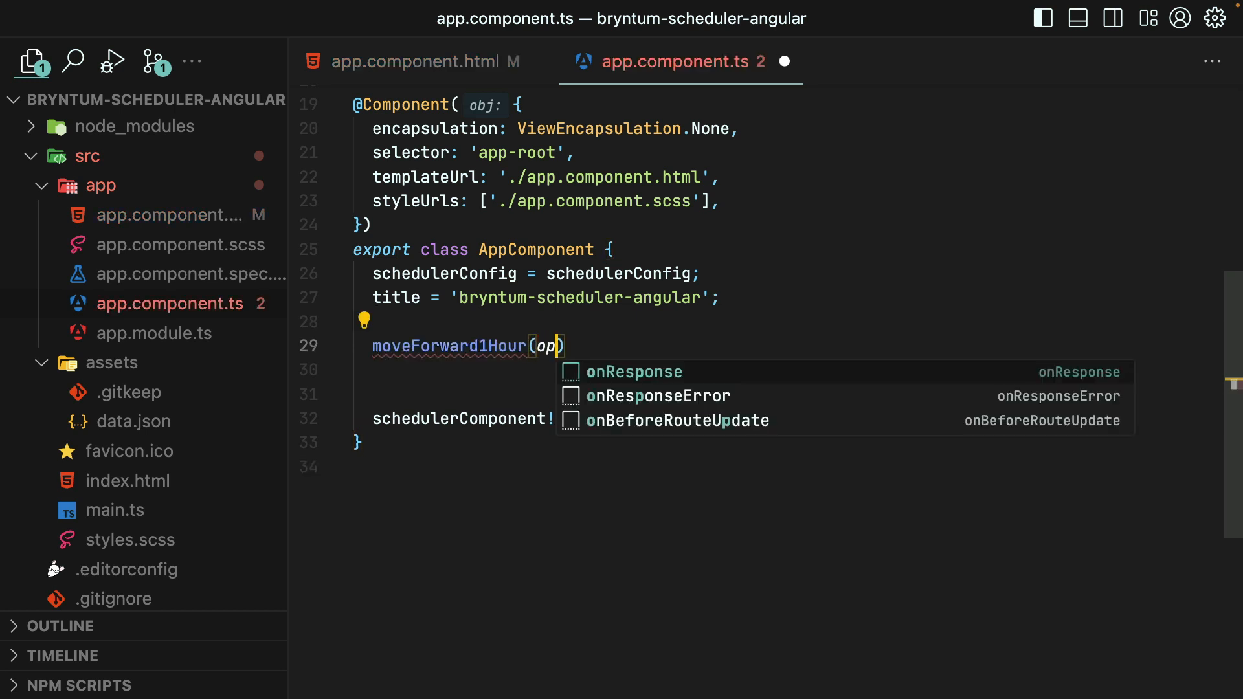
{"action": "type", "text": "tions"}
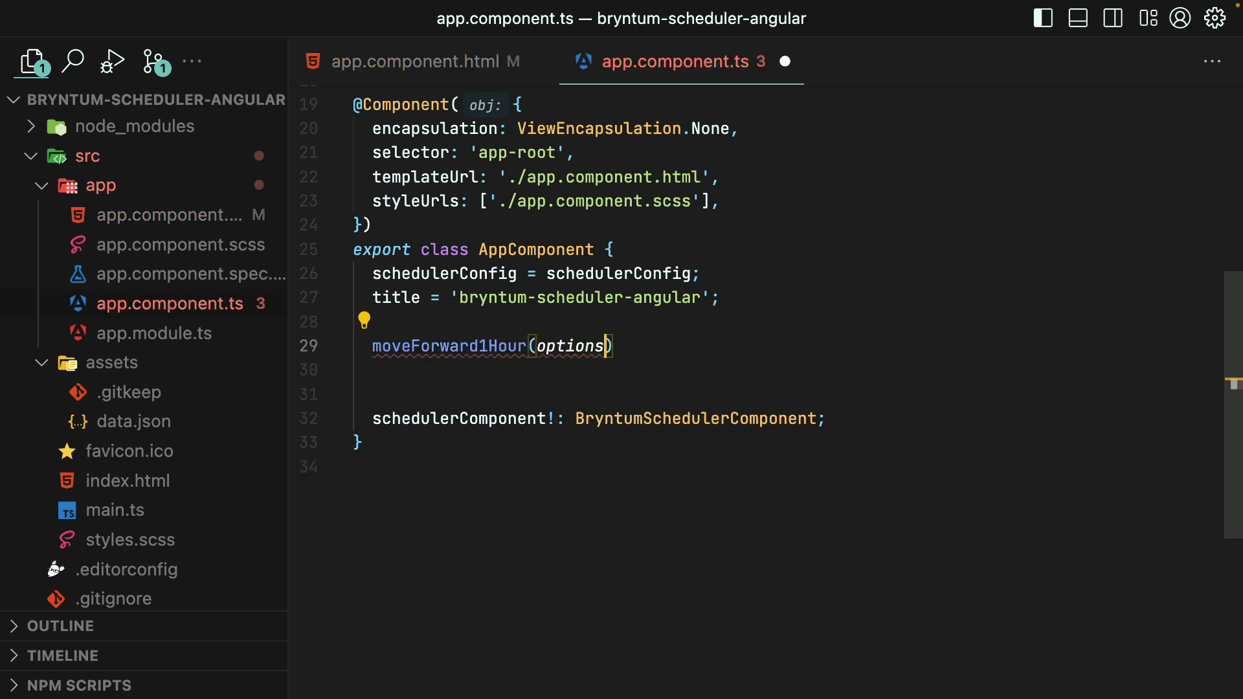
{"action": "type", "text": ":{}"}
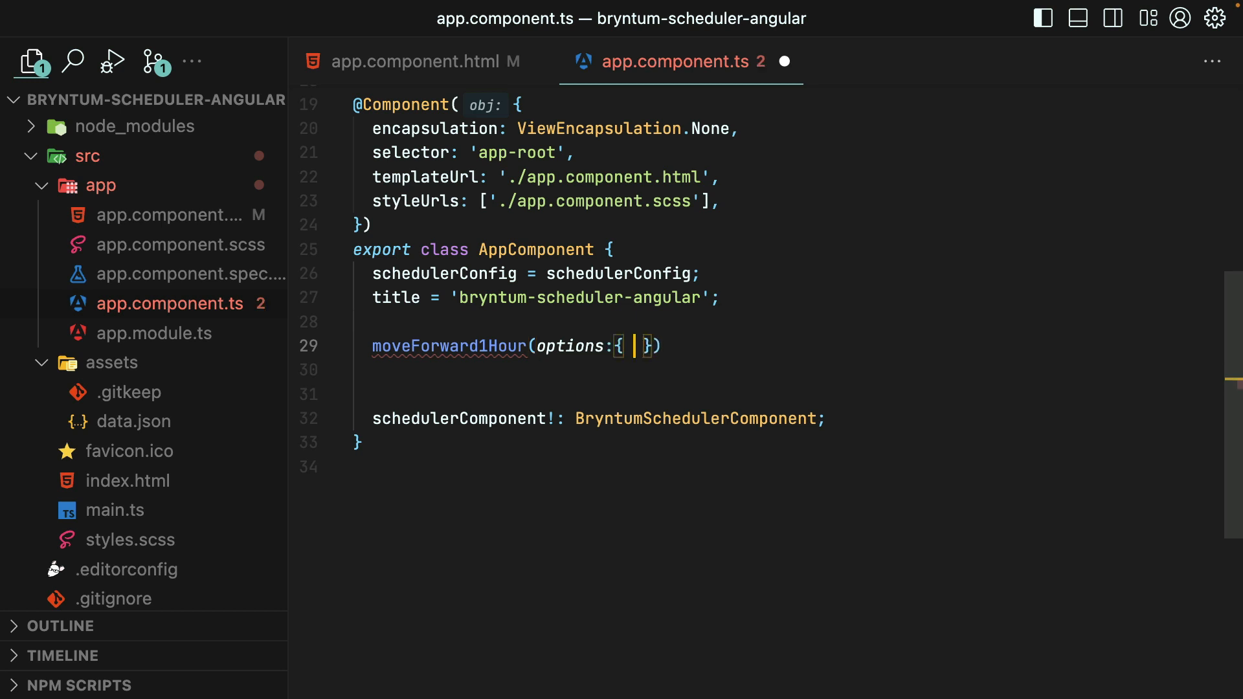
{"action": "type", "text": "eventRecord>"}
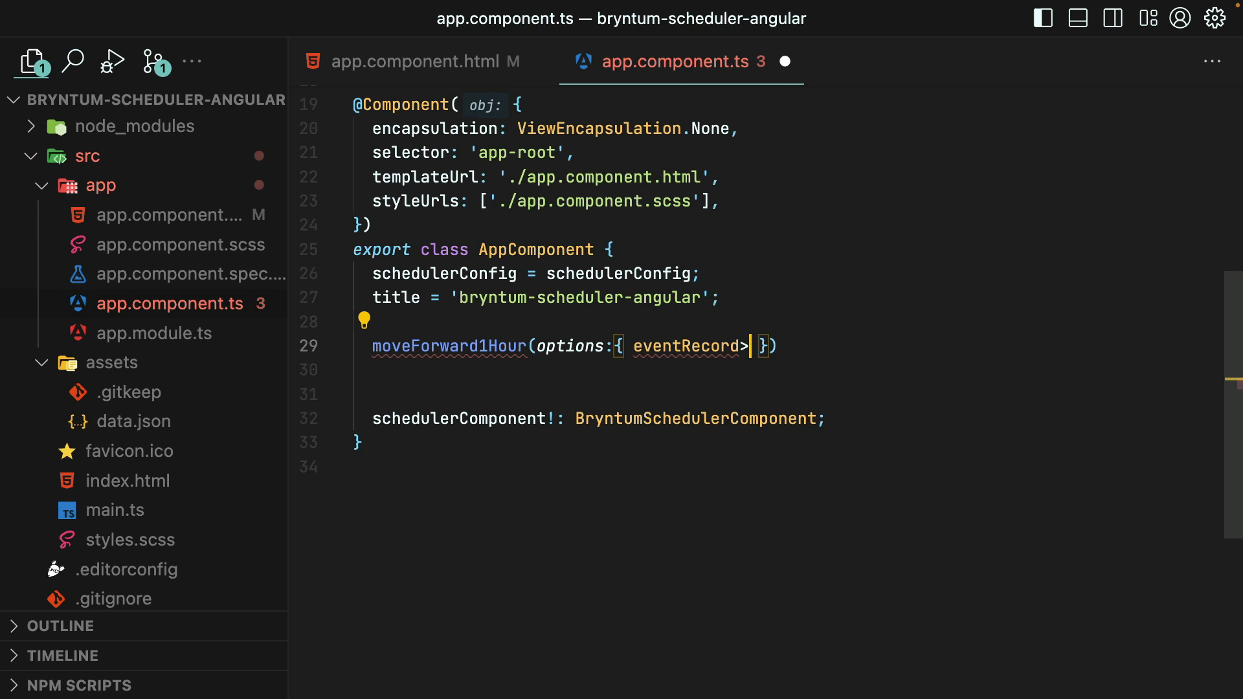
{"action": "type", "text": "?:"}
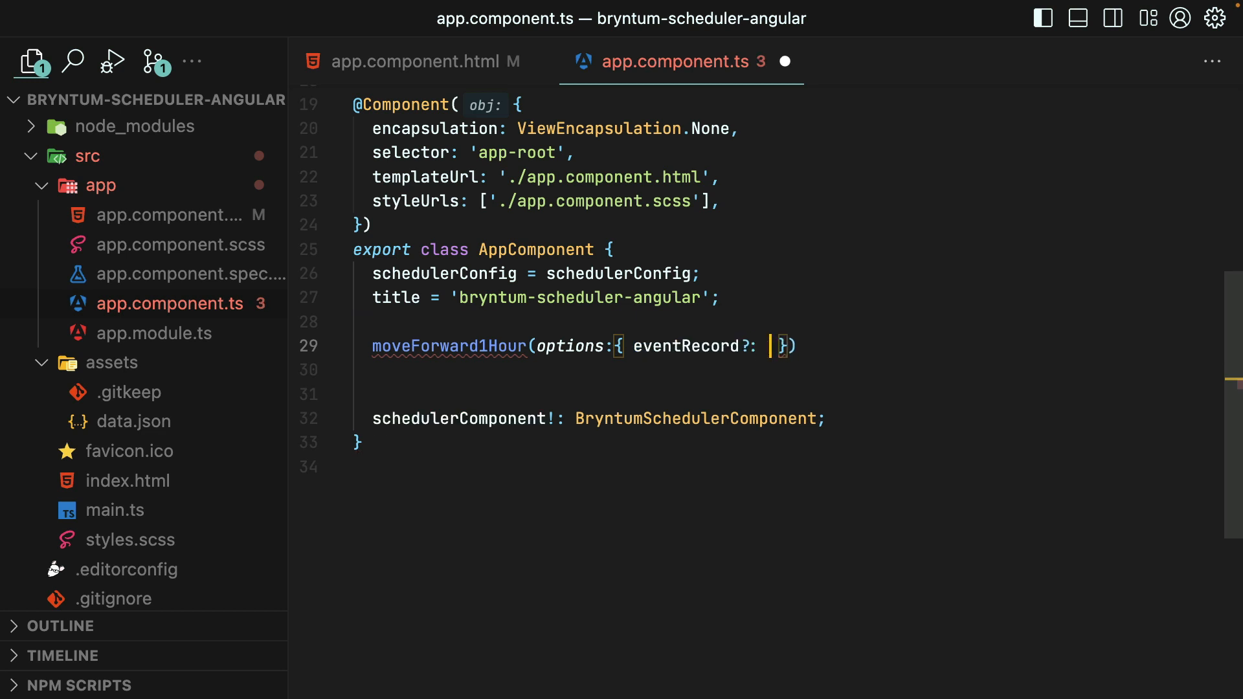
{"action": "type", "text": "Event"}
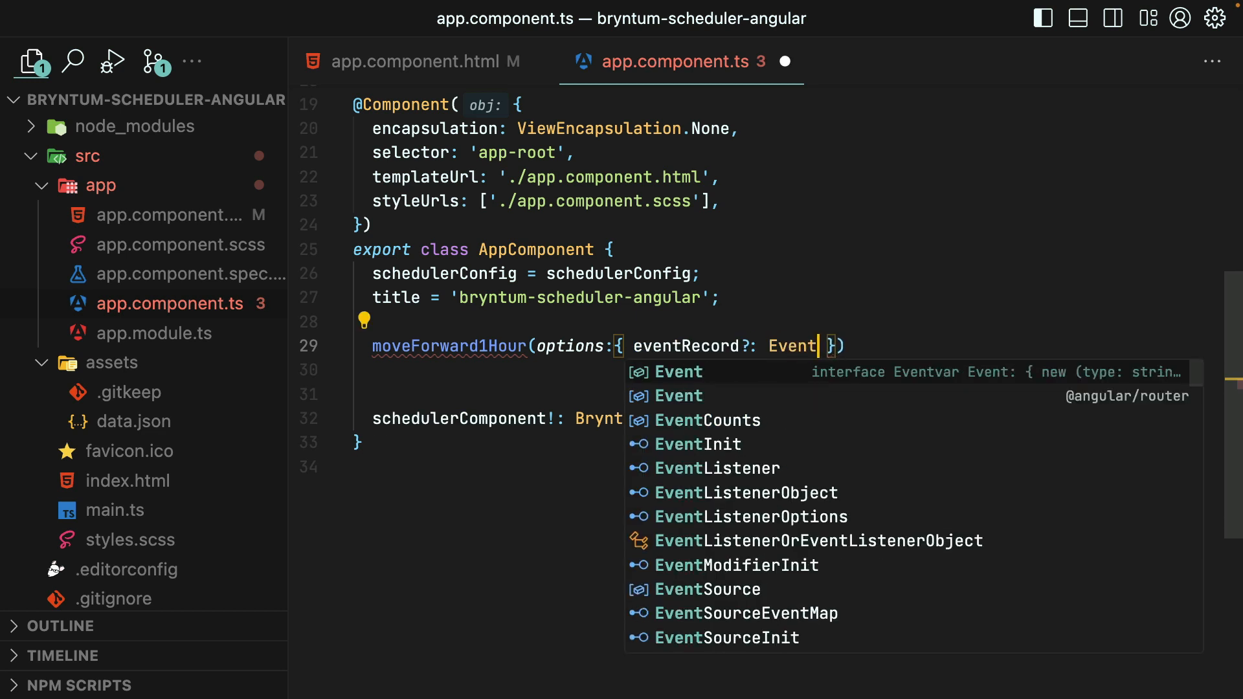
{"action": "type", "text": "Model"}
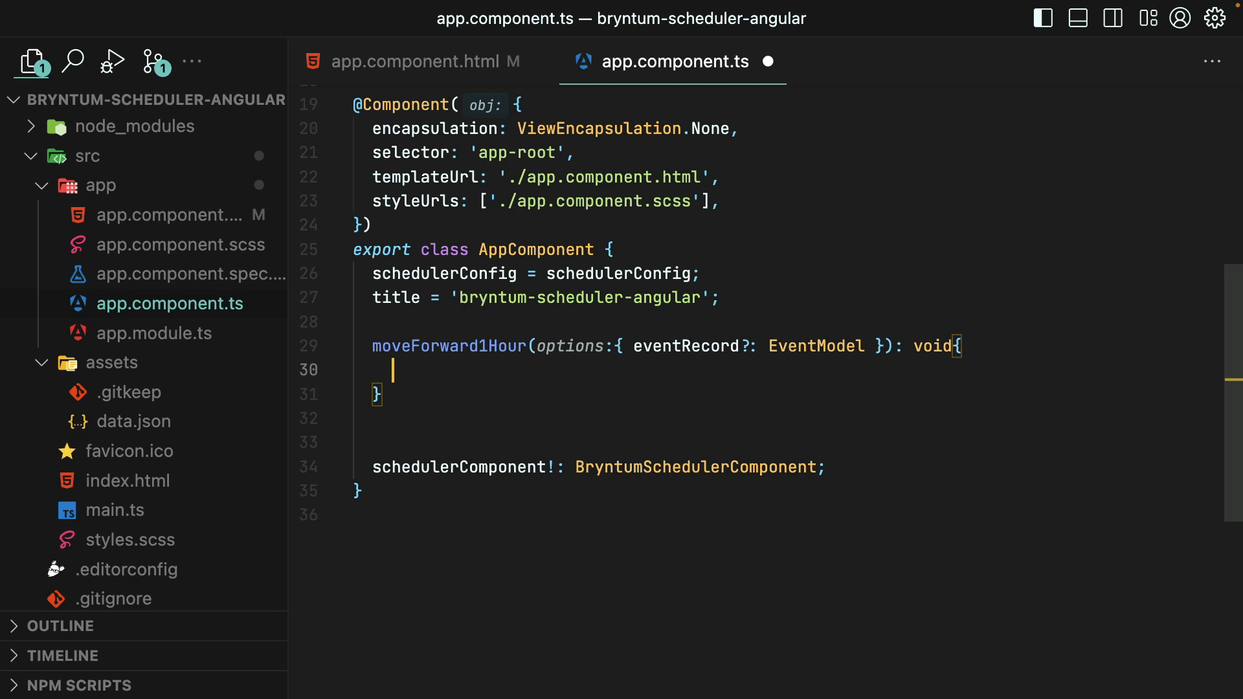
Destructure eventRecord from options and call its shift method when it exists
{"action": "type", "text": "const {event"}
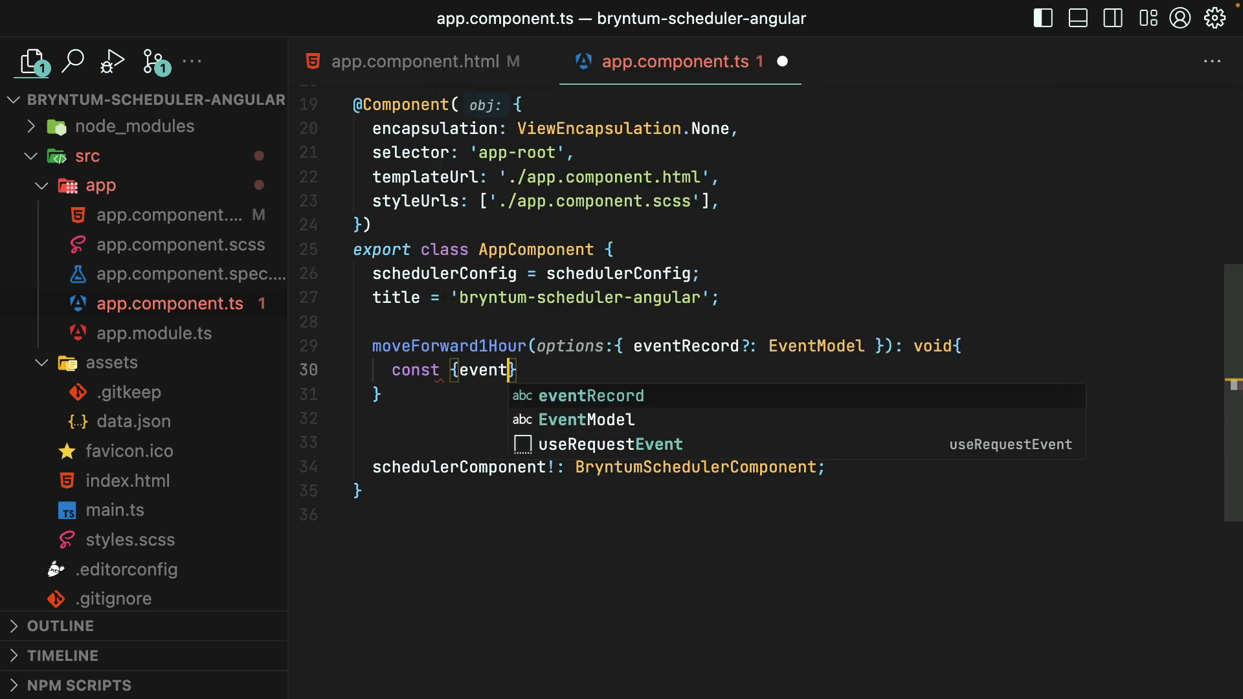
{"action": "type", "text": "Record} = options;"}
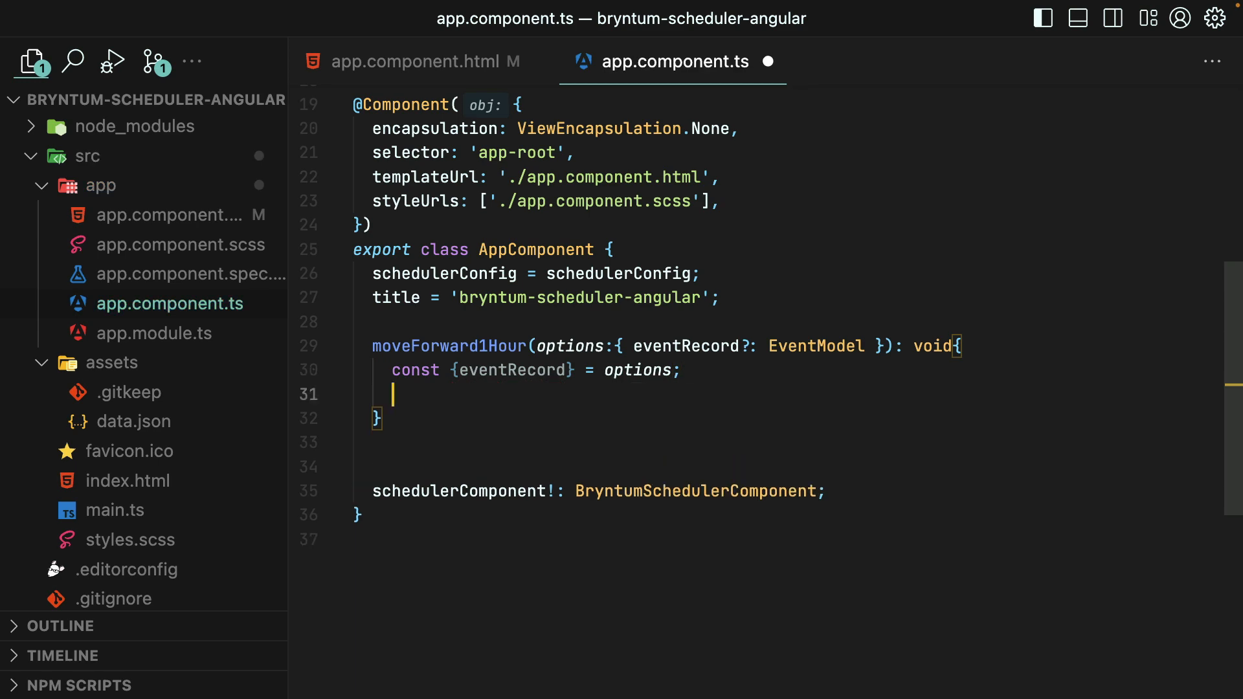
{"action": "type", "text": "if(eve"}
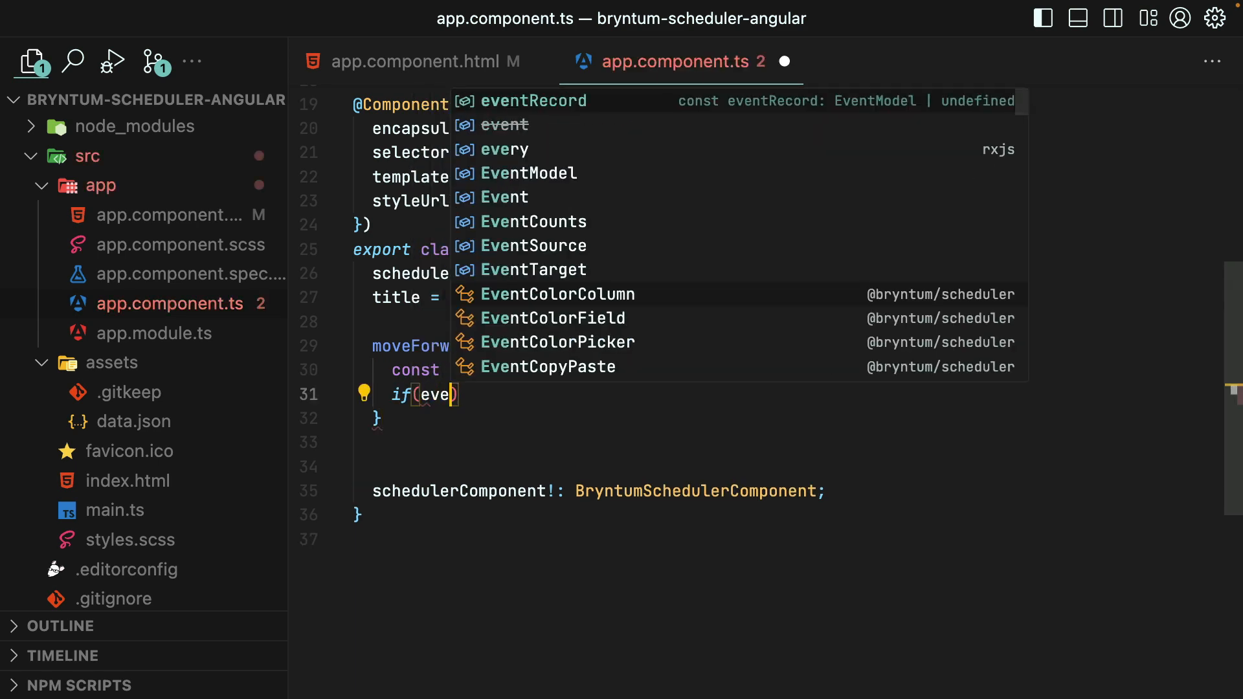
{"action": "key", "text": "Tab"}
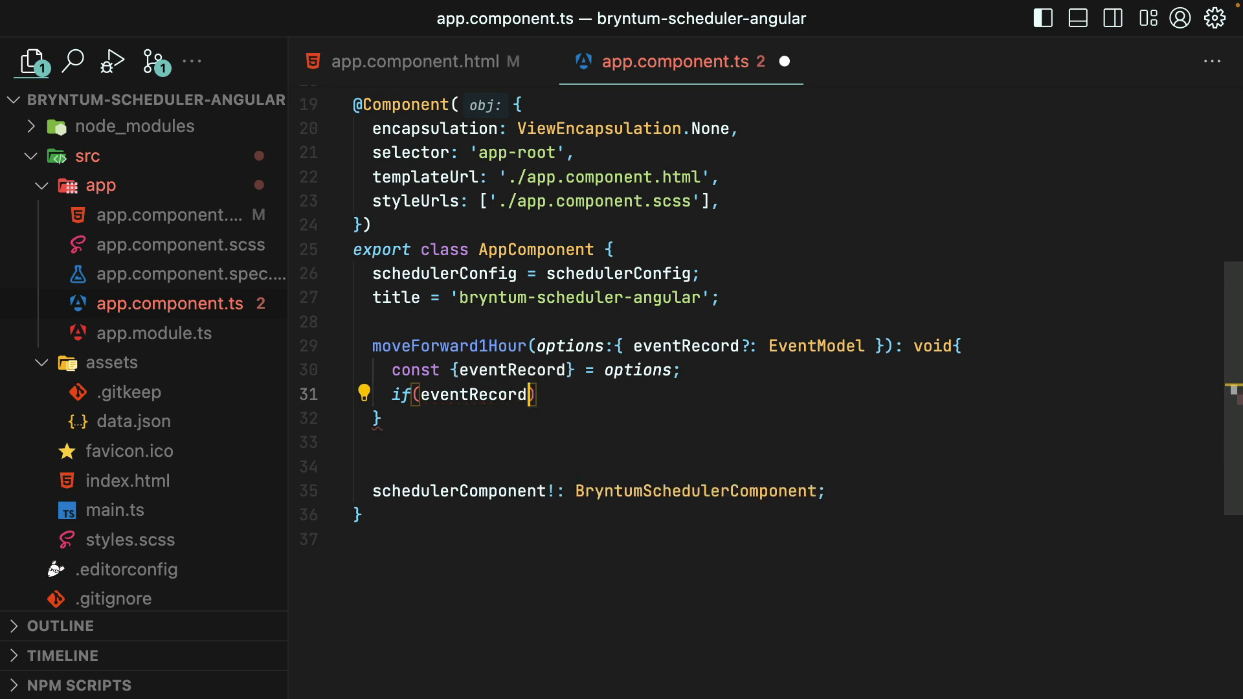
{"action": "type", "text": "eventRecord.shift"}
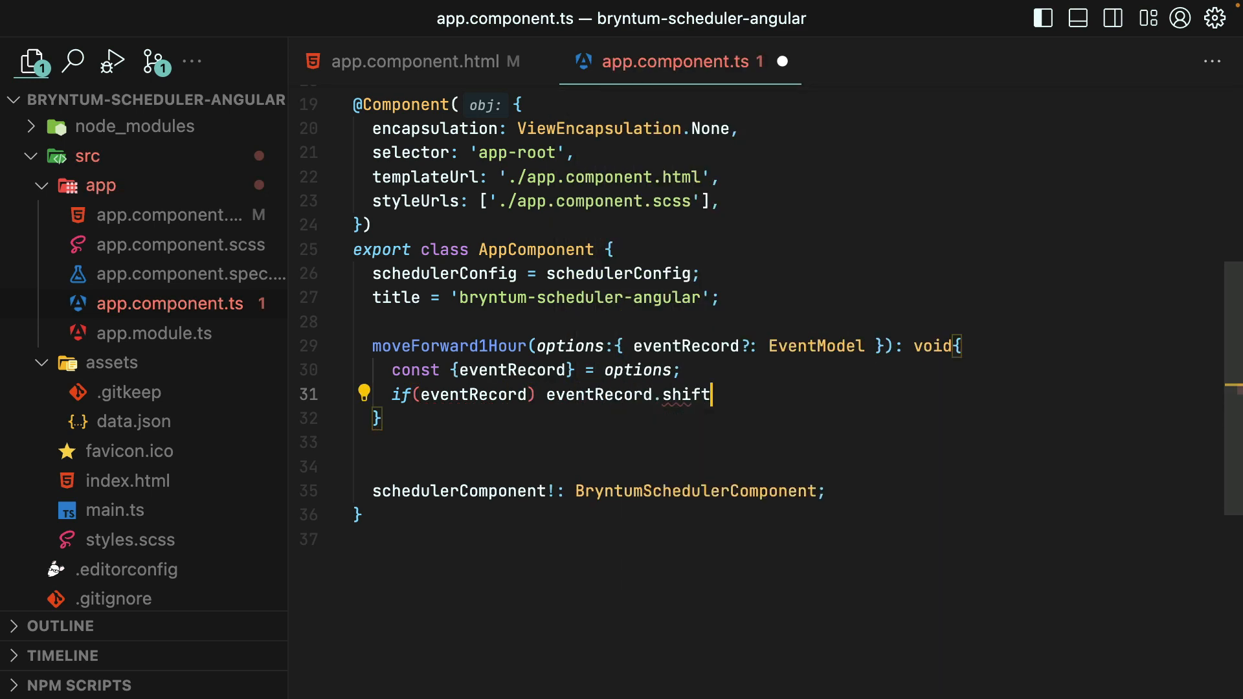
{"action": "type", "text": "('')"}
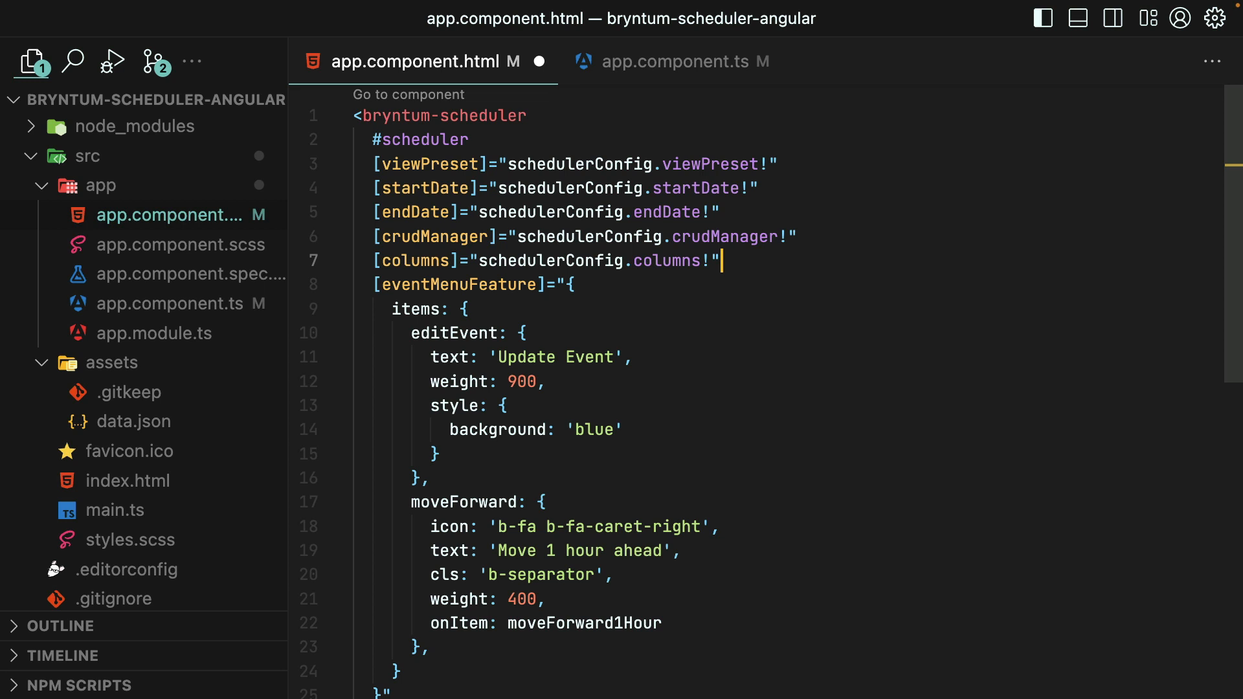
Bind (onEventMenuBeforeShow) to handleEventMenuBeforeShow($event) on the scheduler and return to app.component.ts
{"action": "type", "text": "(onEventMenuBeforeShow)=\"handleEventMenuBeforeShow($event)\""}
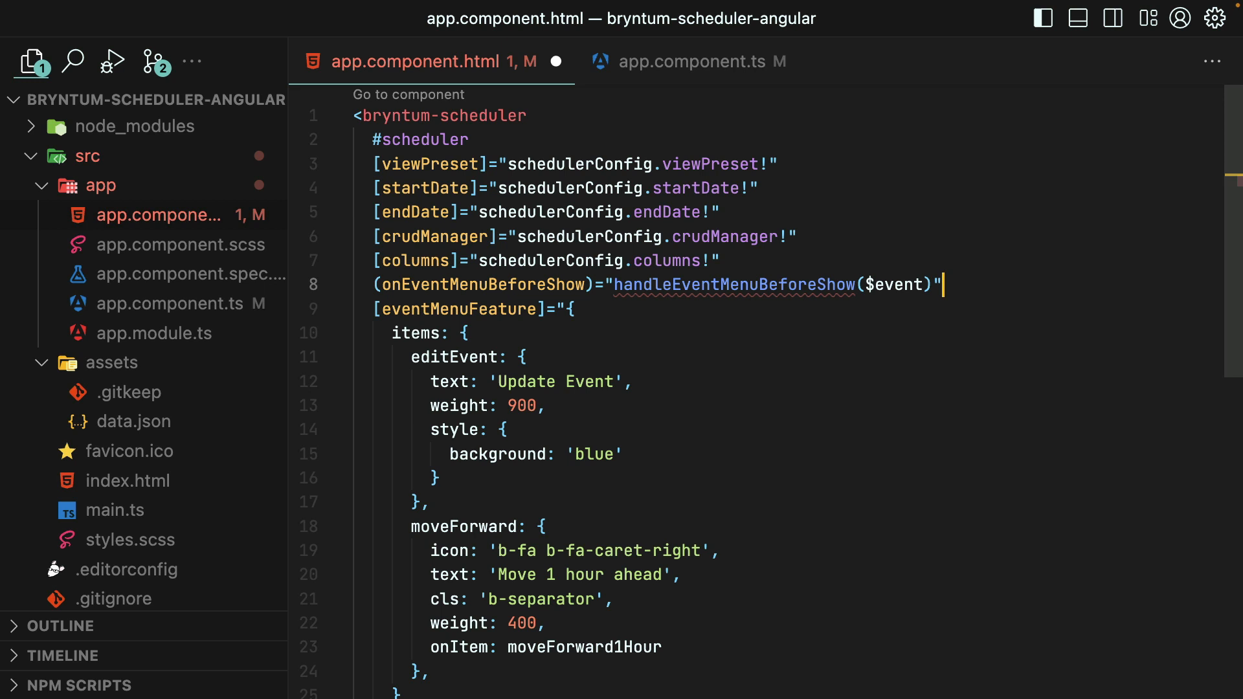
{"action": "mouse_move", "coordinate": [850, 292]}
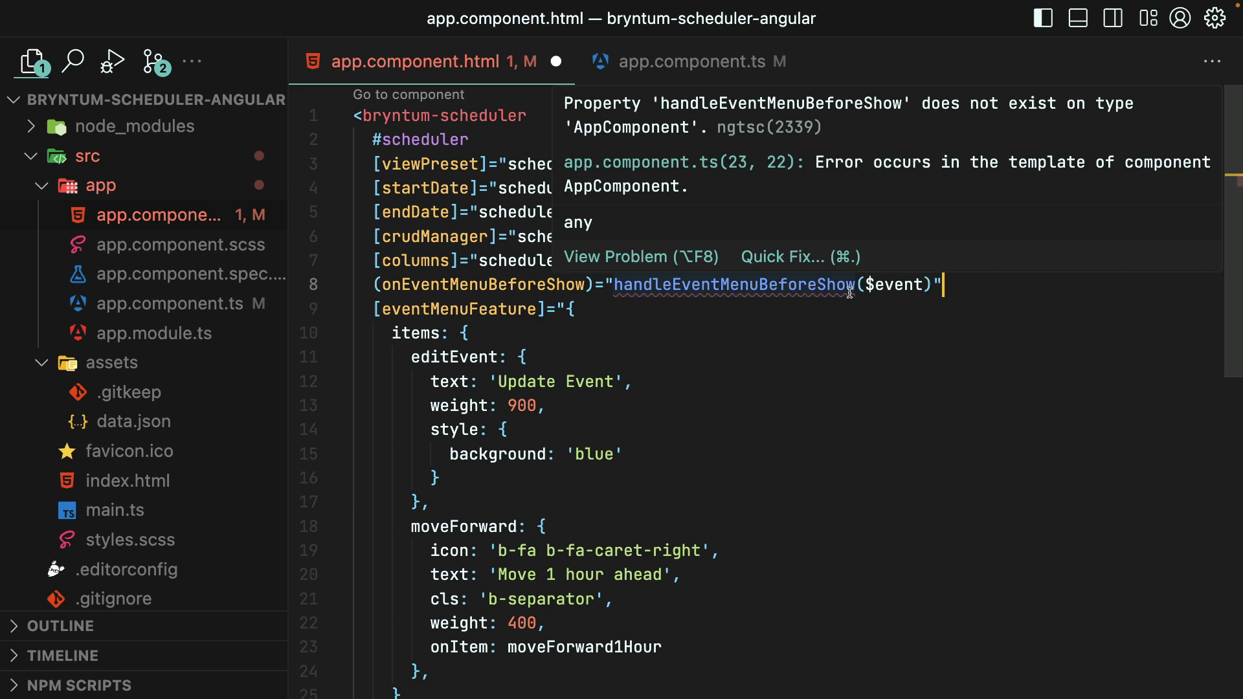
{"action": "mouse_move", "coordinate": [708, 78]}
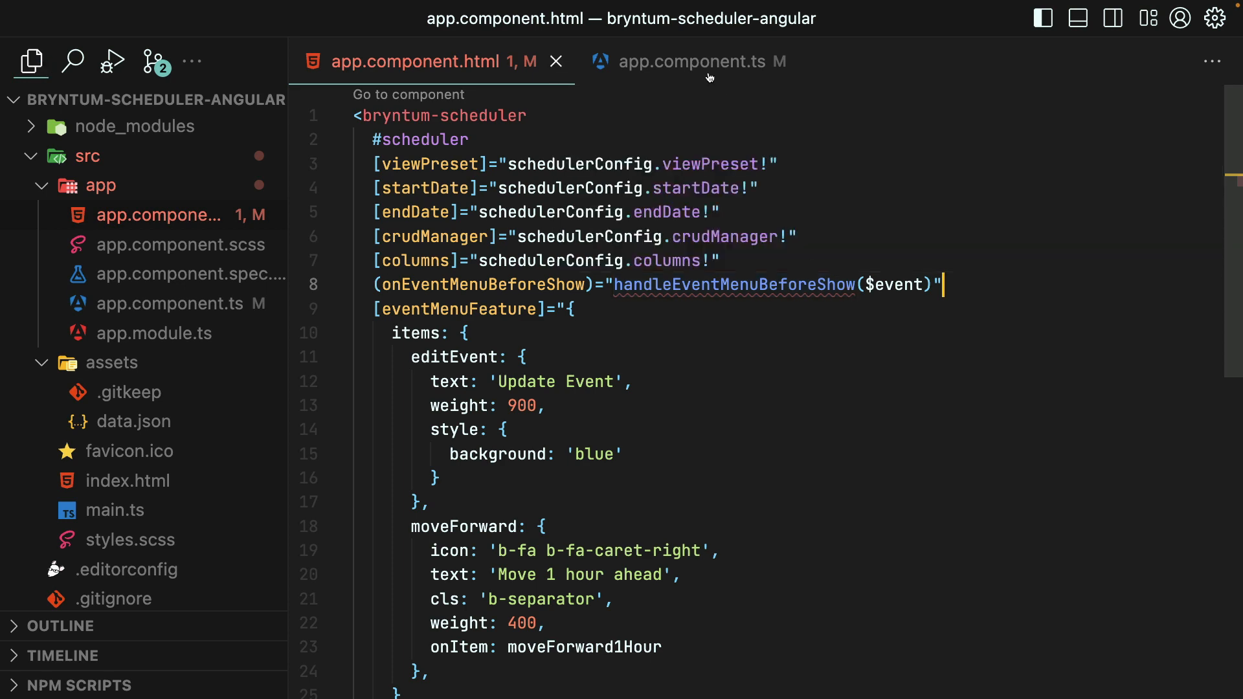
{"action": "left_click", "coordinate": [695, 61]}
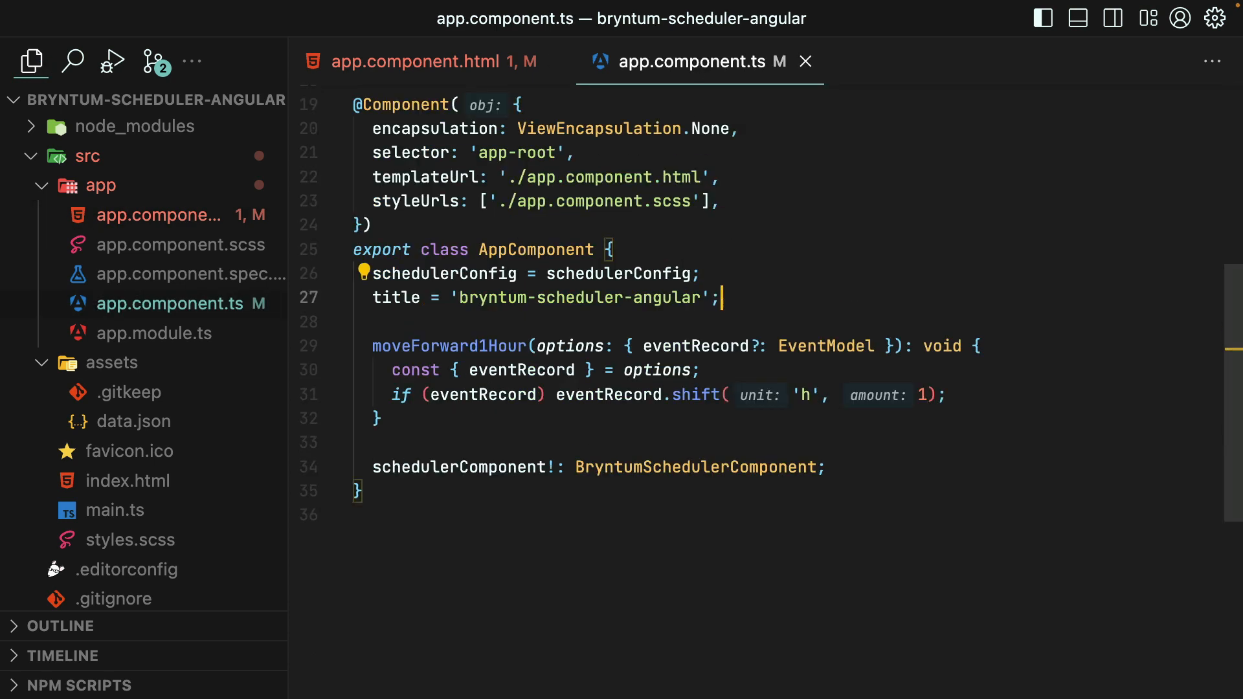
Add accessGranted = true and a handleEventMenuBeforeShow handler disabling editEvent without access
{"action": "type", "text": "accessGrante"}
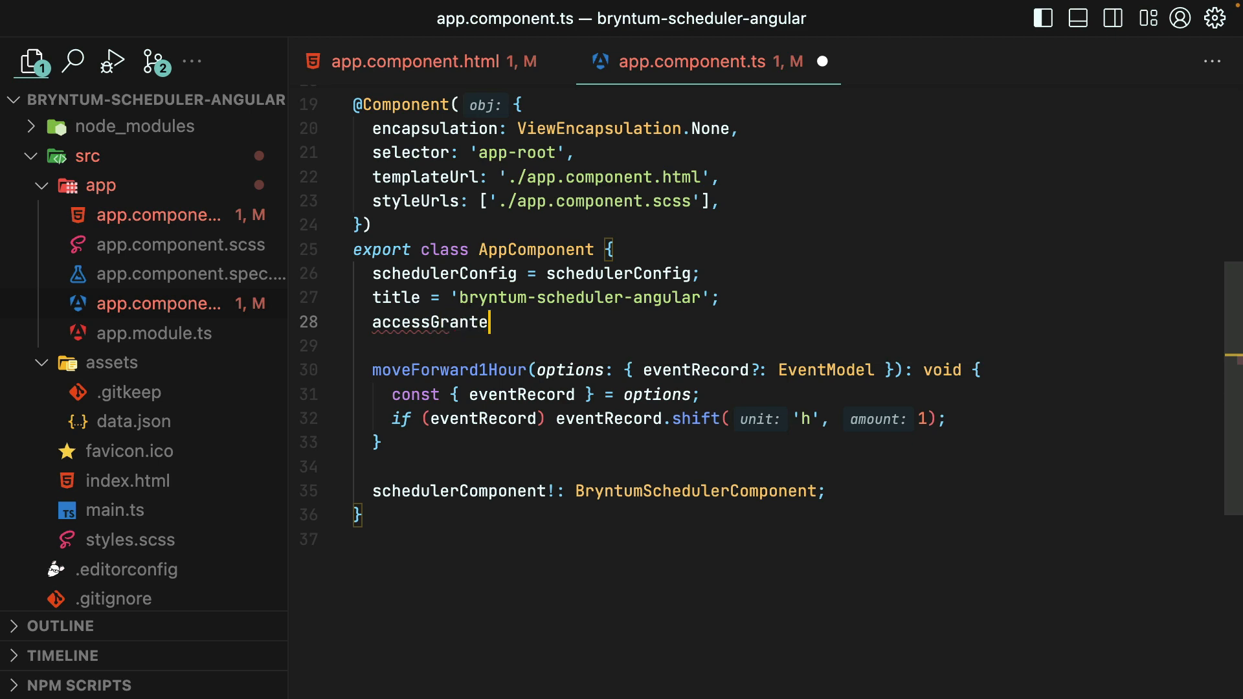
{"action": "type", "text": "d = true;"}
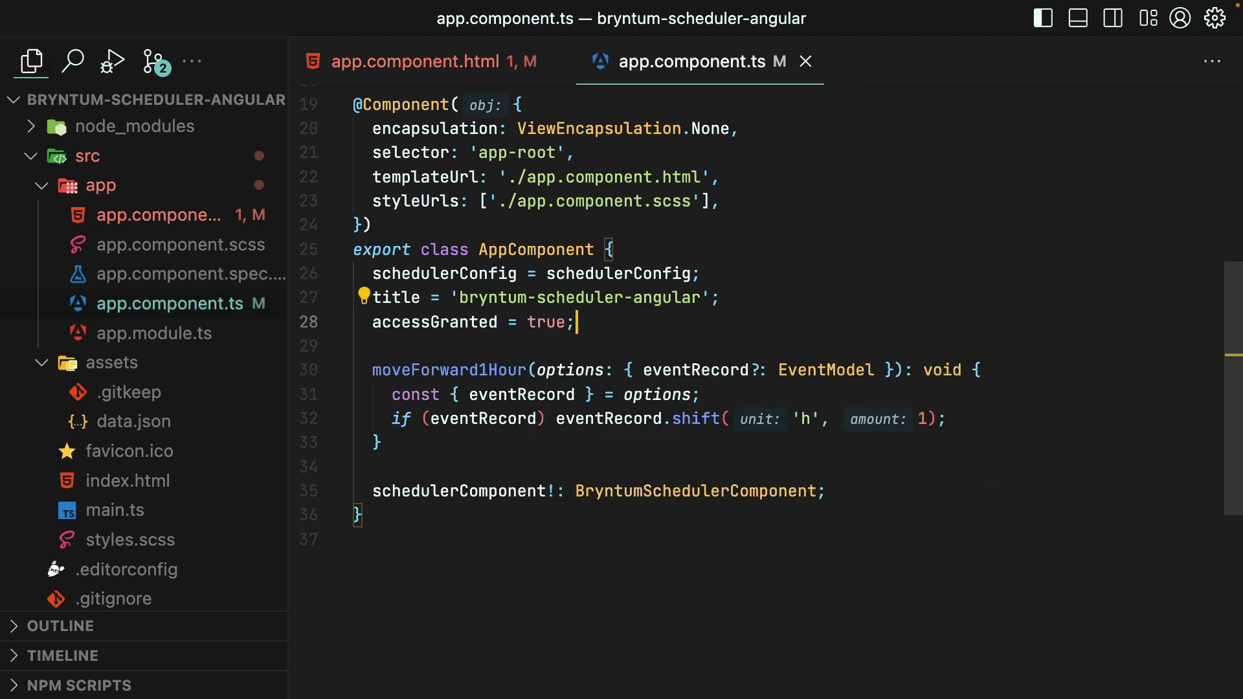
{"action": "key", "text": "Enter"}
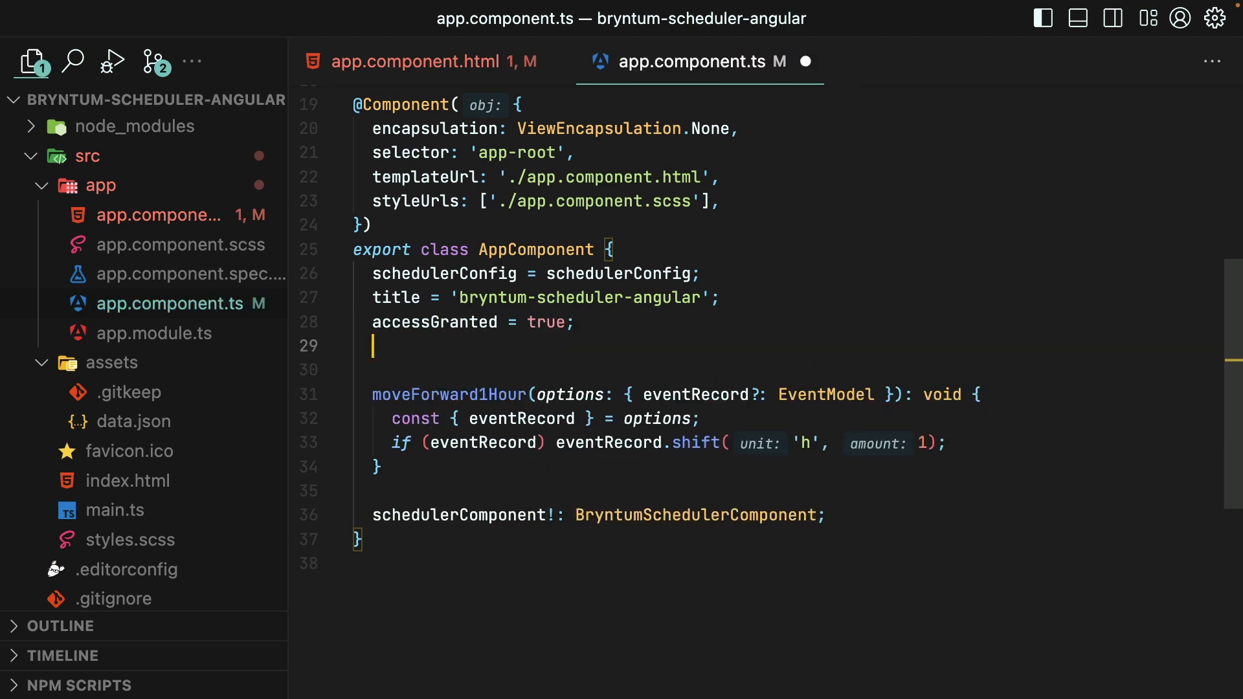
{"action": "type", "text": "handleEventMenuBeforeShow()"}
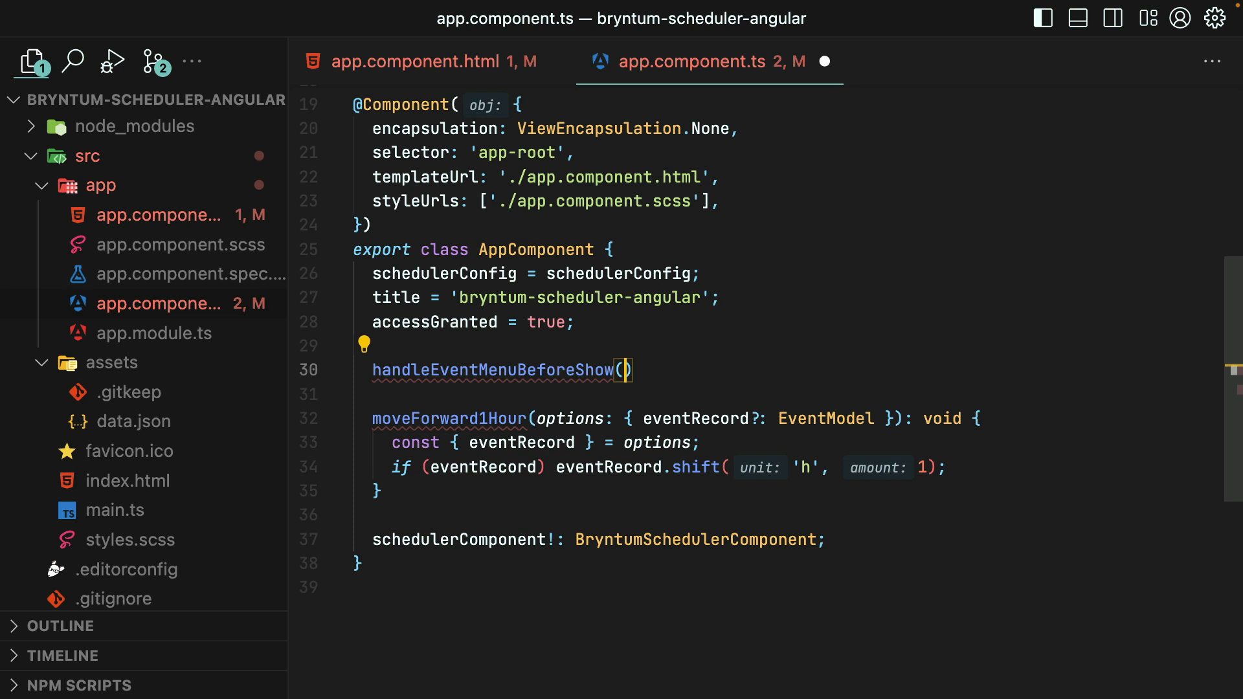
{"action": "type", "text": "{"}
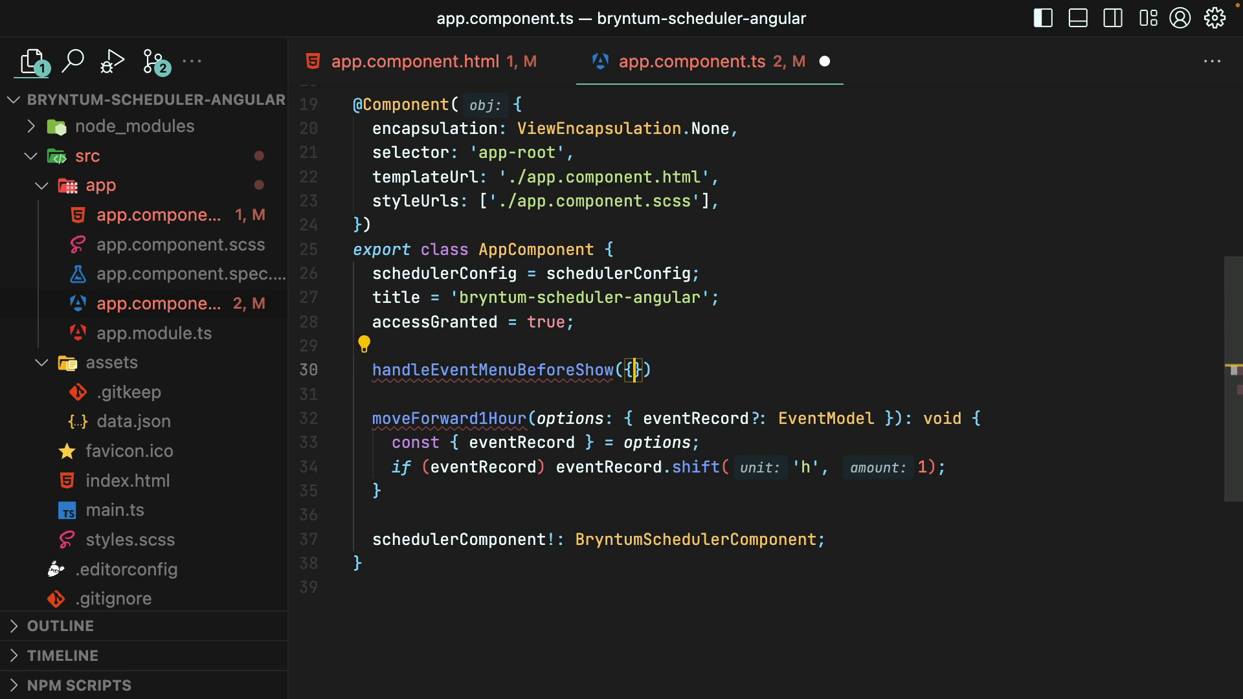
{"action": "type", "text": "items"}
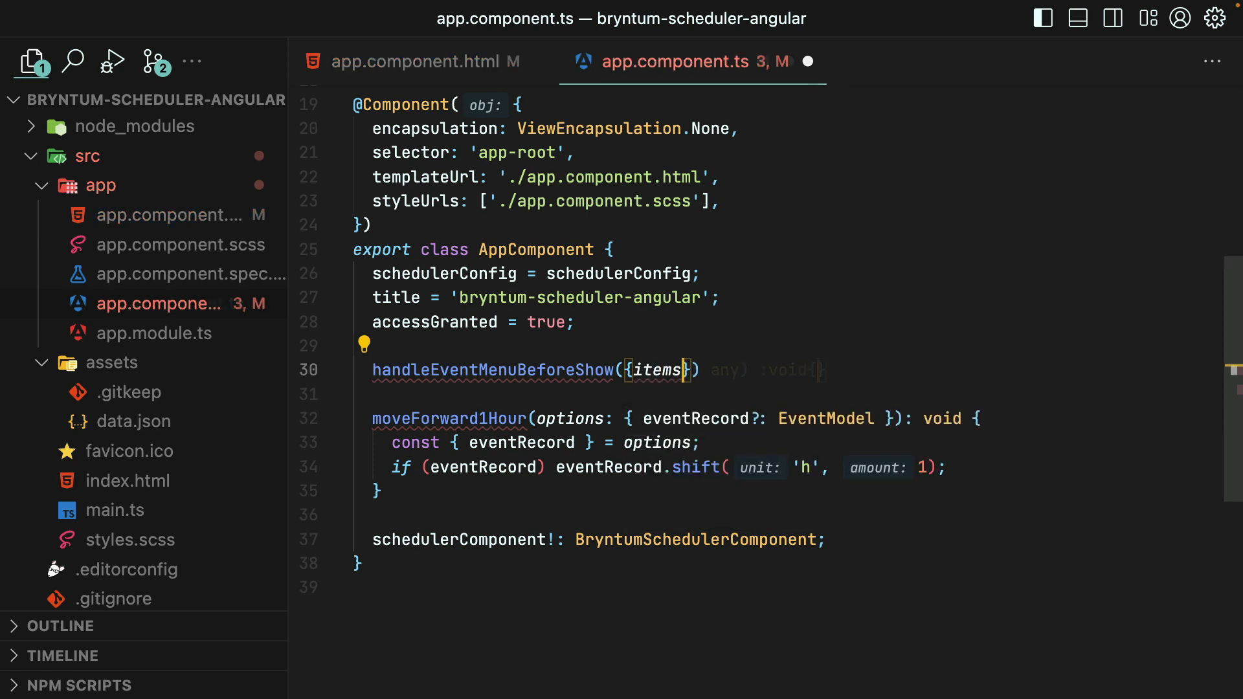
{"action": "type", "text": "if"}
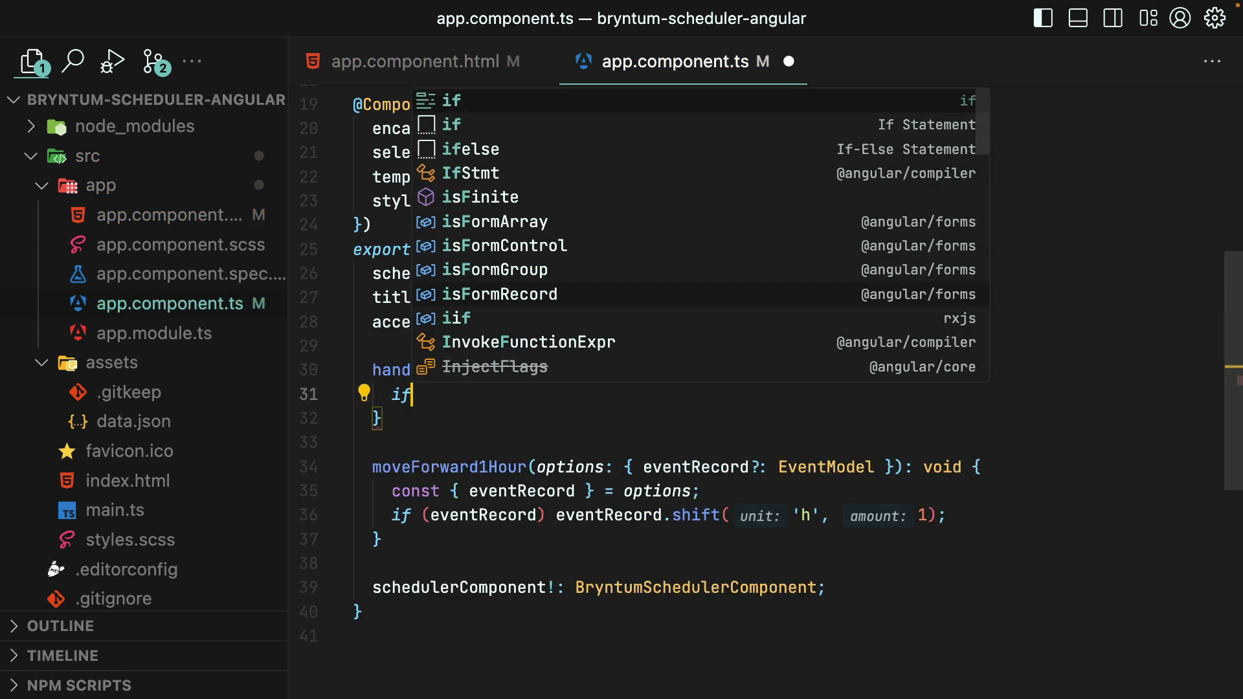
{"action": "type", "text": "(!this.accessGranted){"}
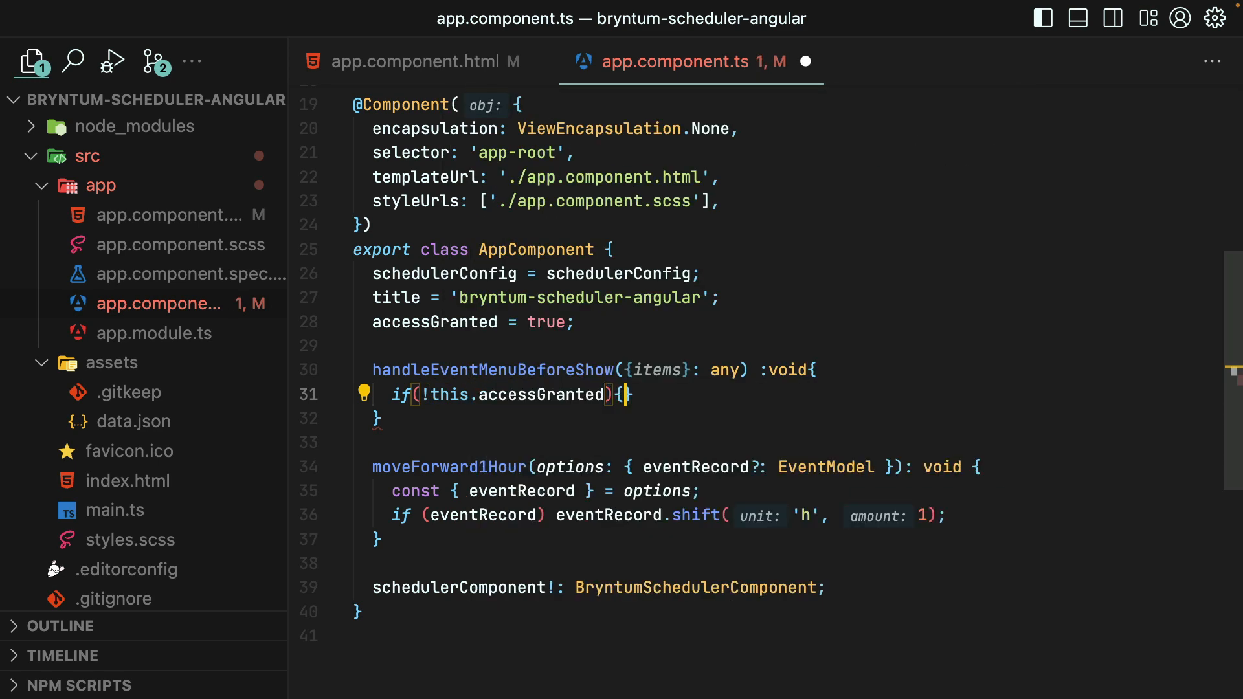
{"action": "type", "text": "items"}
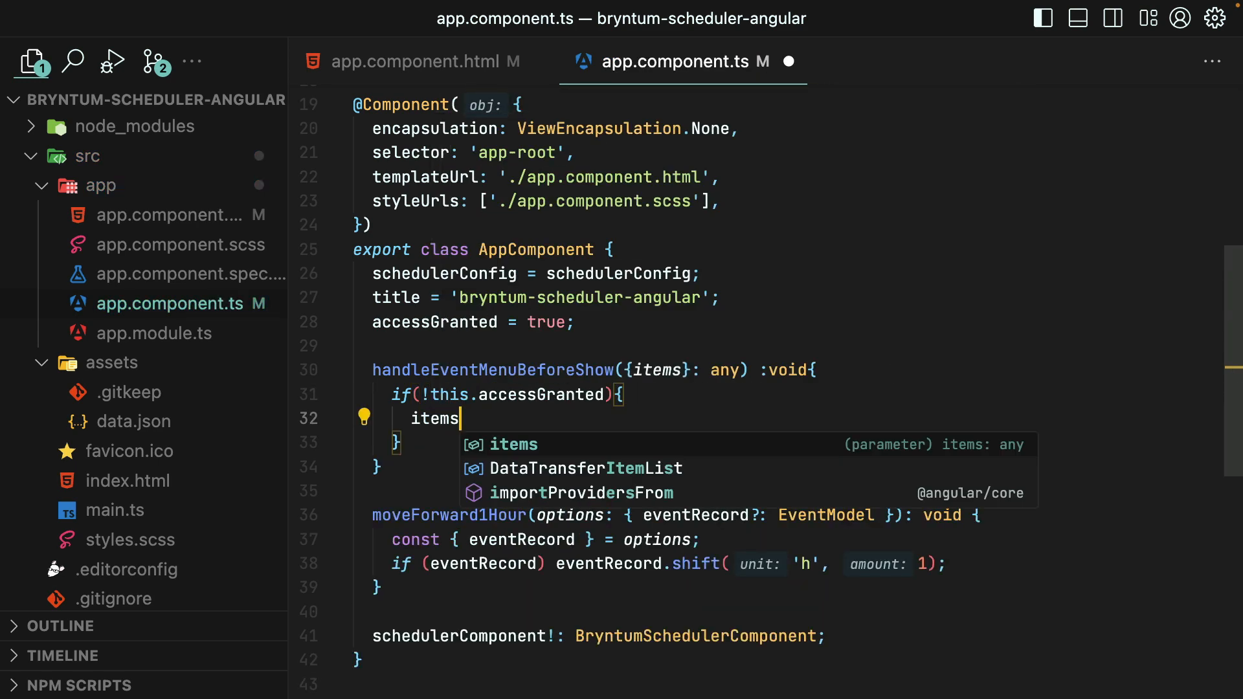
{"action": "type", "text": ".editEvent = f"}
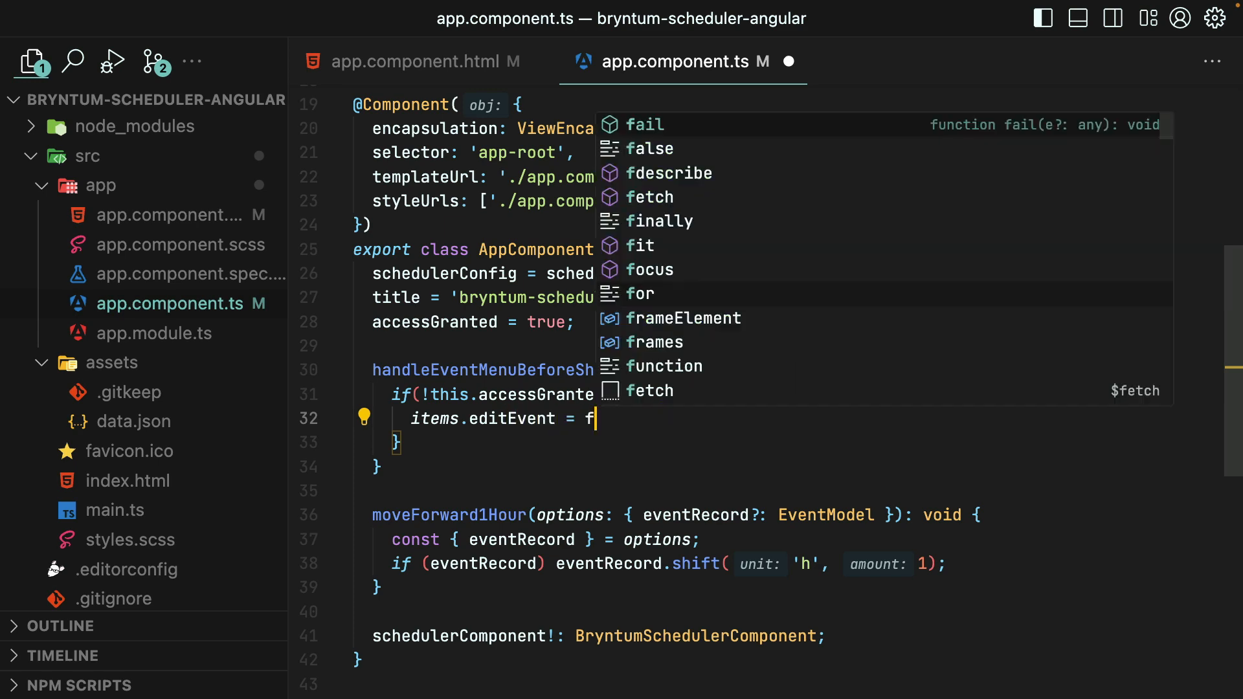
{"action": "type", "text": "alse;"}
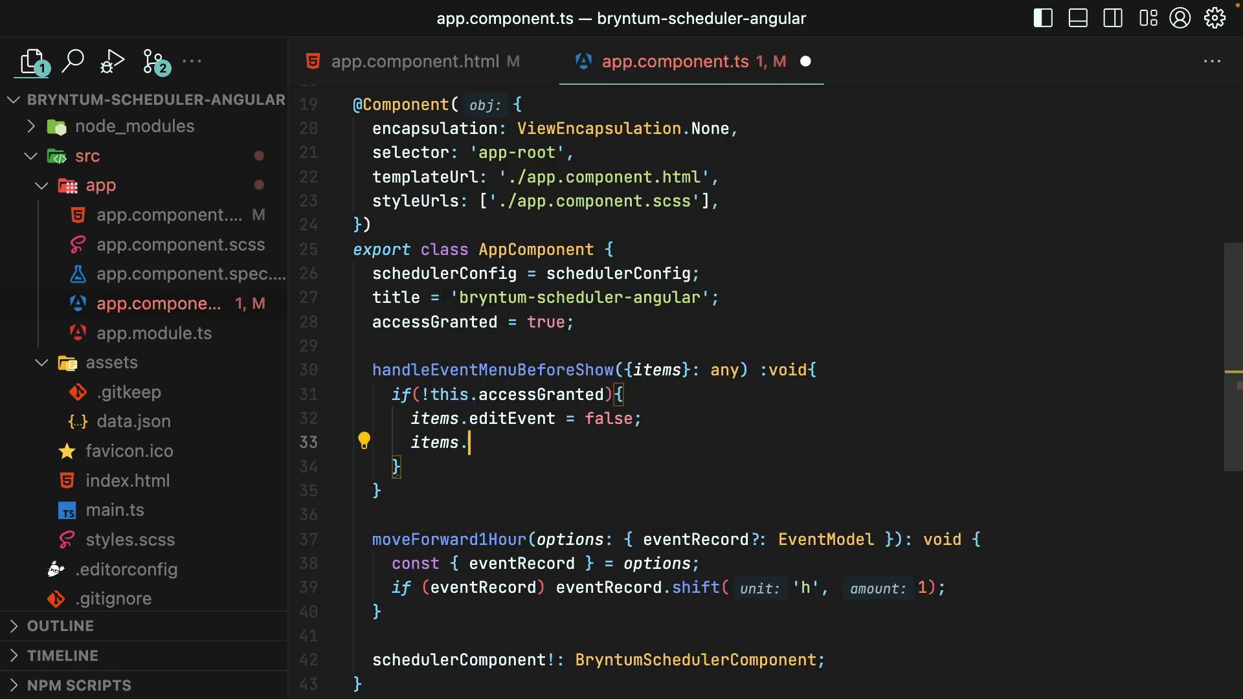
Also disable deleteEvent, and add a template button toggling accessGranted and showing its value
{"action": "type", "text": "deleteEvent = false"}
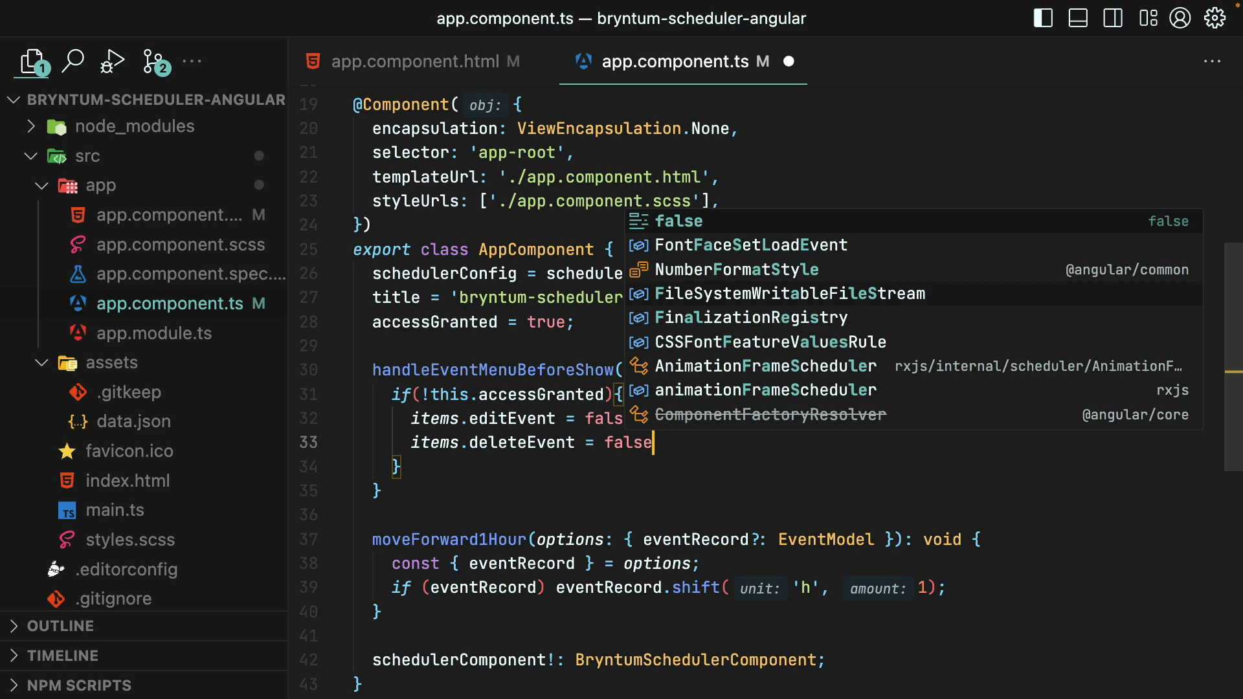
{"action": "left_click", "coordinate": [420, 62]}
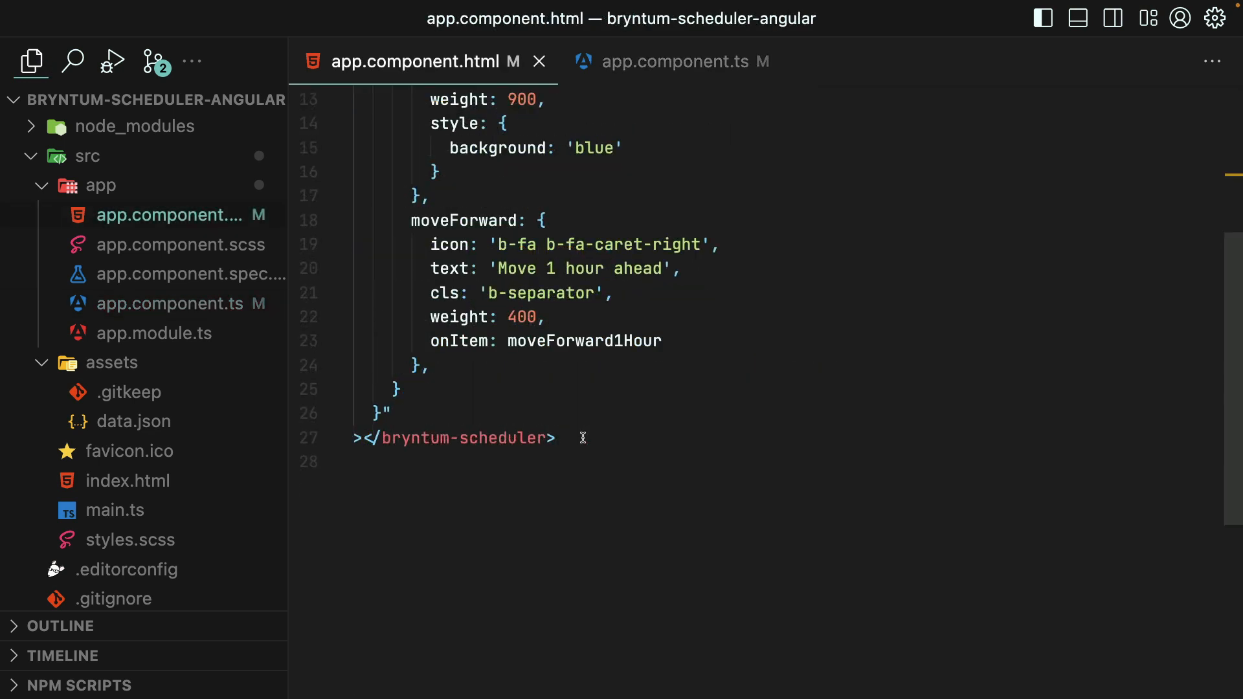
{"action": "type", "text": "<button (click)=\"accessGranted = !accessGranted\">{{ accessGranted }}</button>"}
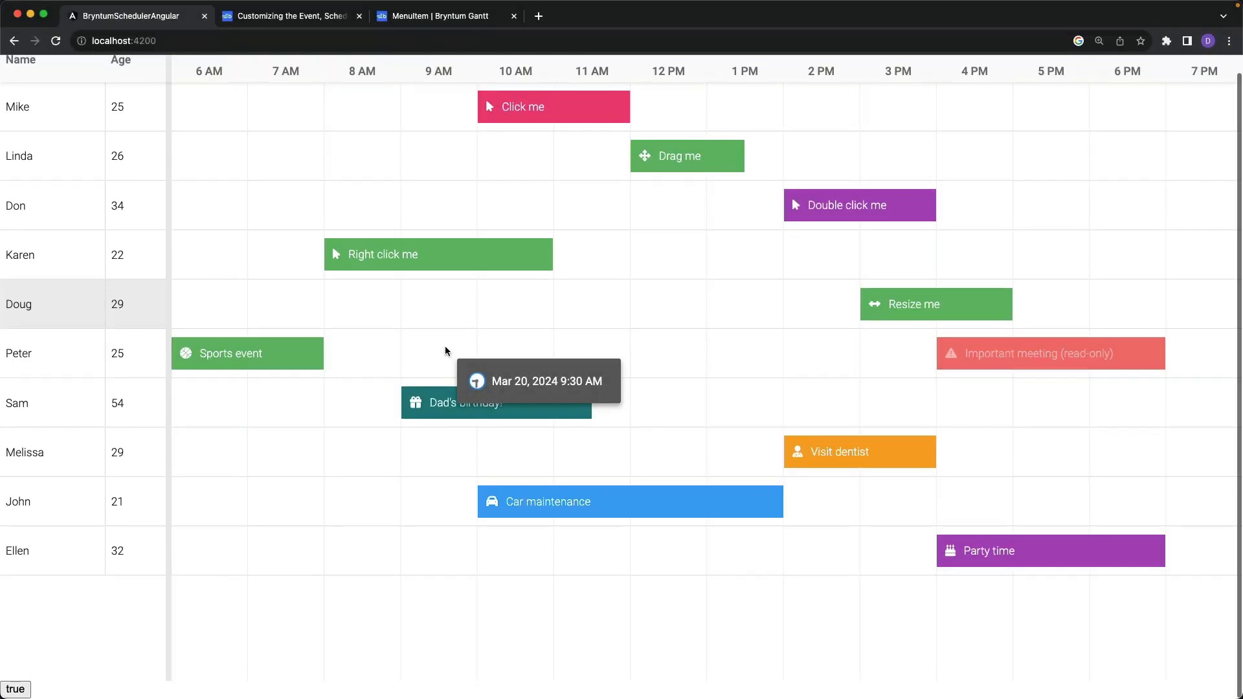
{"action": "mouse_move", "coordinate": [83, 660]}
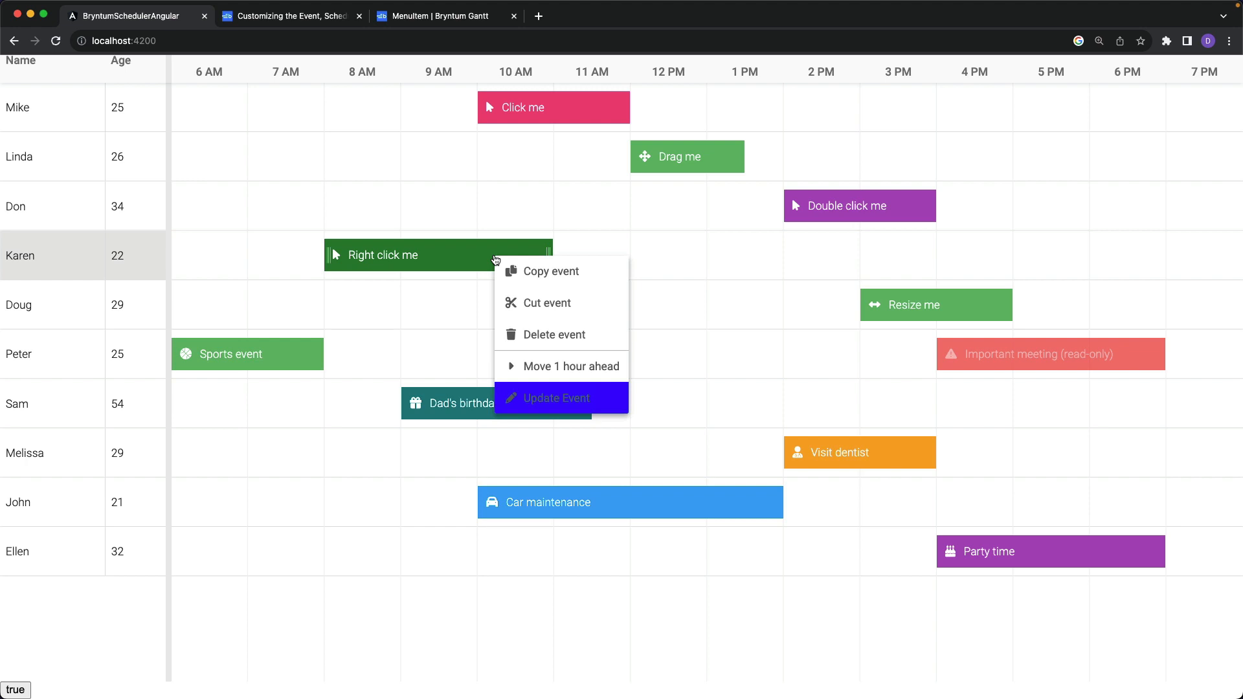
{"action": "mouse_move", "coordinate": [640, 391]}
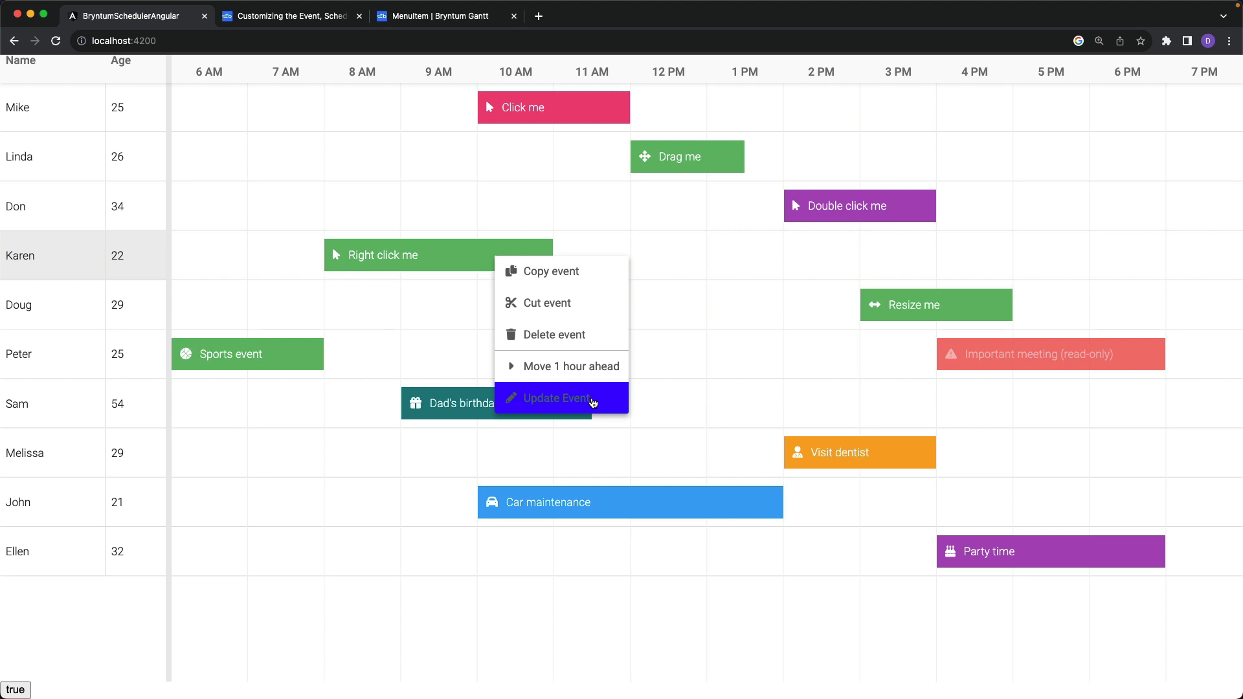
Toggle access to false and reopen the Right click me event's menu to confirm items are hidden
{"action": "left_click", "coordinate": [555, 398]}
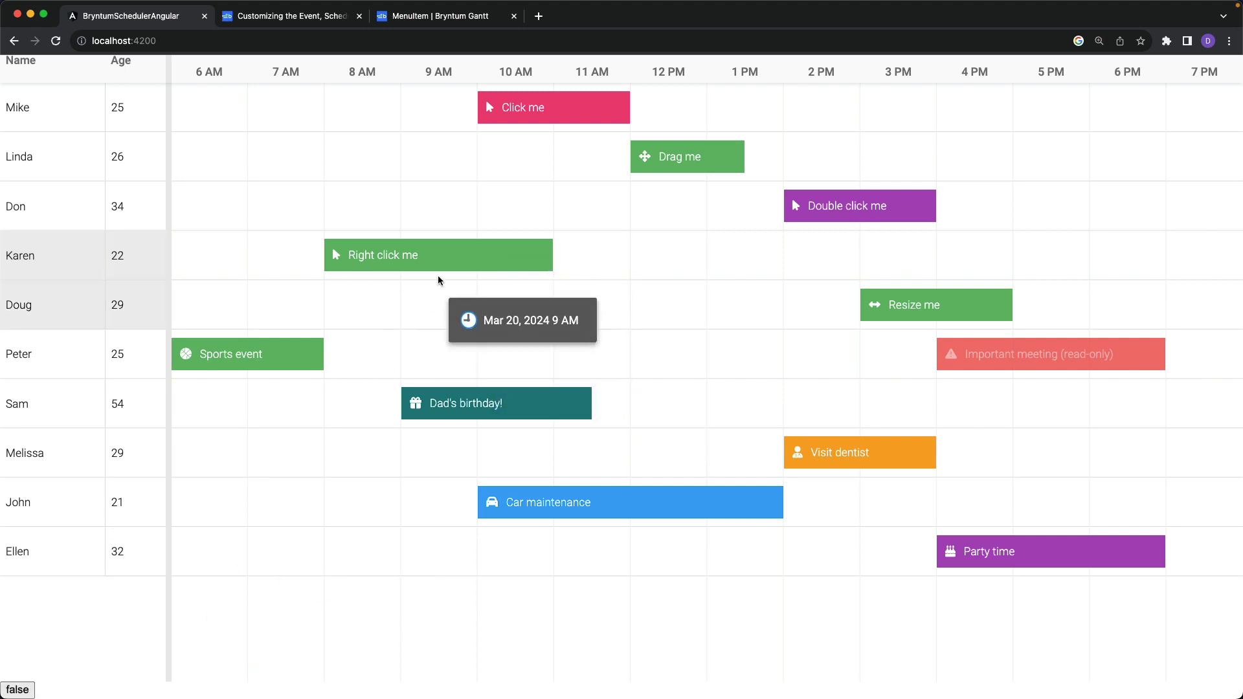
{"action": "right_click", "coordinate": [457, 264]}
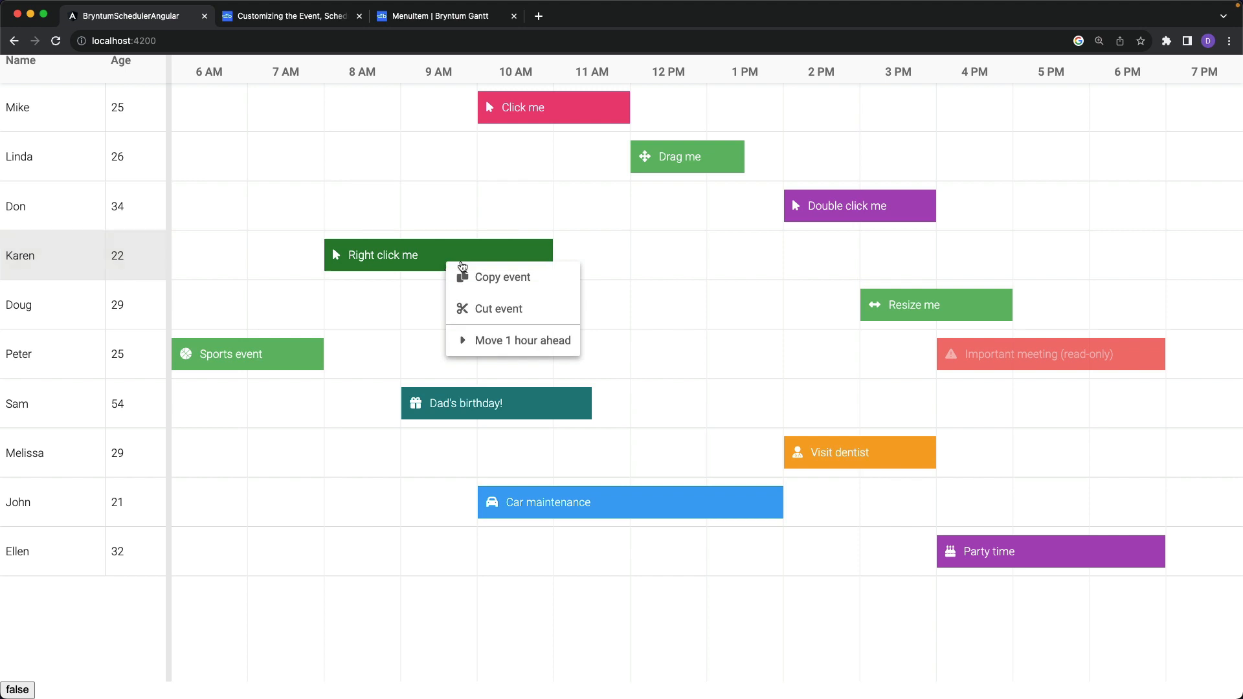
{"action": "mouse_move", "coordinate": [518, 286]}
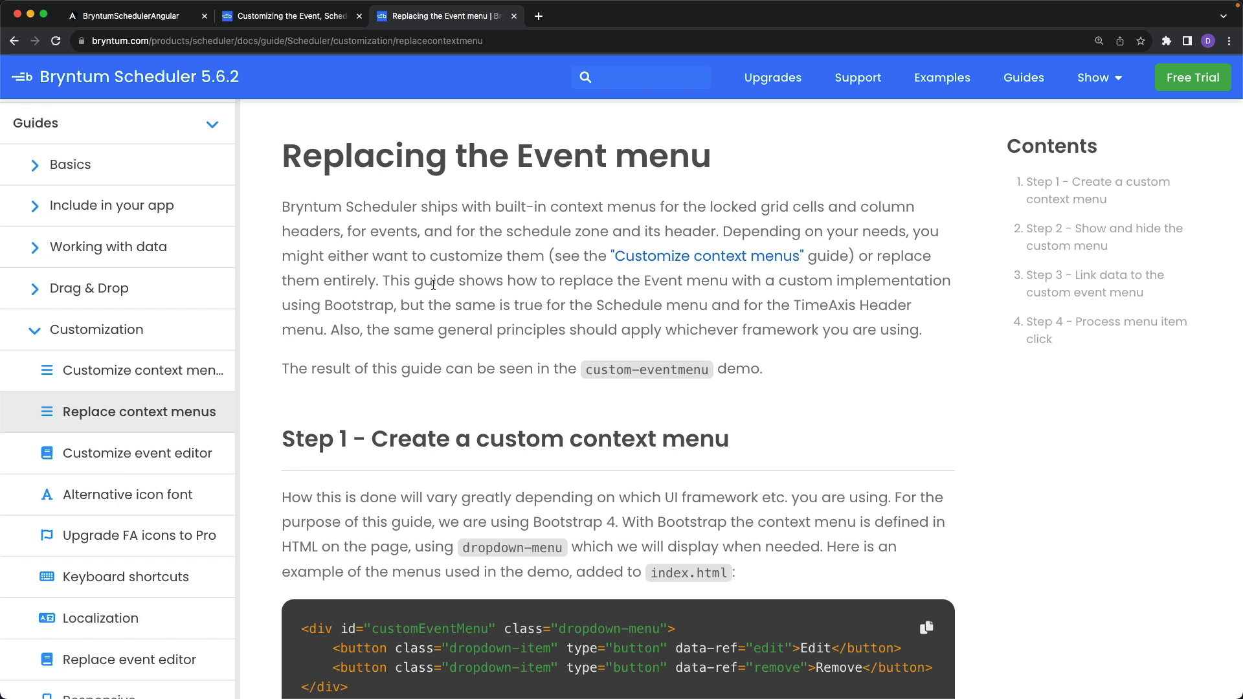
{"action": "mouse_move", "coordinate": [155, 136]}
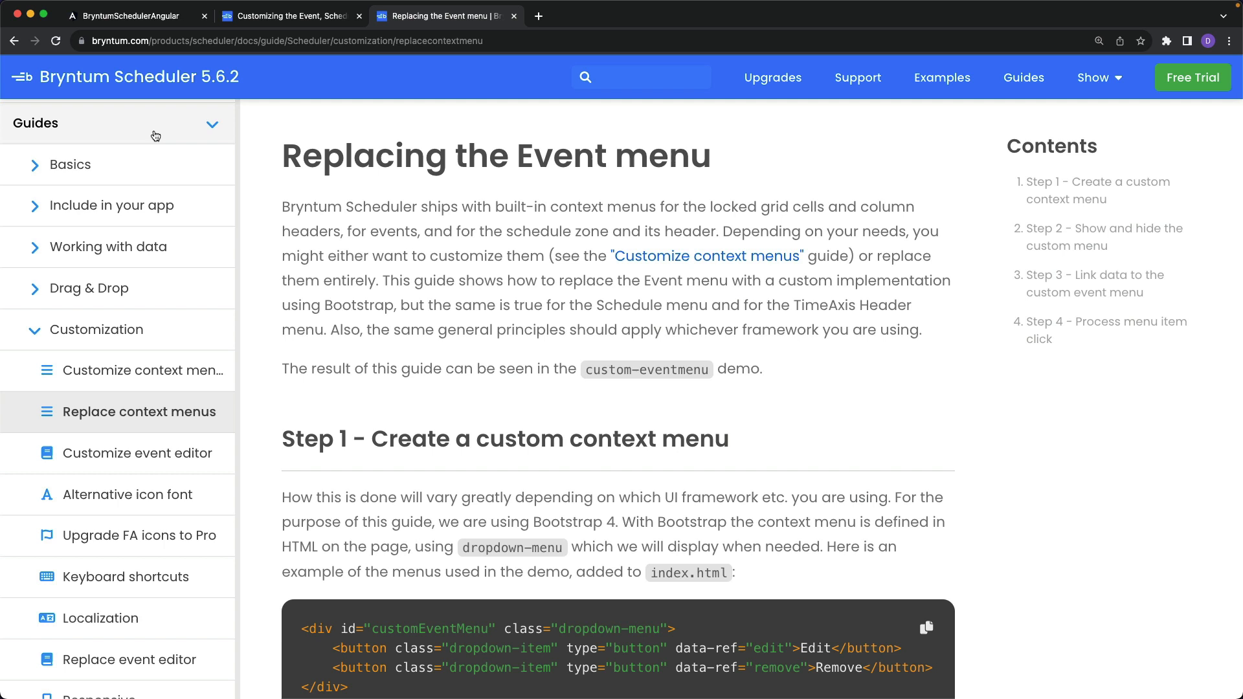
{"action": "mouse_move", "coordinate": [145, 335]}
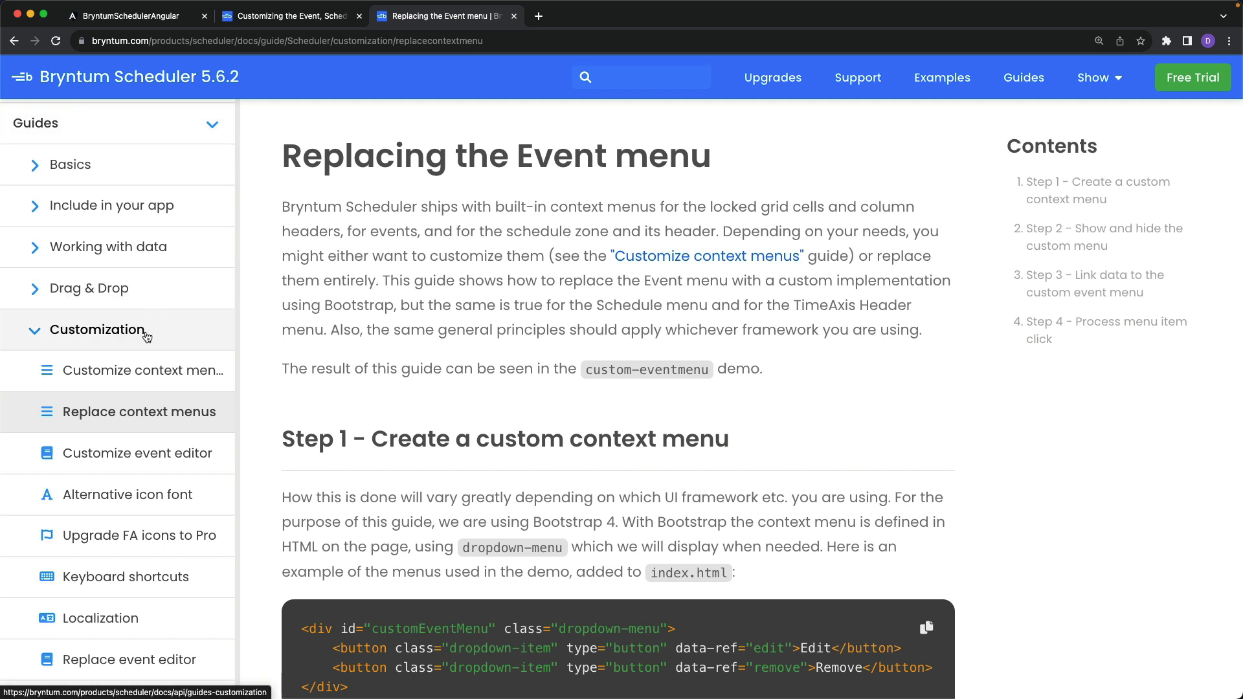
{"action": "mouse_move", "coordinate": [262, 415]}
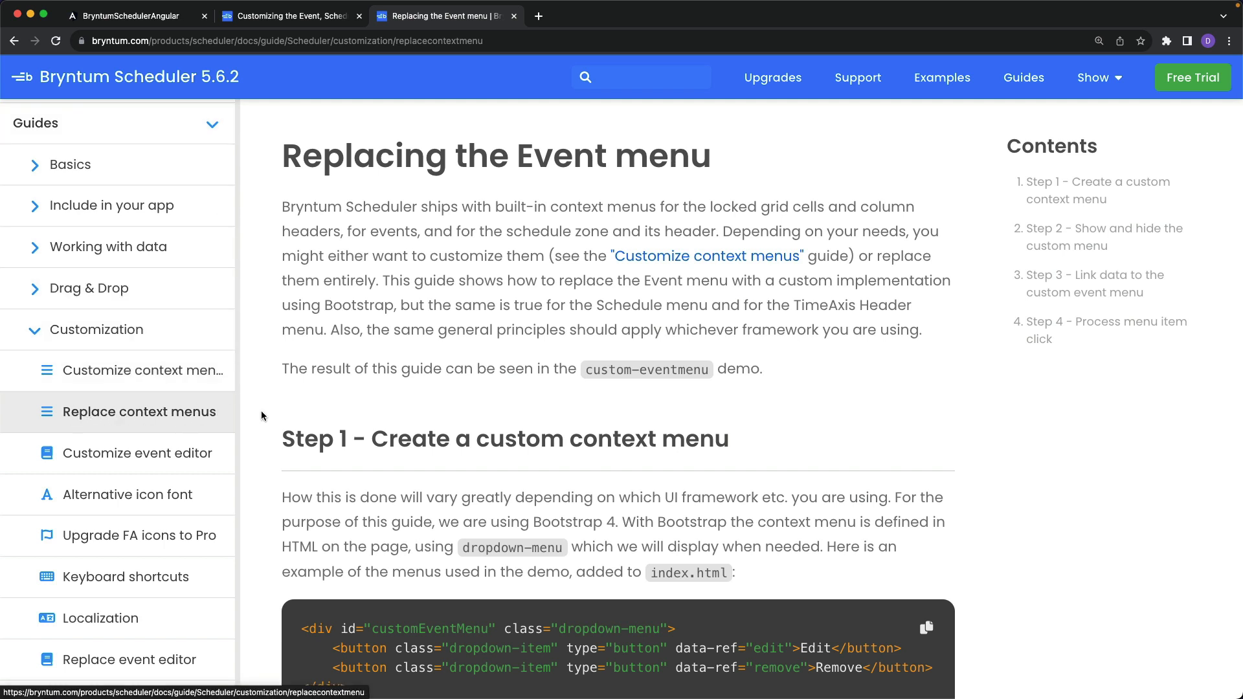